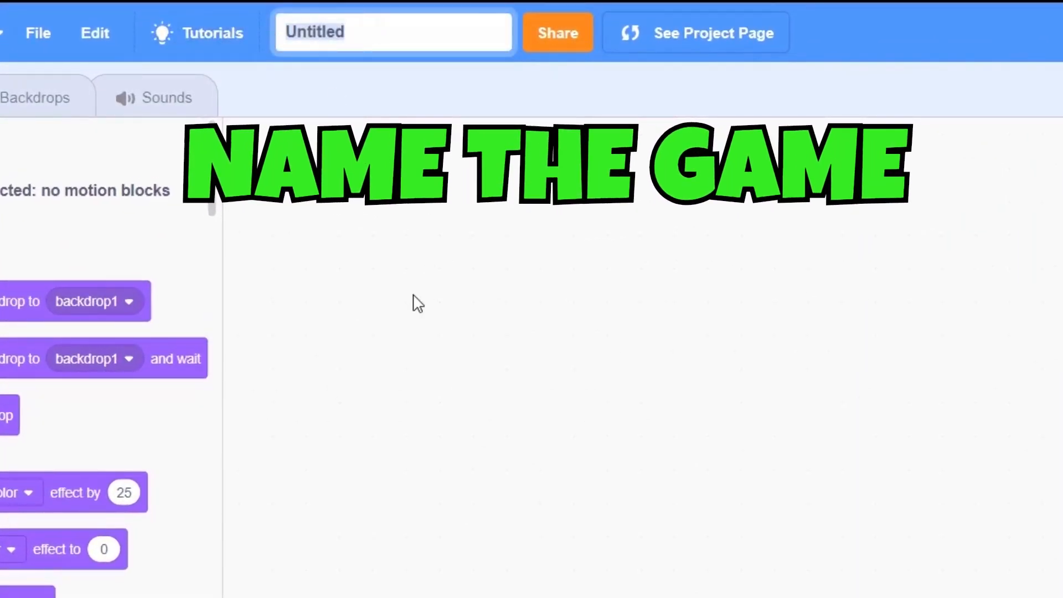
# - Name the project 'Among Us Part_1' and upload the fullmap and Main Player Finall sprites
pyautogui.write('Among')
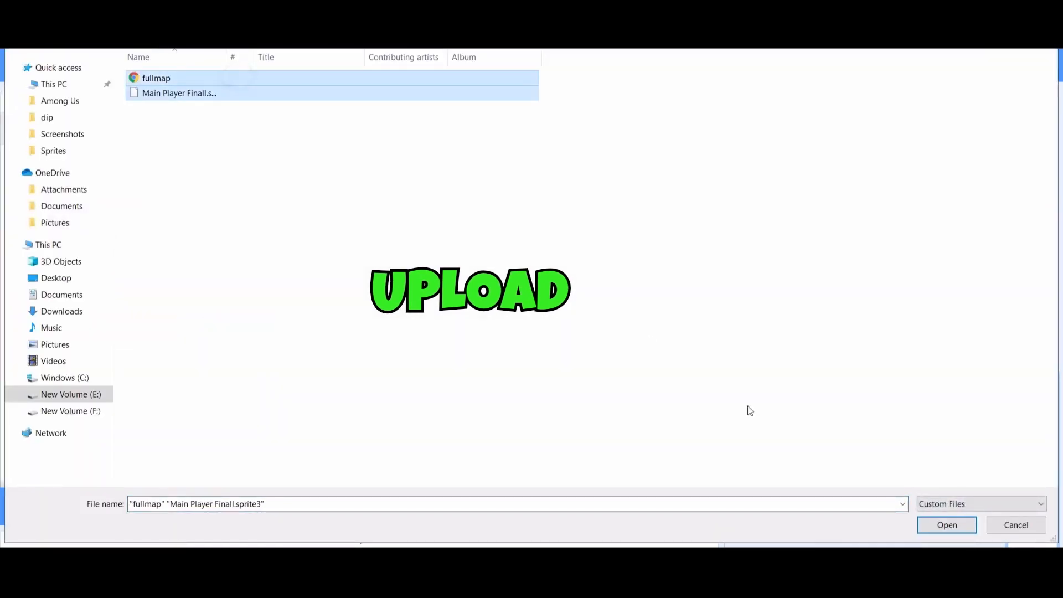
pyautogui.click(947, 524)
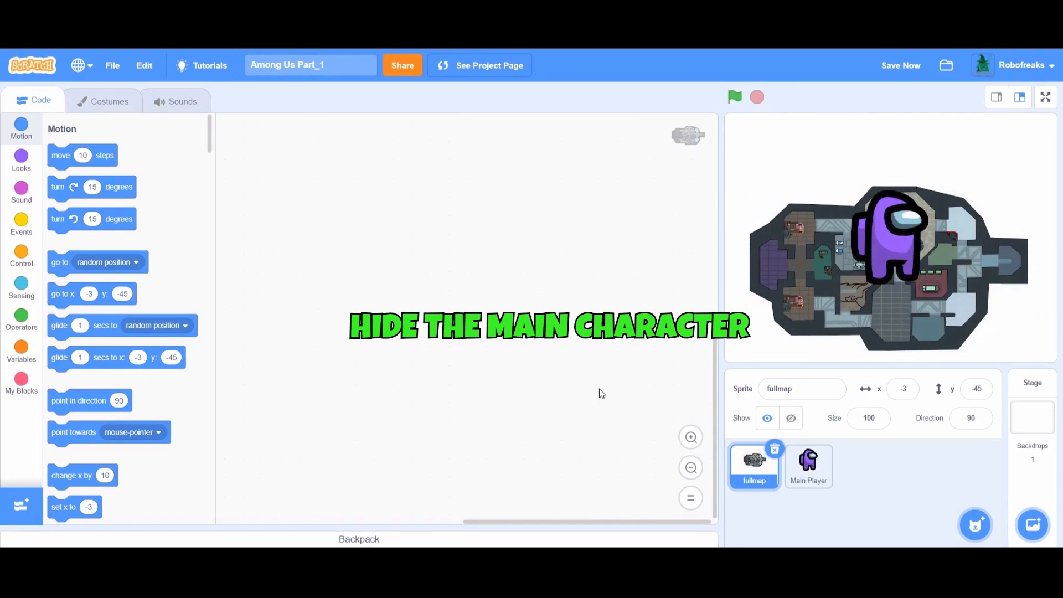
# - Hide the Main Player sprite and enlarge the fullmap sprite to size 179
pyautogui.click(809, 465)
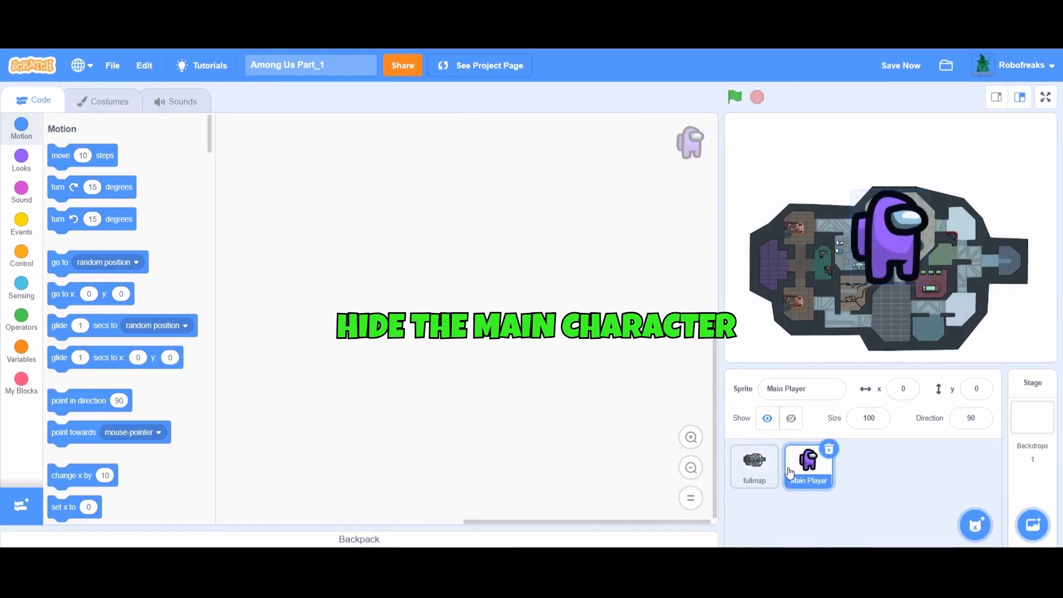
pyautogui.click(754, 466)
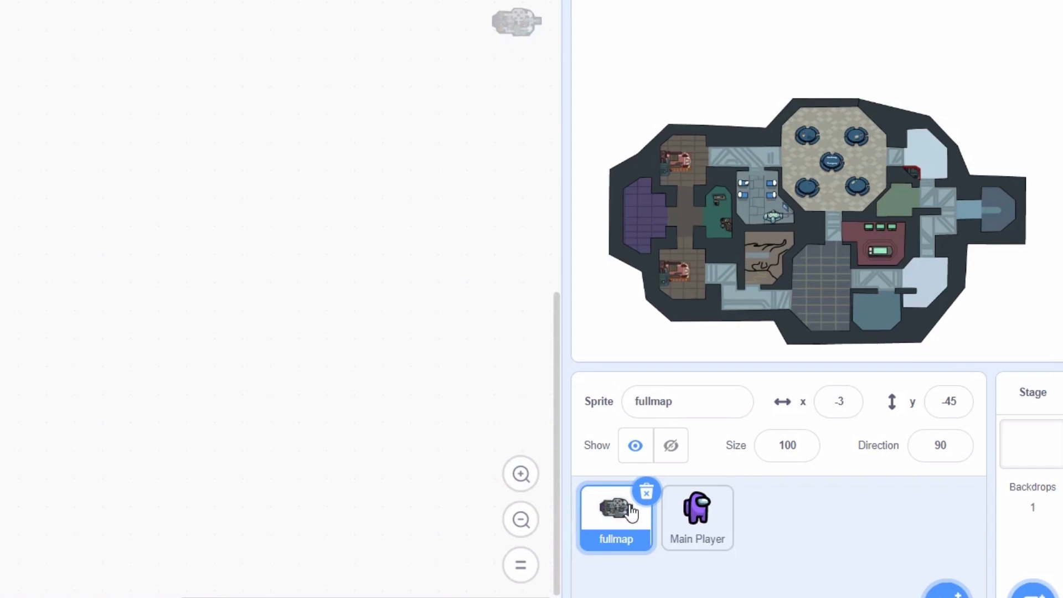
pyautogui.moveTo(785, 475)
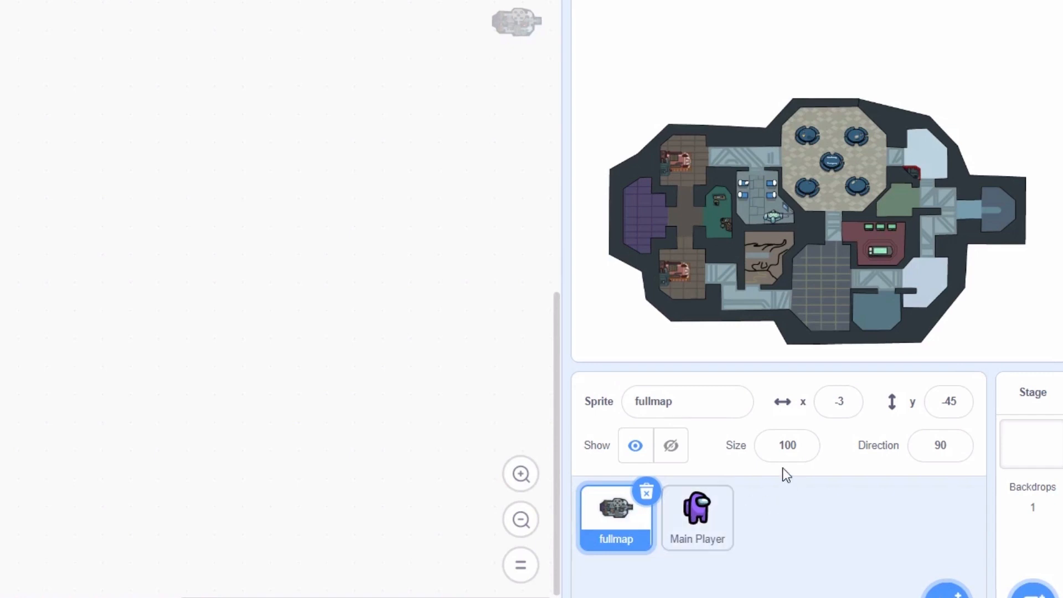
pyautogui.click(787, 445)
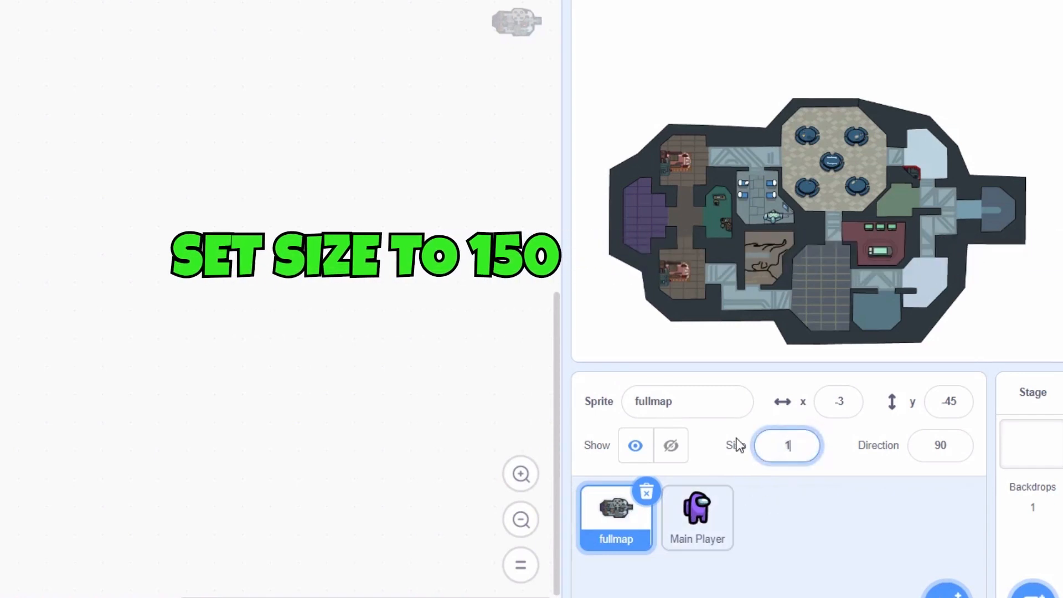
pyautogui.write('50')
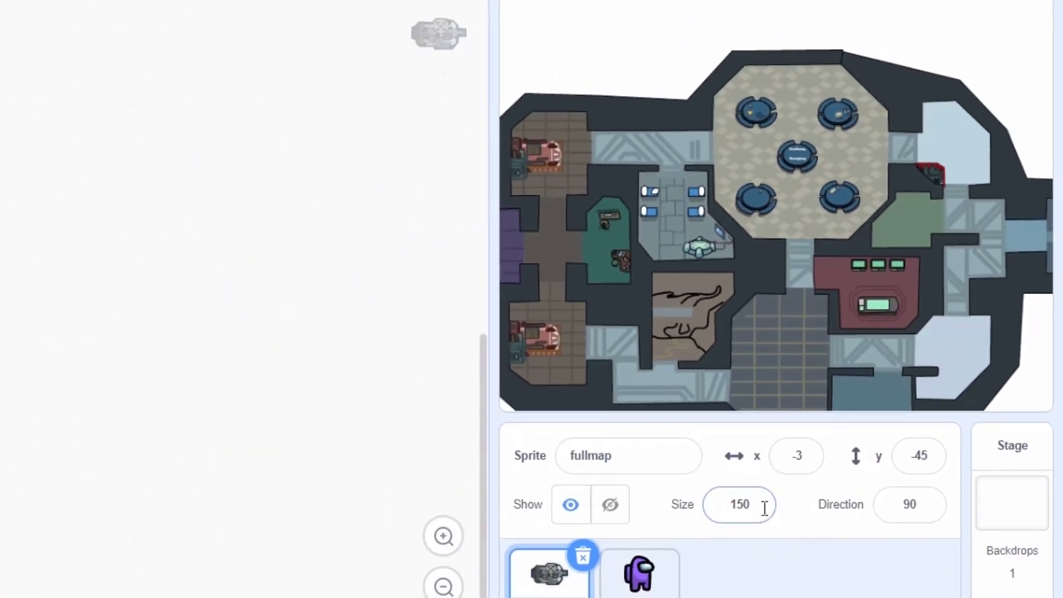
pyautogui.write('300')
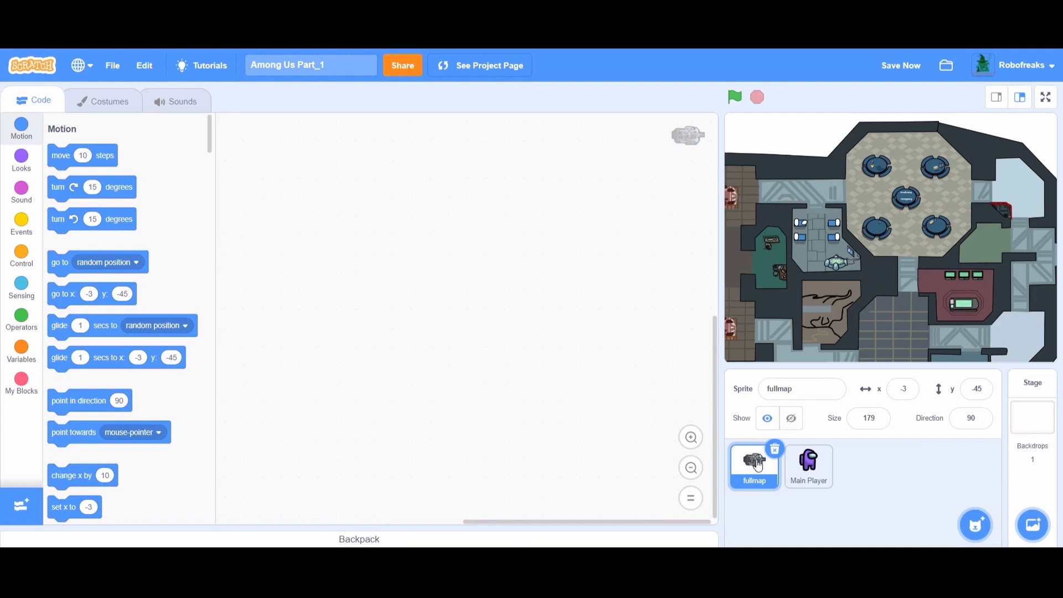
# - Show Main Player again, edit its size, and return fullmap to size 100
pyautogui.click(808, 466)
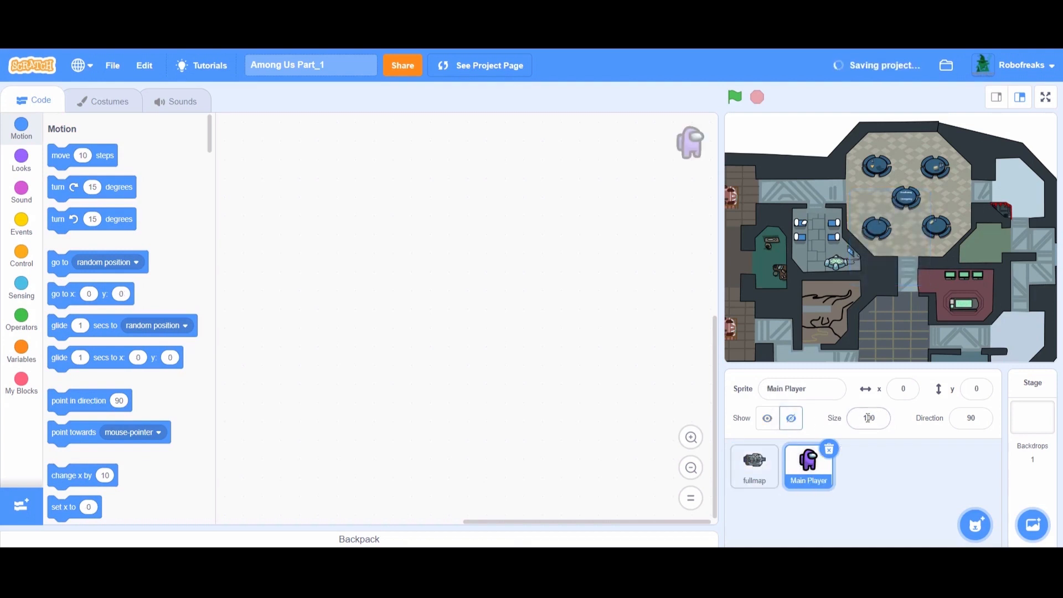
pyautogui.click(767, 418)
pyautogui.write('1')
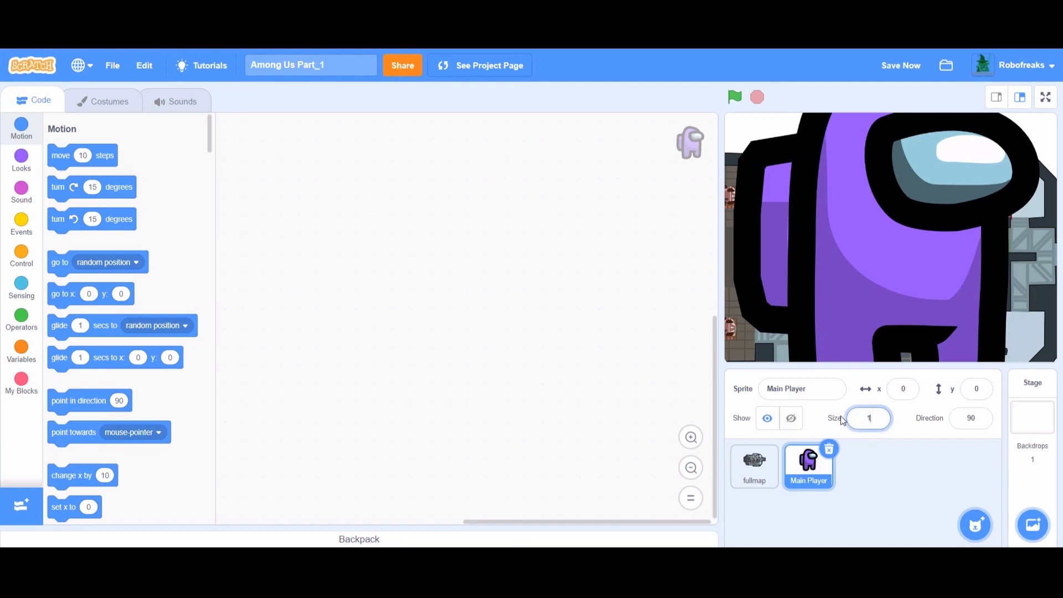
pyautogui.click(754, 466)
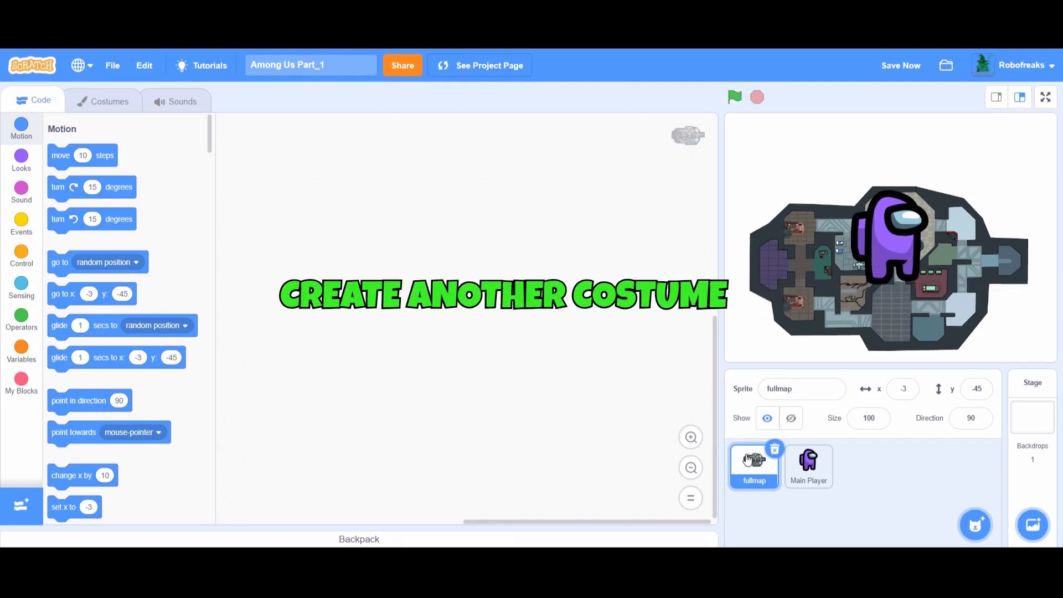
# - Paint an empty second costume for fullmap and name it 'Blank'
pyautogui.click(108, 101)
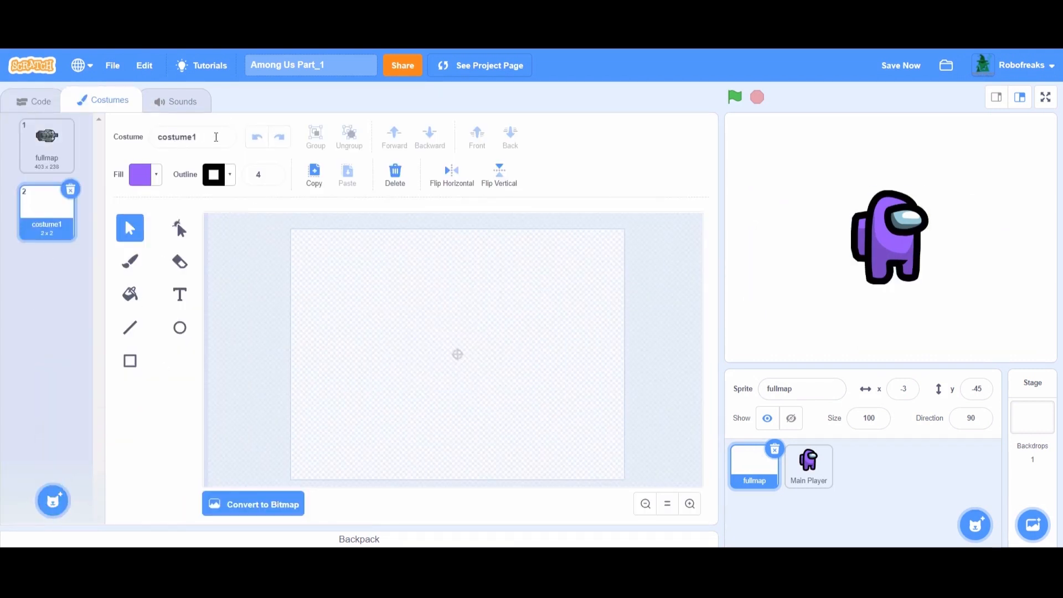
pyautogui.write('Blank')
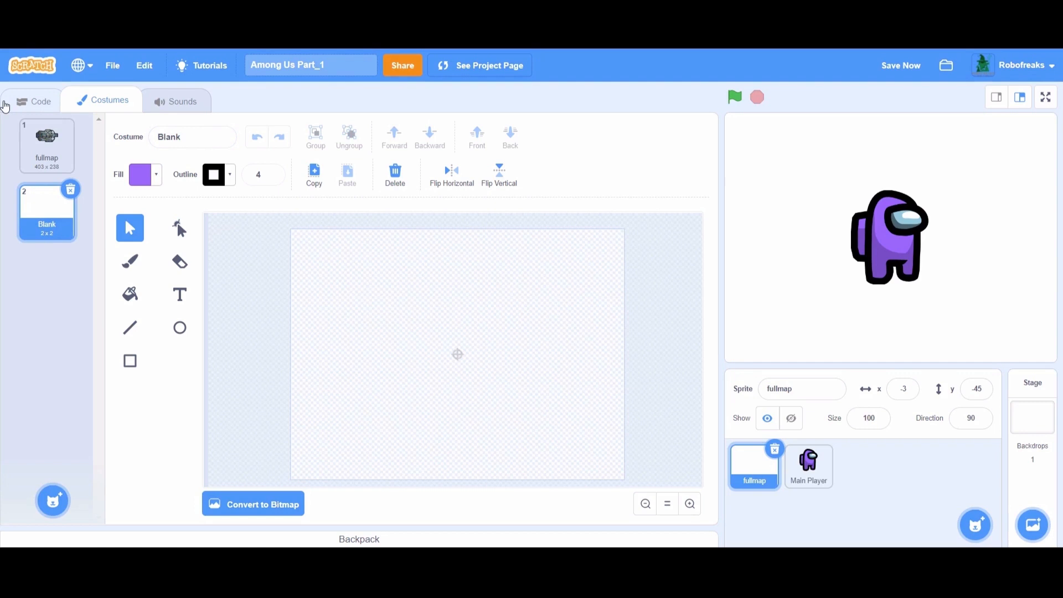
pyautogui.click(33, 100)
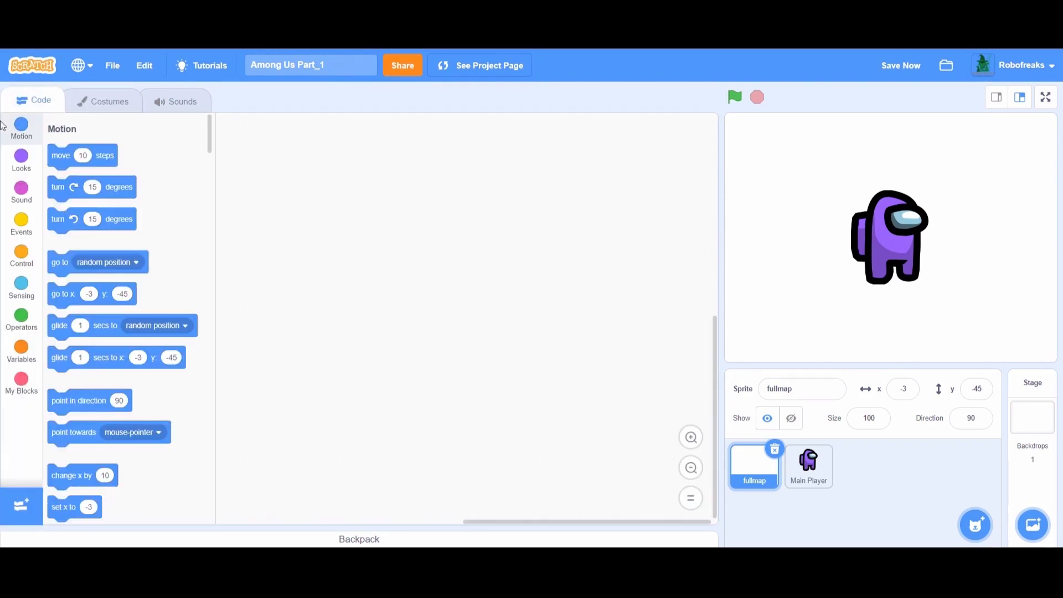
# - Build the map's green-flag script: costume Blank, size 600%, then costume fullmap
pyautogui.click(21, 223)
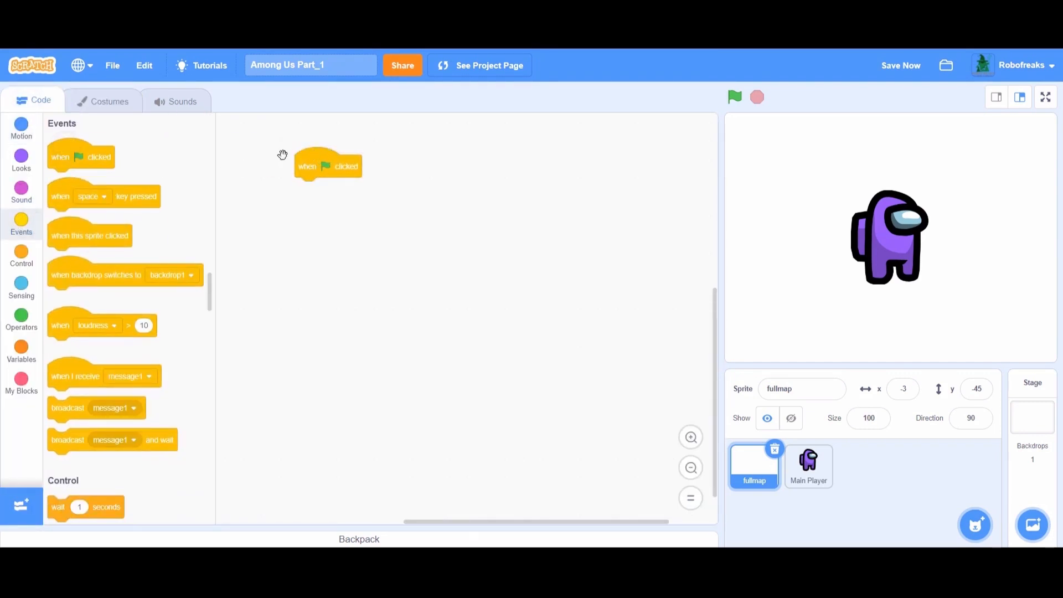
pyautogui.click(21, 159)
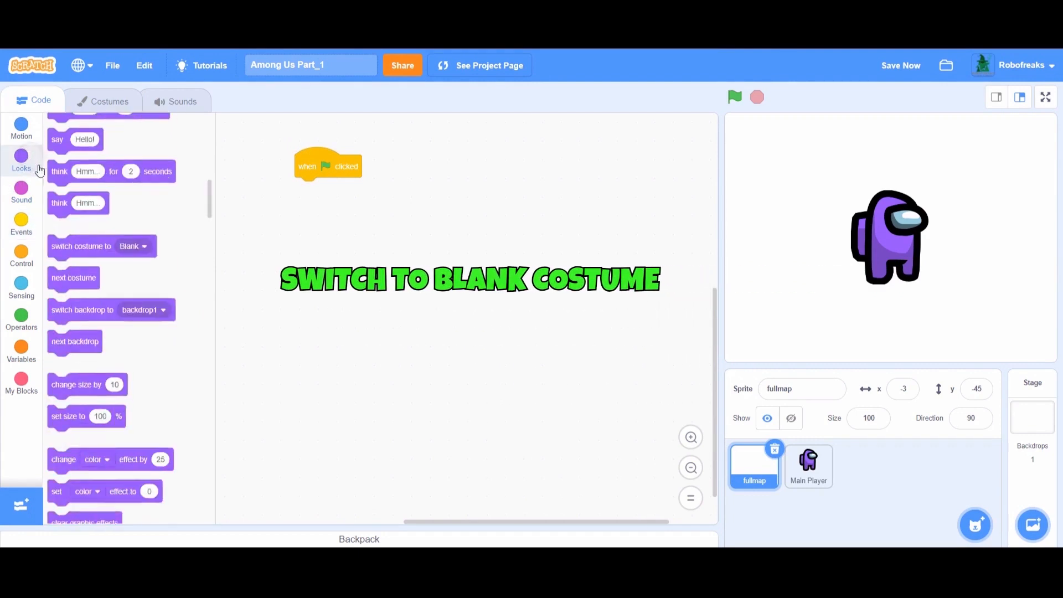
pyautogui.moveTo(81, 246); pyautogui.dragTo(271, 211)
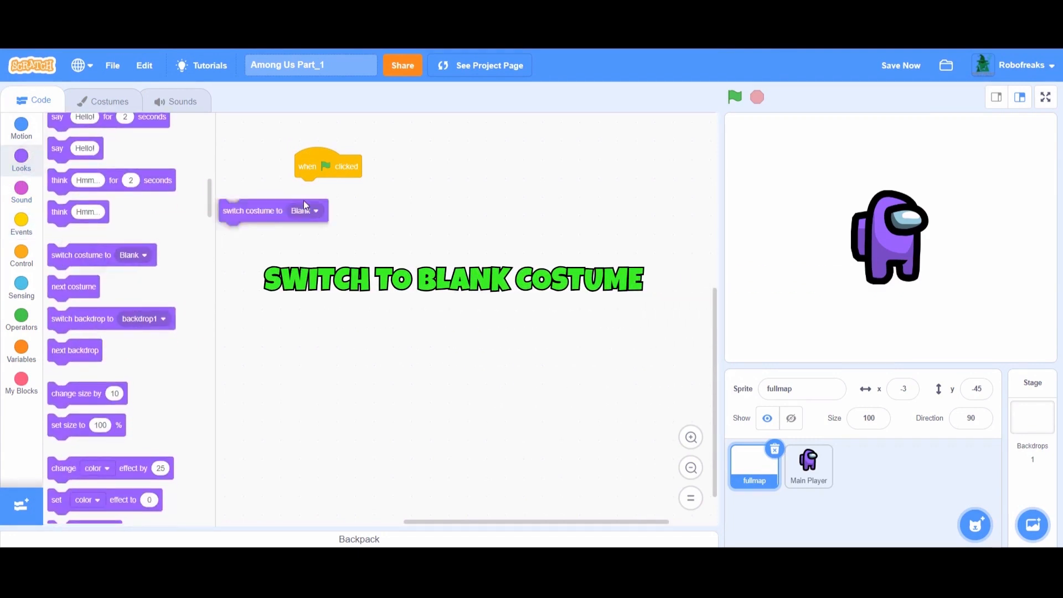
pyautogui.moveTo(252, 211); pyautogui.dragTo(327, 189)
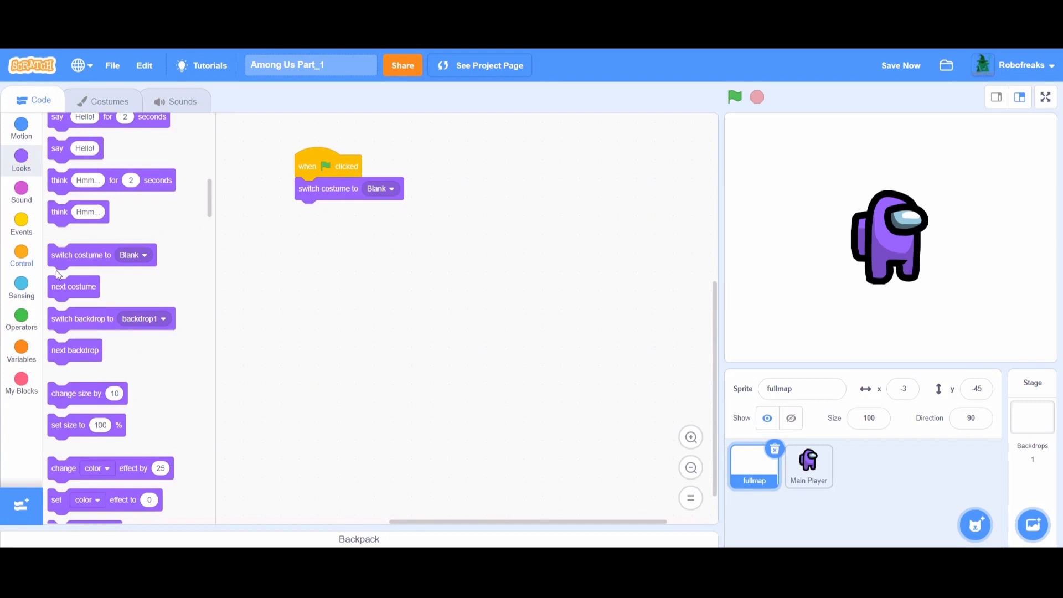
pyautogui.moveTo(87, 473)
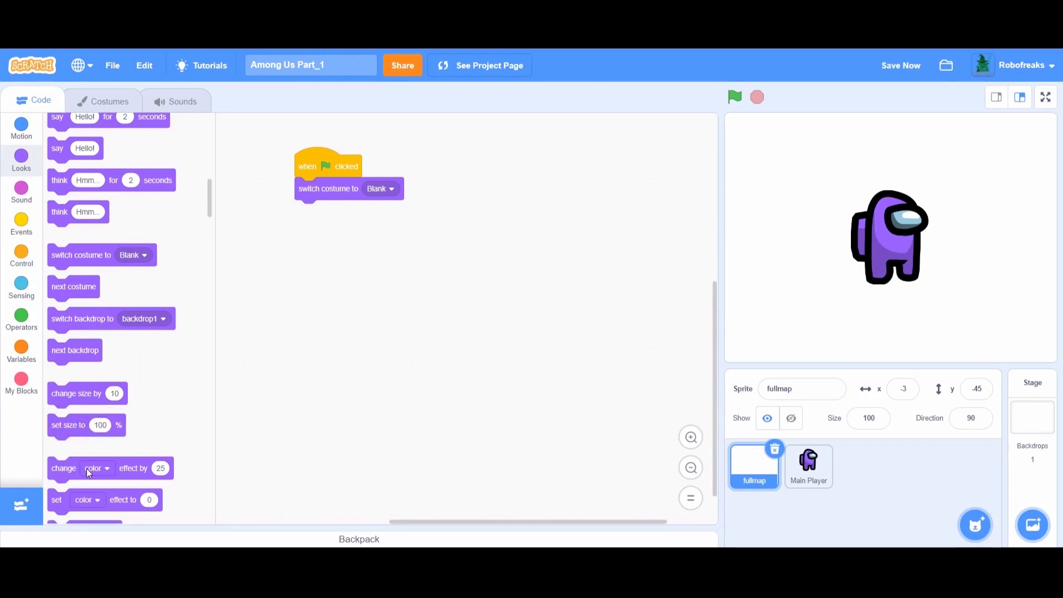
pyautogui.moveTo(68, 424); pyautogui.dragTo(333, 211)
pyautogui.write('600')
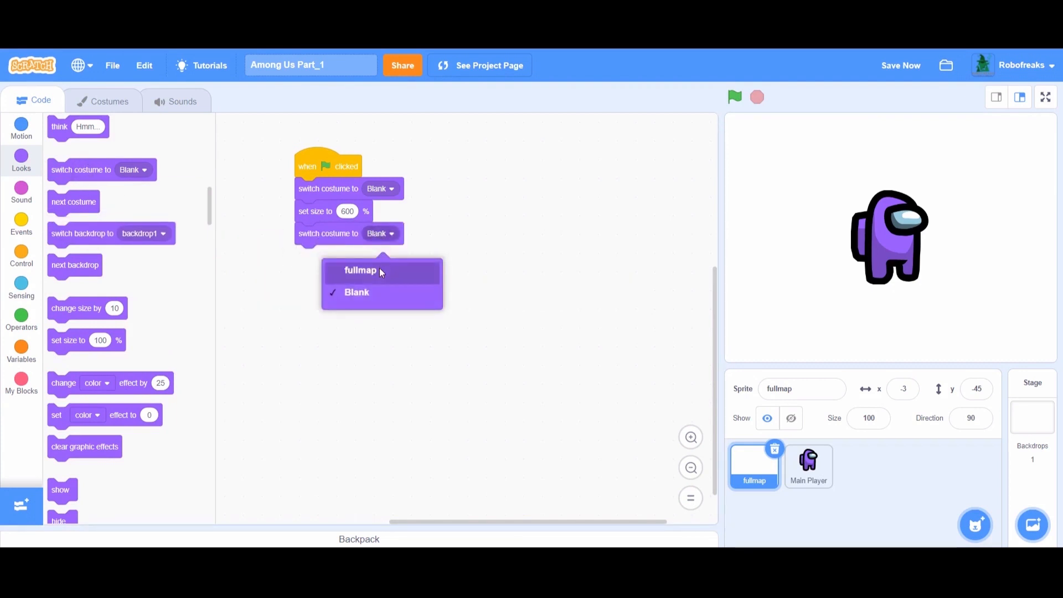
pyautogui.click(360, 270)
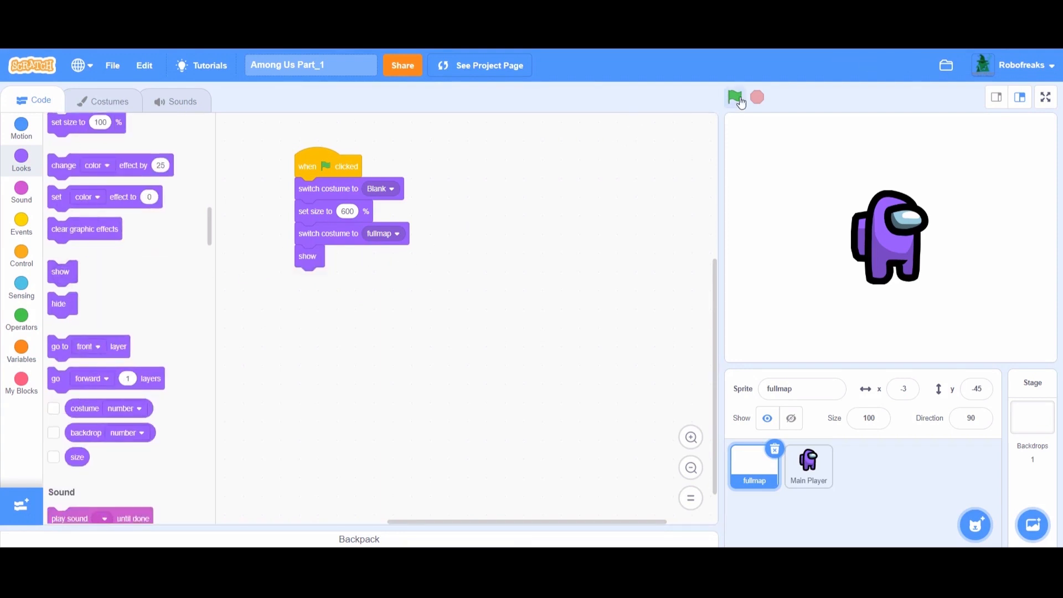
# - Position the map at x:0 y:0 and run the game to confirm it's centred
pyautogui.click(734, 97)
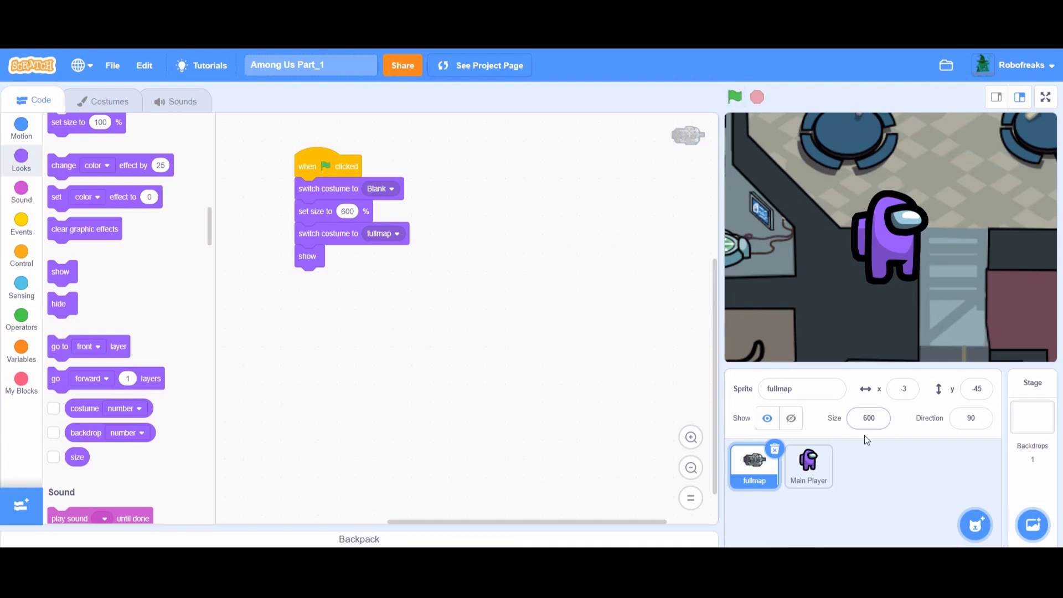
pyautogui.moveTo(874, 410)
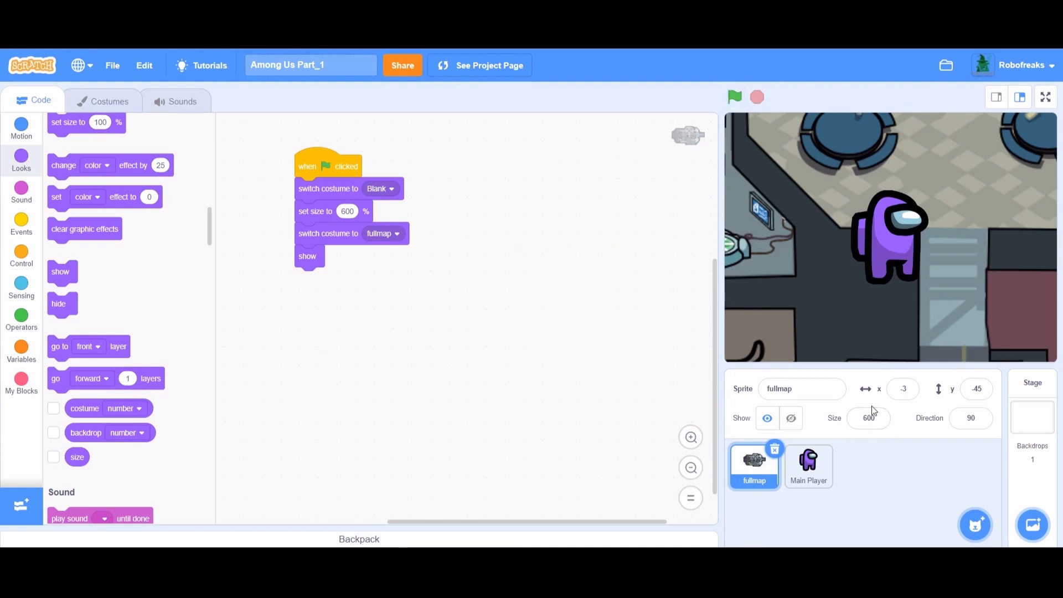
pyautogui.click(21, 127)
pyautogui.write('0')
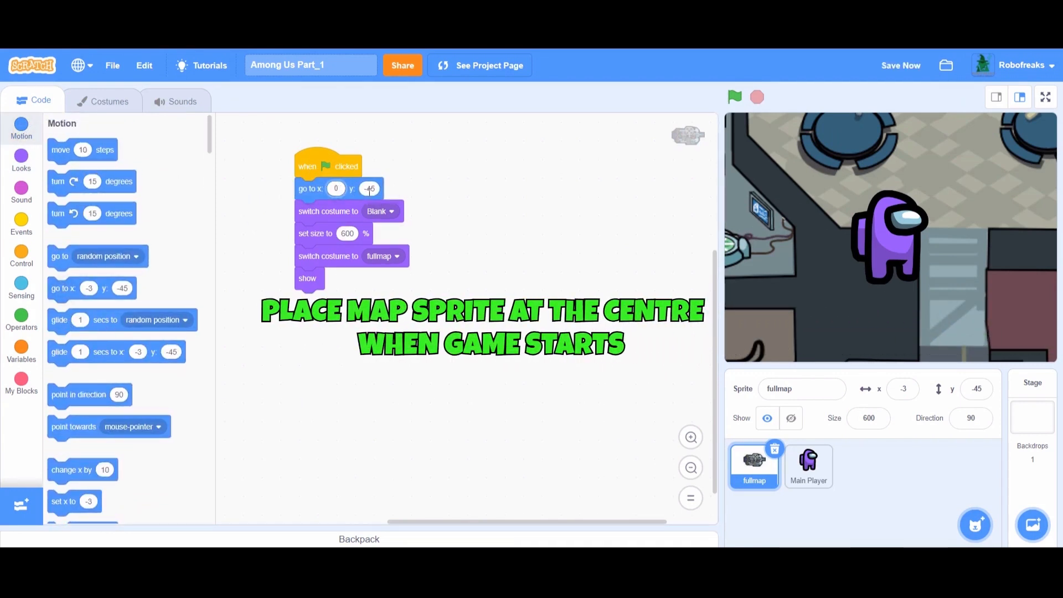
pyautogui.click(734, 97)
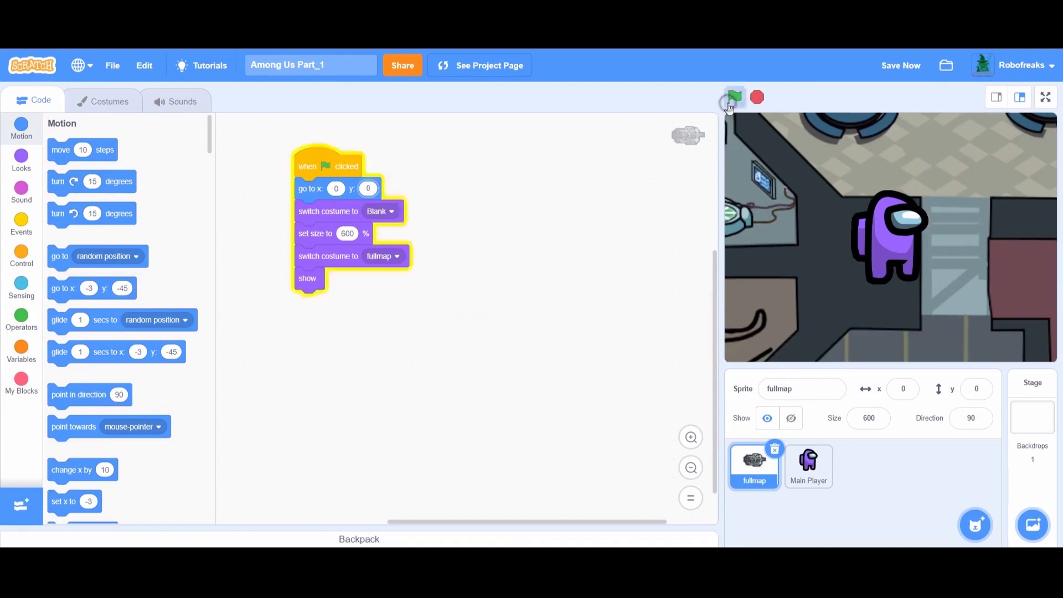
pyautogui.click(734, 97)
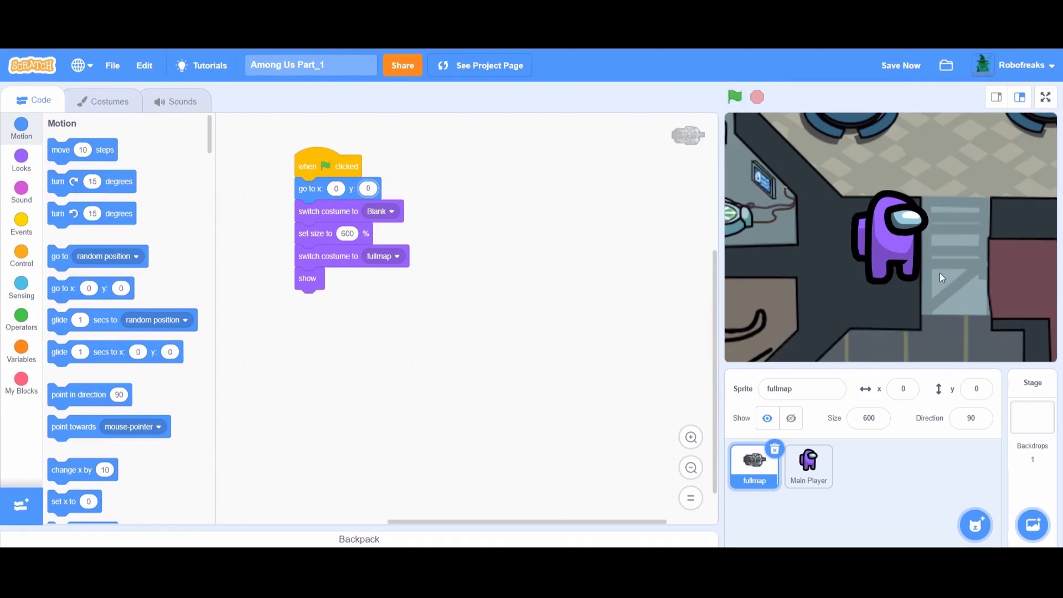
pyautogui.click(808, 466)
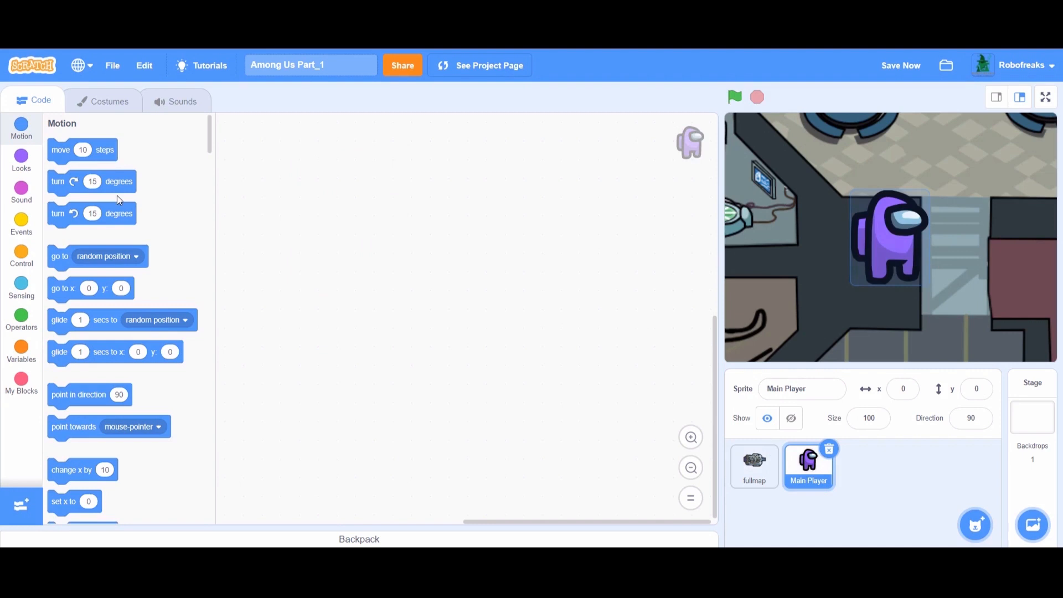
# - Give Main Player a green-flag script: go to 0,0, size 30%, go to front layer
pyautogui.click(21, 224)
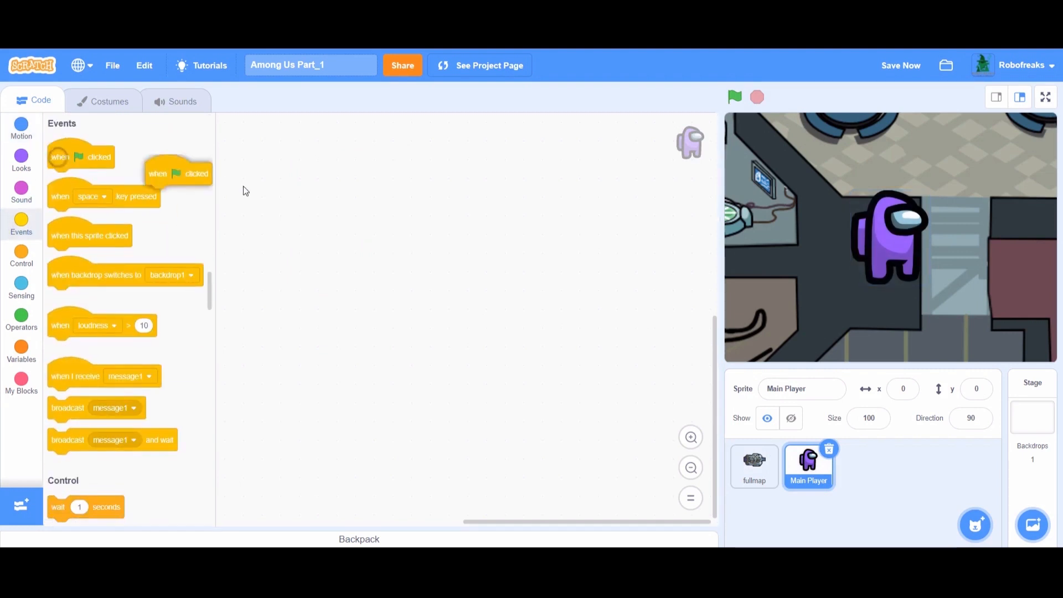
pyautogui.moveTo(178, 173); pyautogui.dragTo(295, 183)
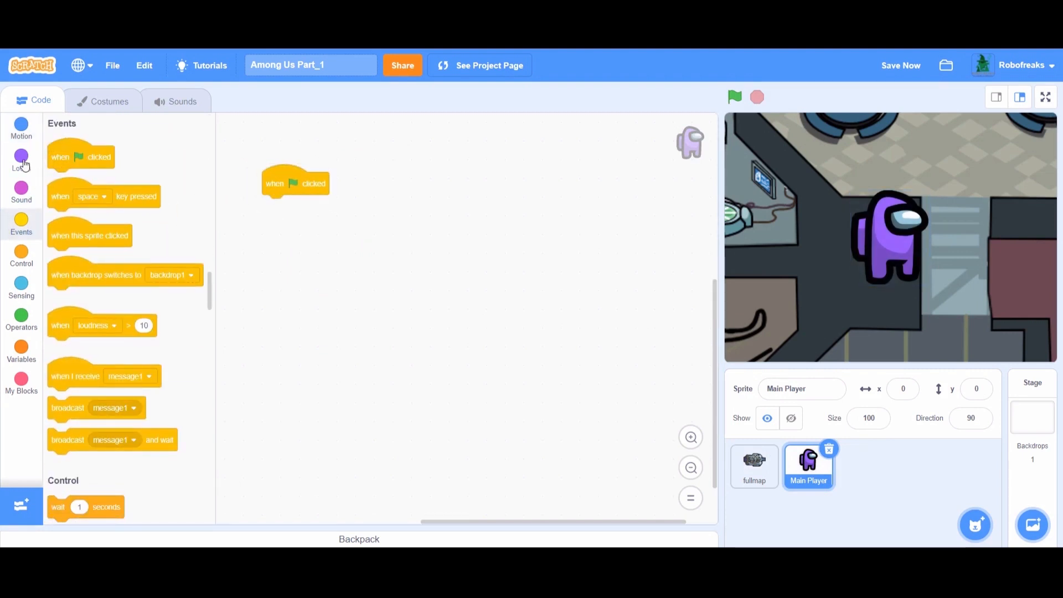
pyautogui.click(21, 156)
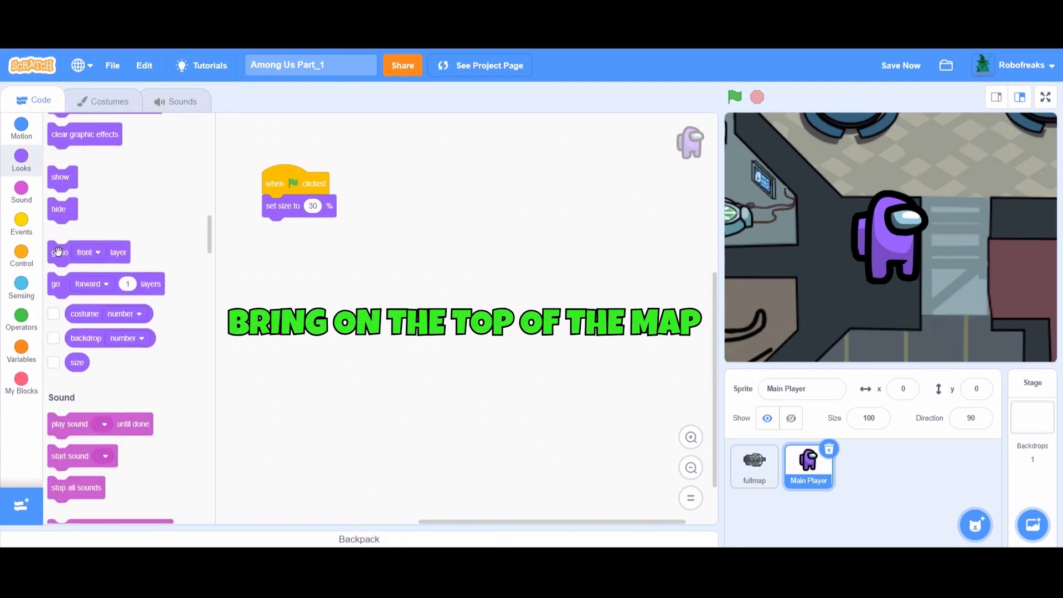
pyautogui.moveTo(60, 252); pyautogui.dragTo(298, 229)
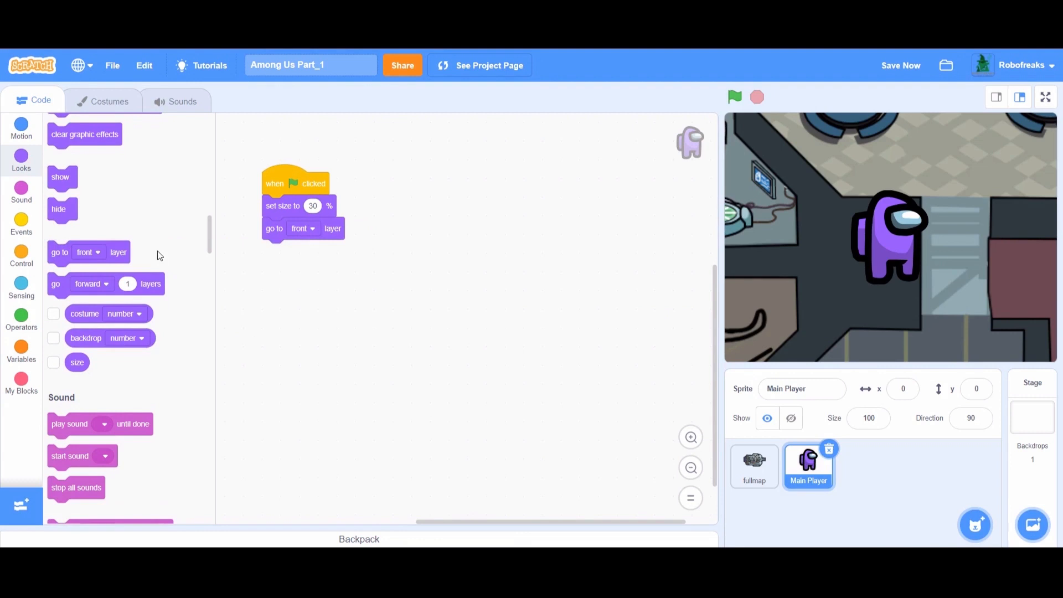
pyautogui.click(21, 127)
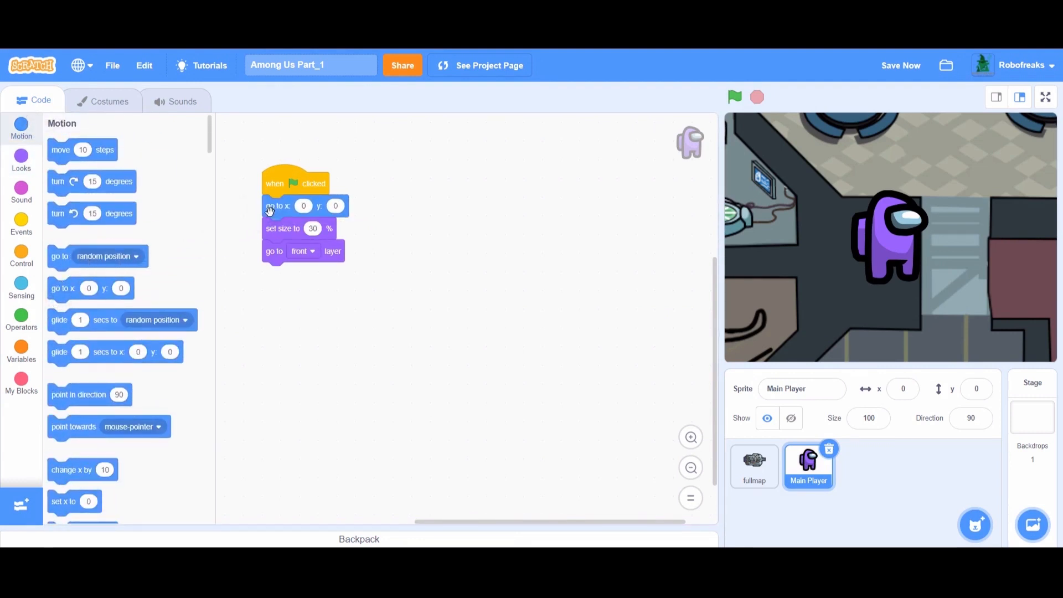
# - Add a forever loop with four duplicated key-pressed ifs, the first watching right arrow
pyautogui.click(21, 257)
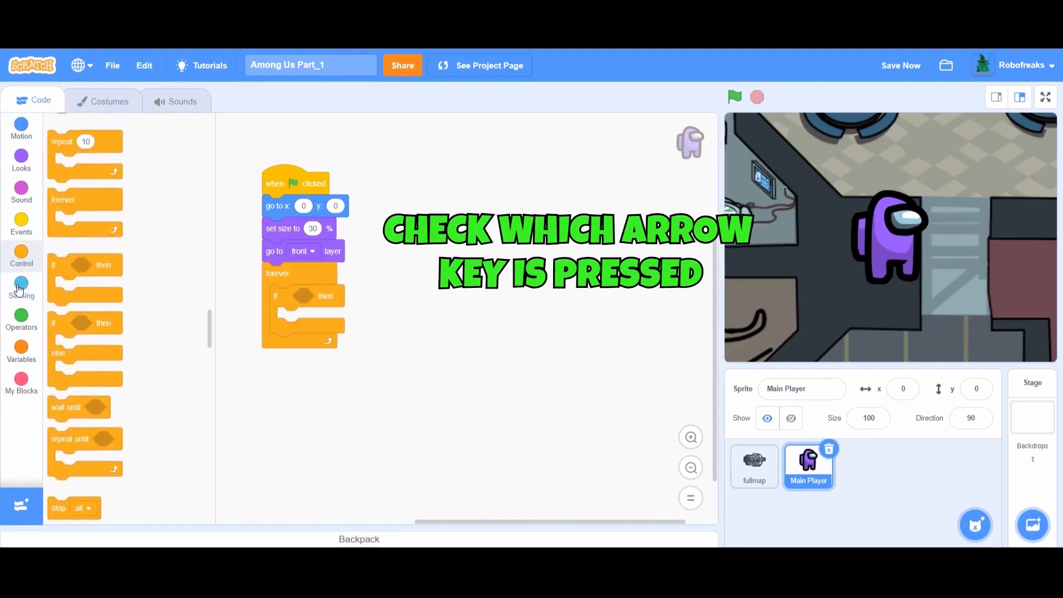
pyautogui.click(21, 288)
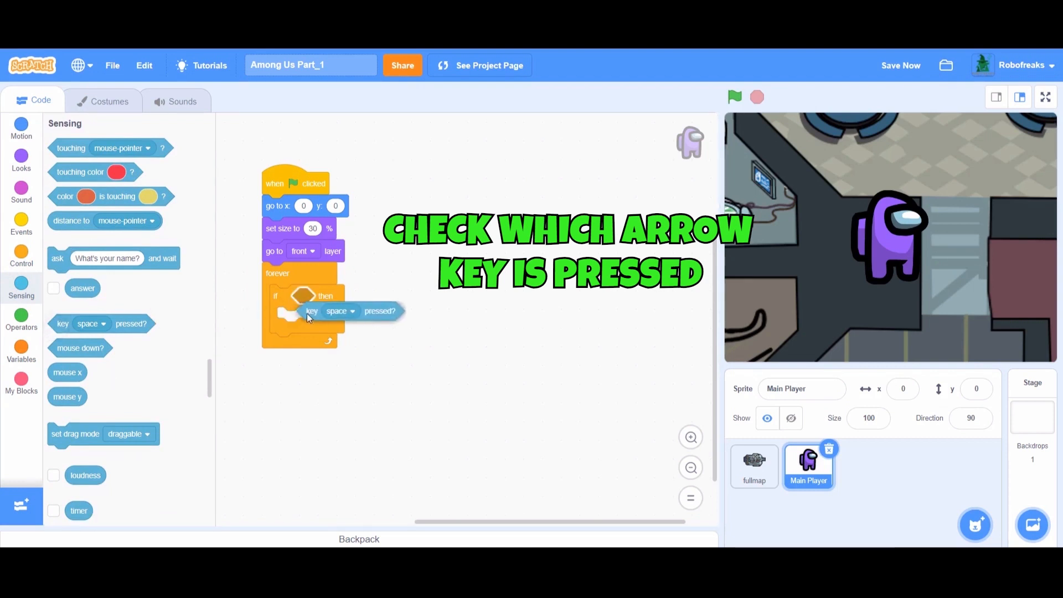
pyautogui.moveTo(311, 311); pyautogui.dragTo(307, 296)
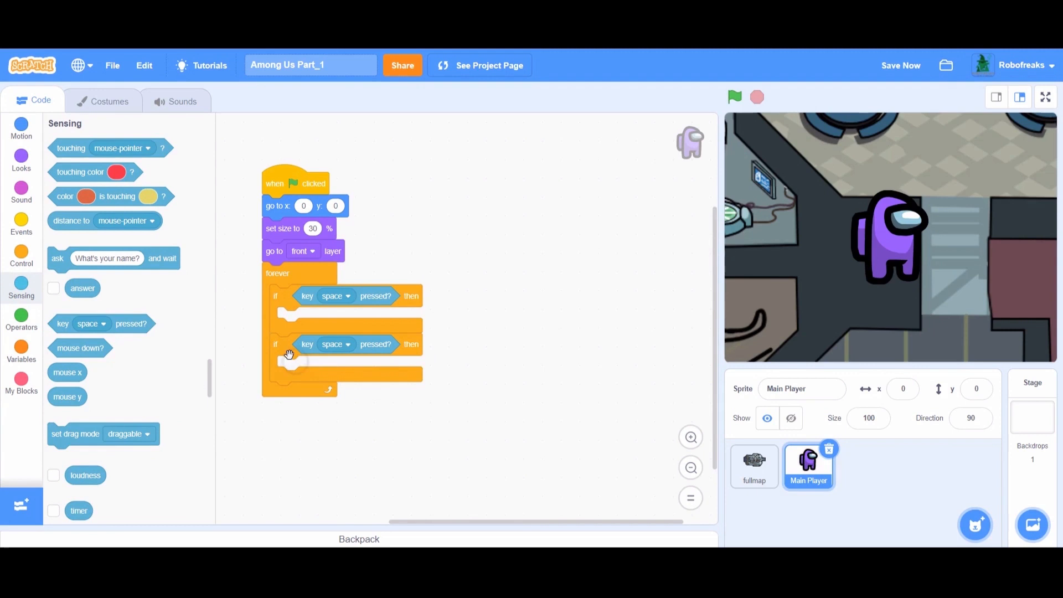
pyautogui.rightClick(288, 359)
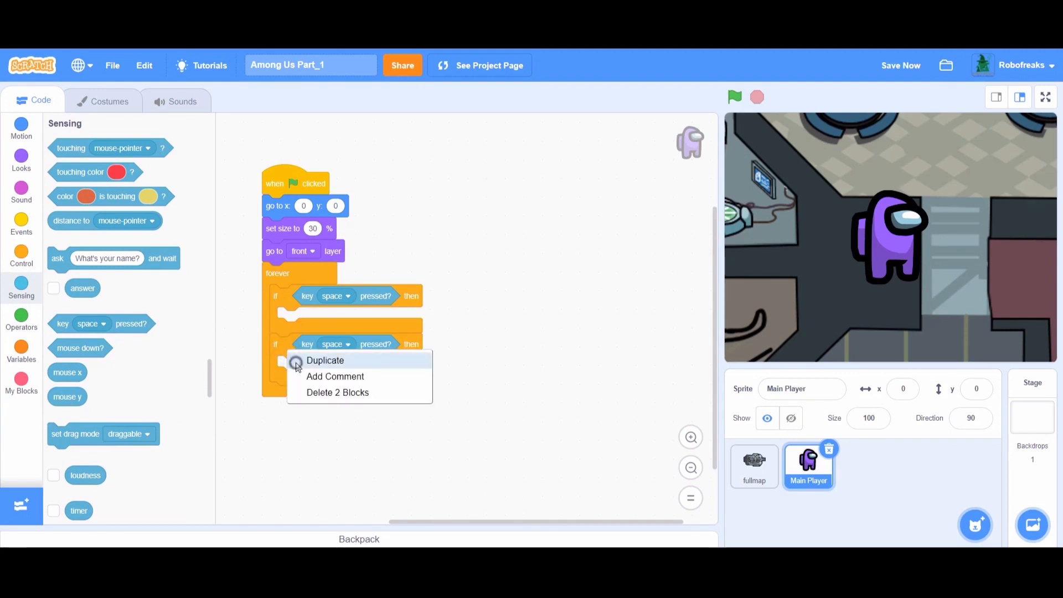
pyautogui.click(325, 360)
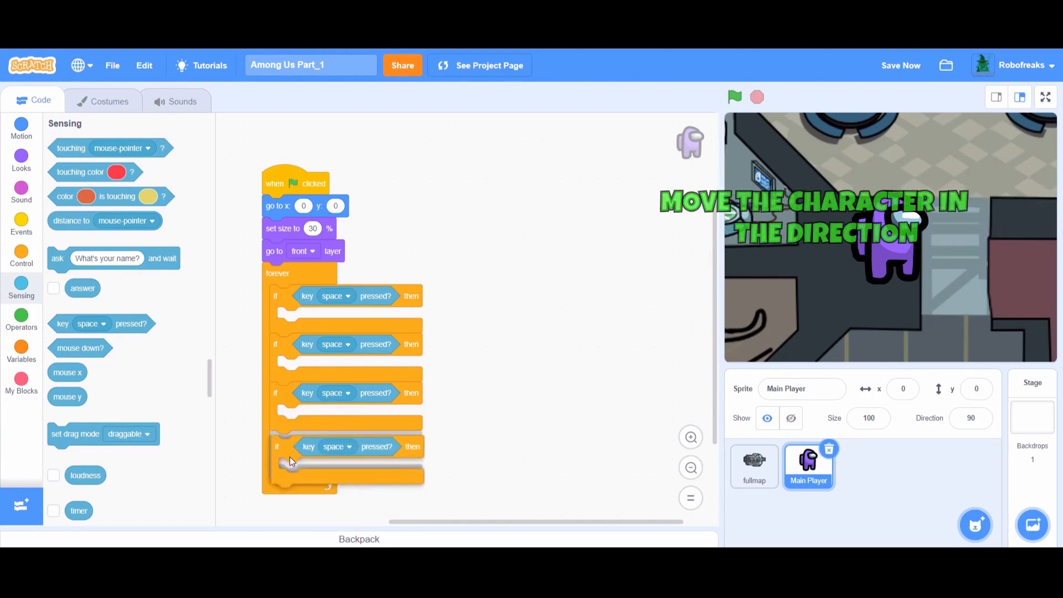
pyautogui.click(332, 296)
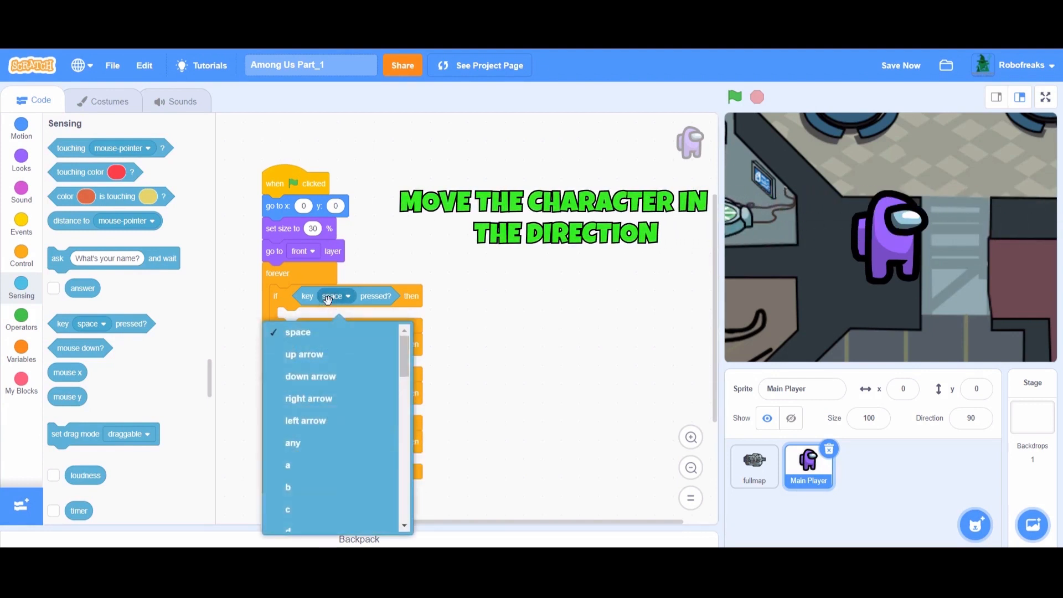
pyautogui.moveTo(326, 399)
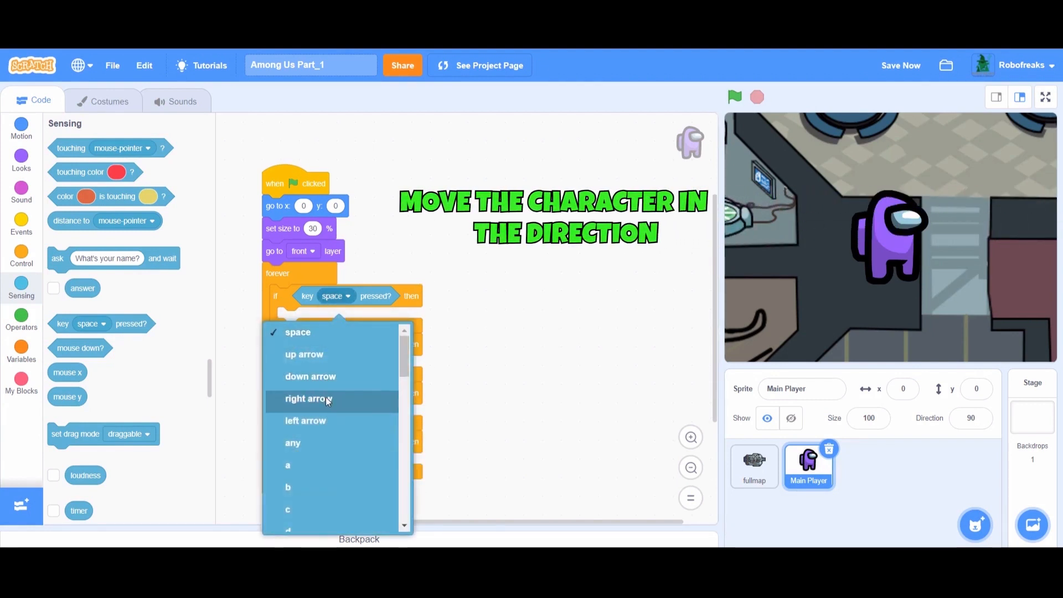
pyautogui.click(307, 398)
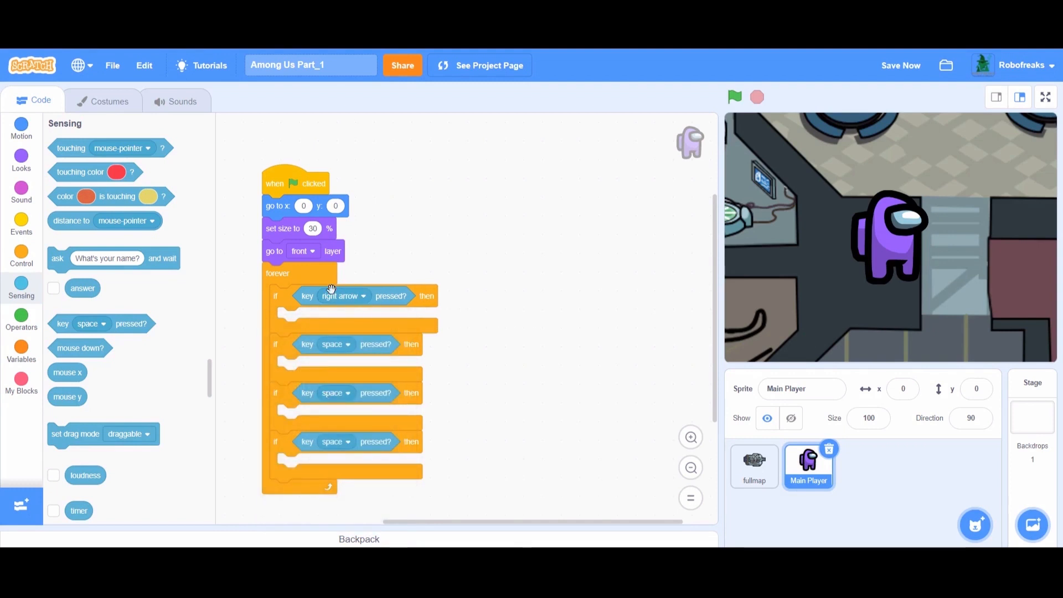
# - Point direction 90 on right arrow, -90 on left arrow, and set up/down arrow checks
pyautogui.click(21, 126)
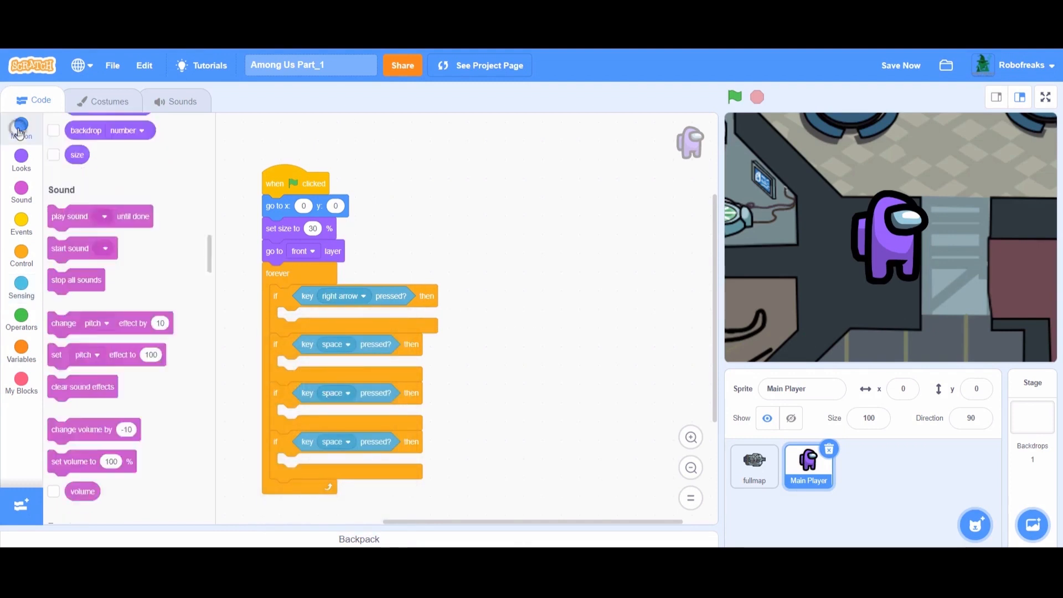
pyautogui.click(21, 125)
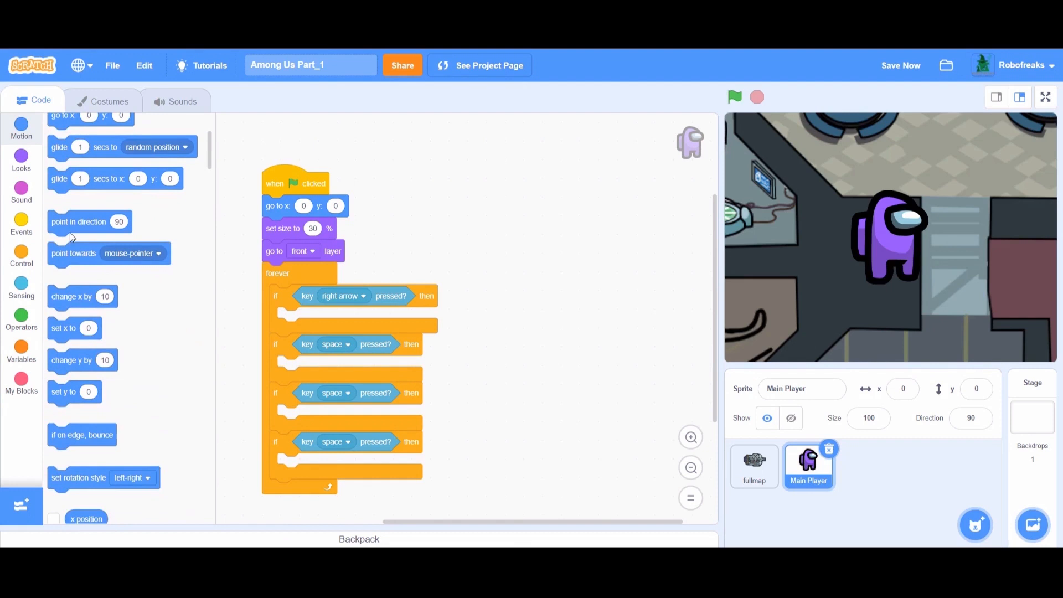
pyautogui.moveTo(78, 222); pyautogui.dragTo(305, 318)
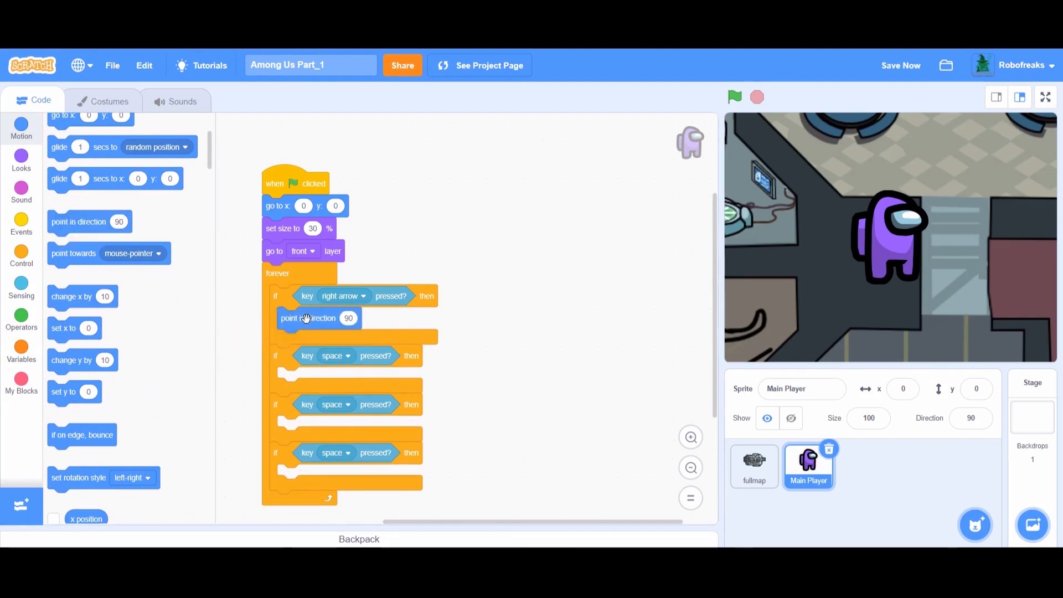
pyautogui.moveTo(303, 318); pyautogui.dragTo(303, 383)
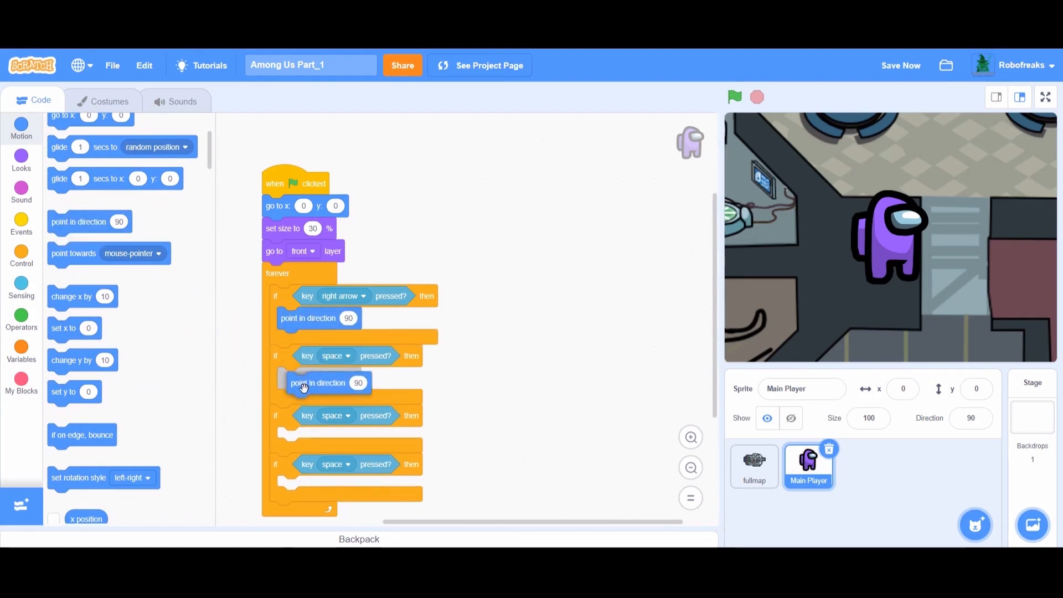
pyautogui.click(734, 97)
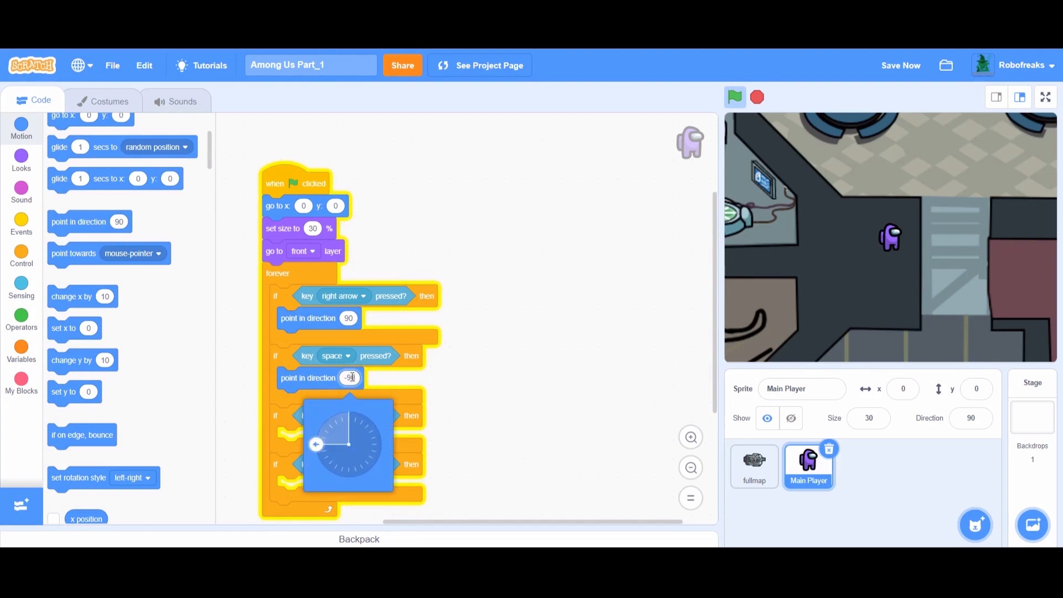
pyautogui.click(347, 356)
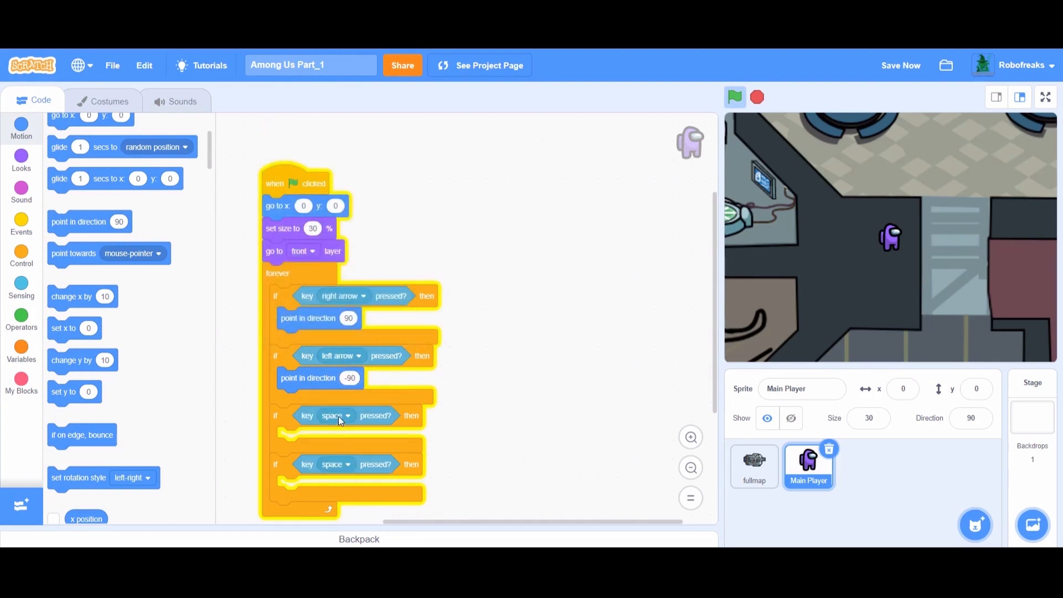
pyautogui.click(348, 416)
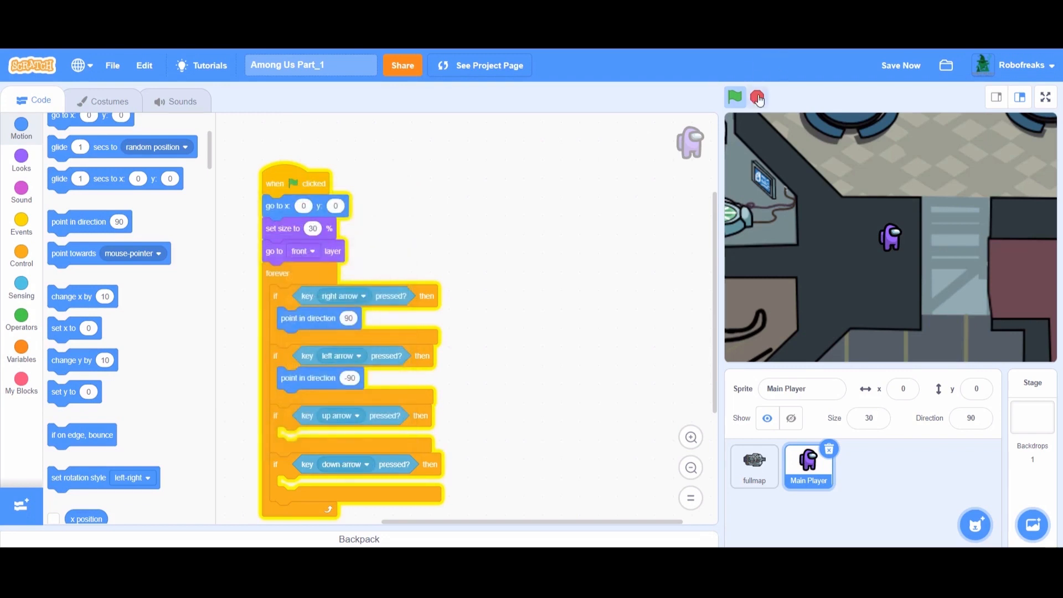
pyautogui.click(757, 97)
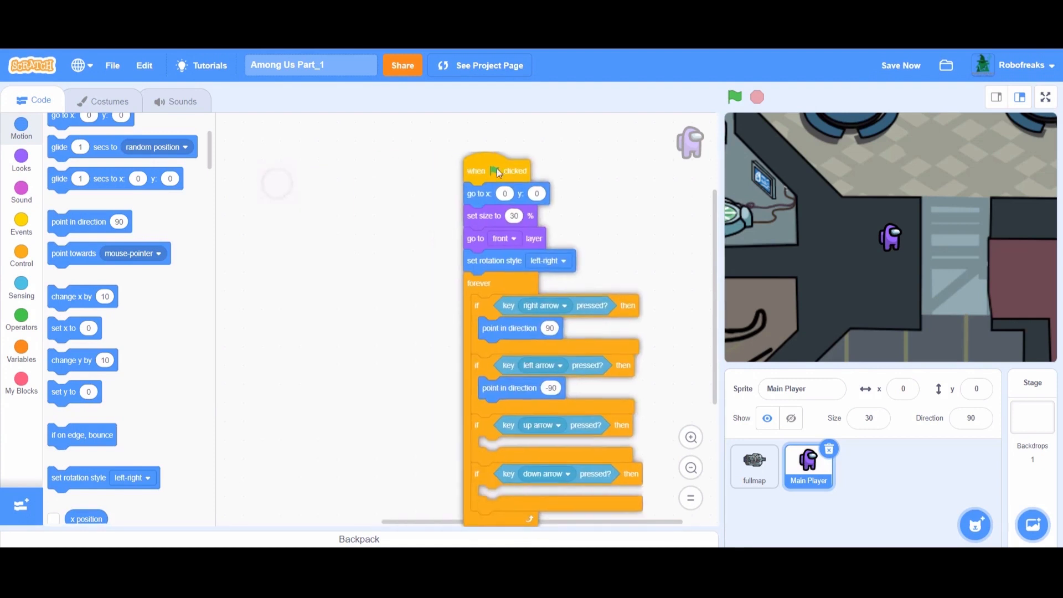
pyautogui.moveTo(499, 170); pyautogui.dragTo(525, 155)
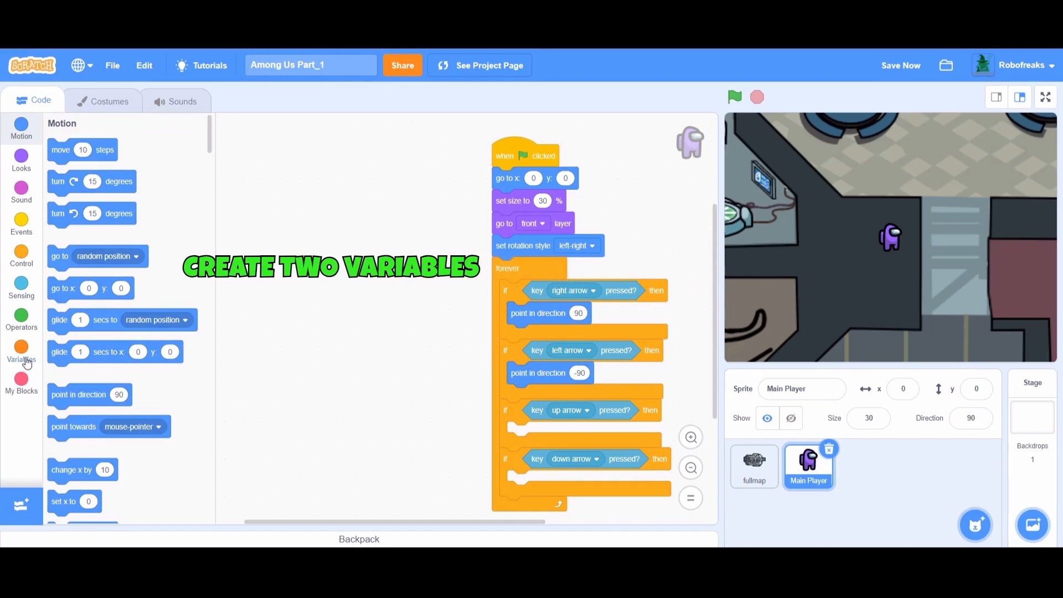
# - Create ScrollX and ScrollY variables and set both to 0 under the green-flag hat
pyautogui.click(21, 353)
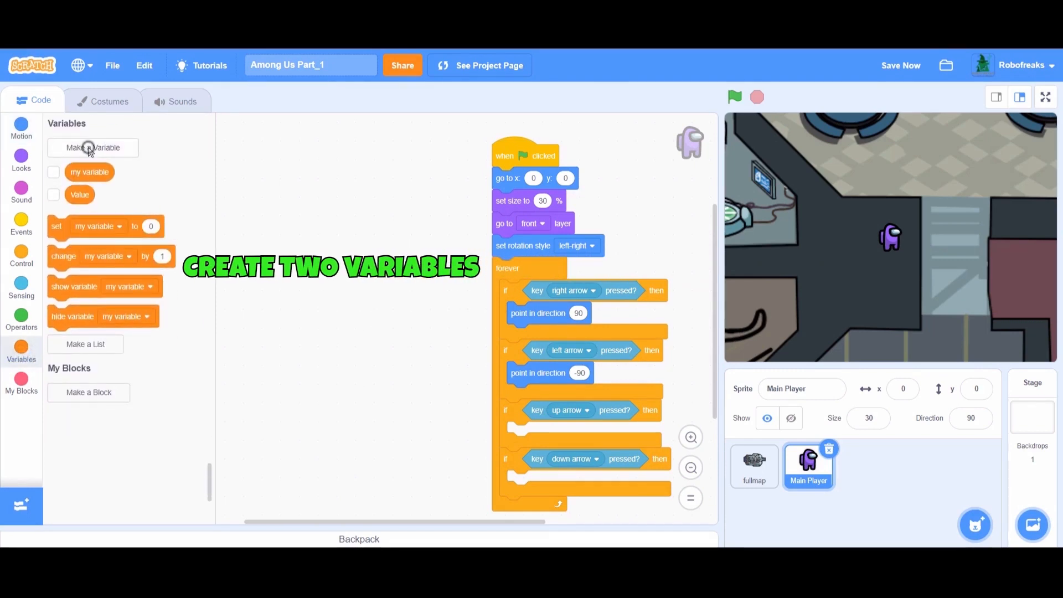
pyautogui.click(93, 148)
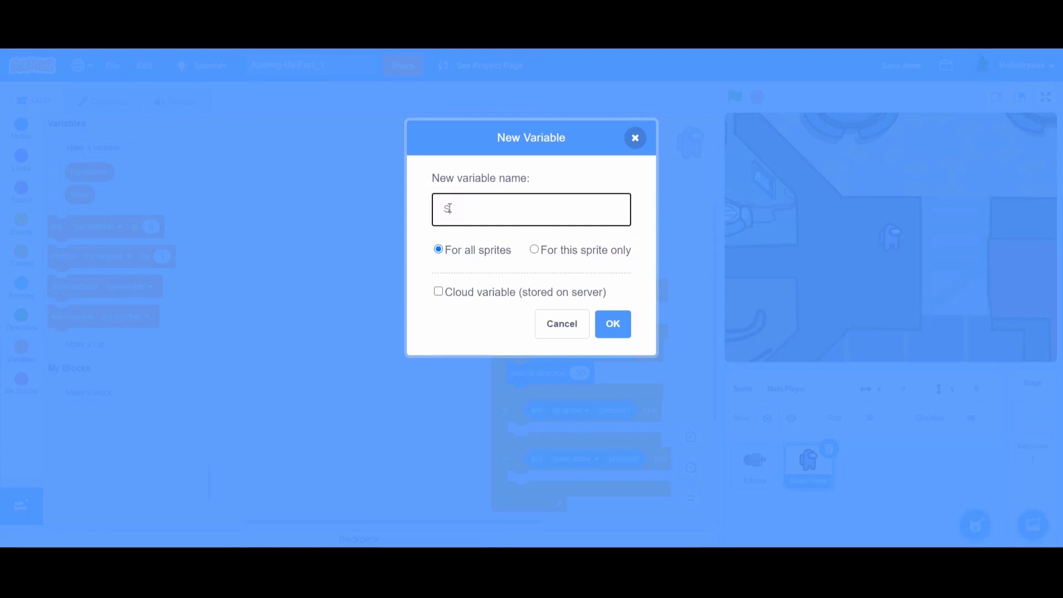
pyautogui.write('crollX')
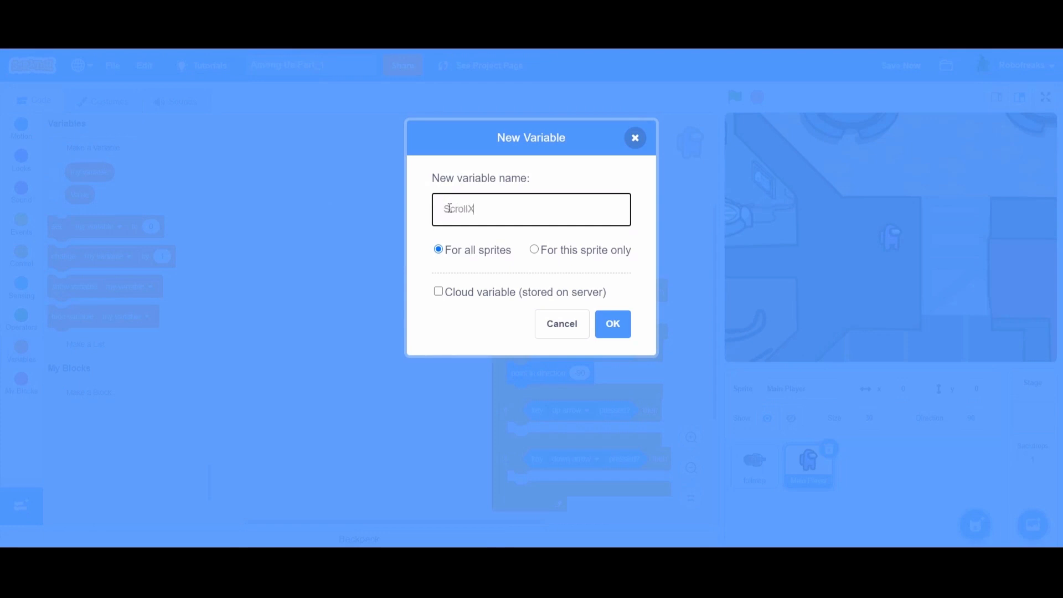
pyautogui.click(611, 324)
pyautogui.write('Scroll')
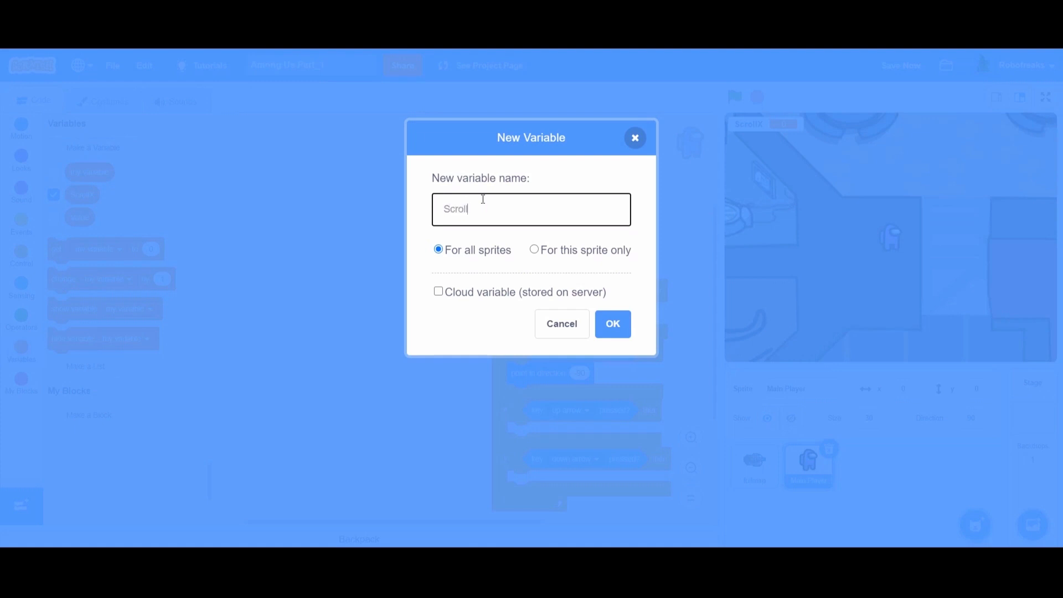
pyautogui.click(611, 323)
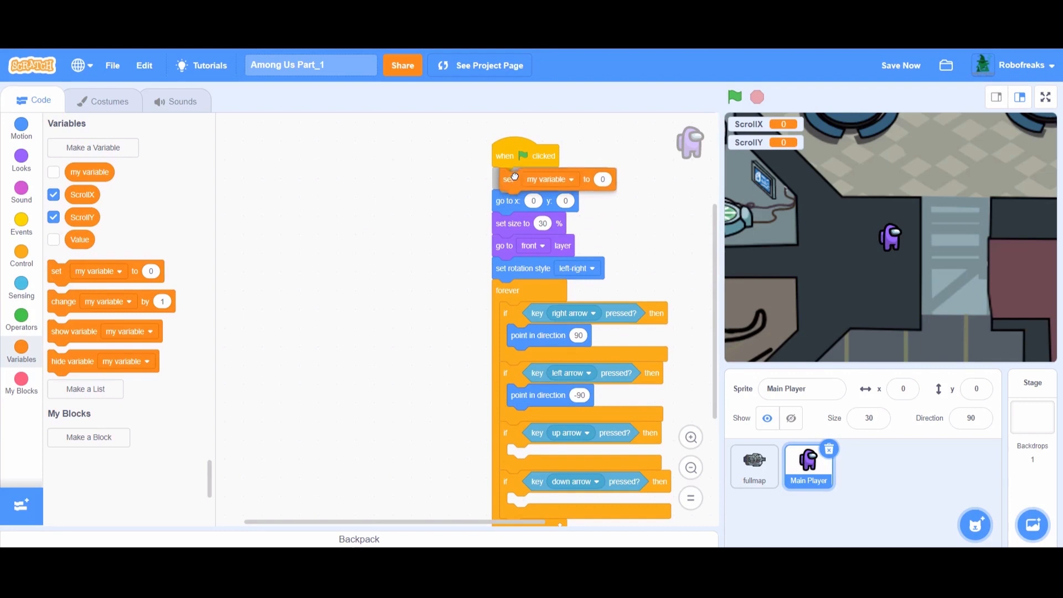
pyautogui.click(550, 179)
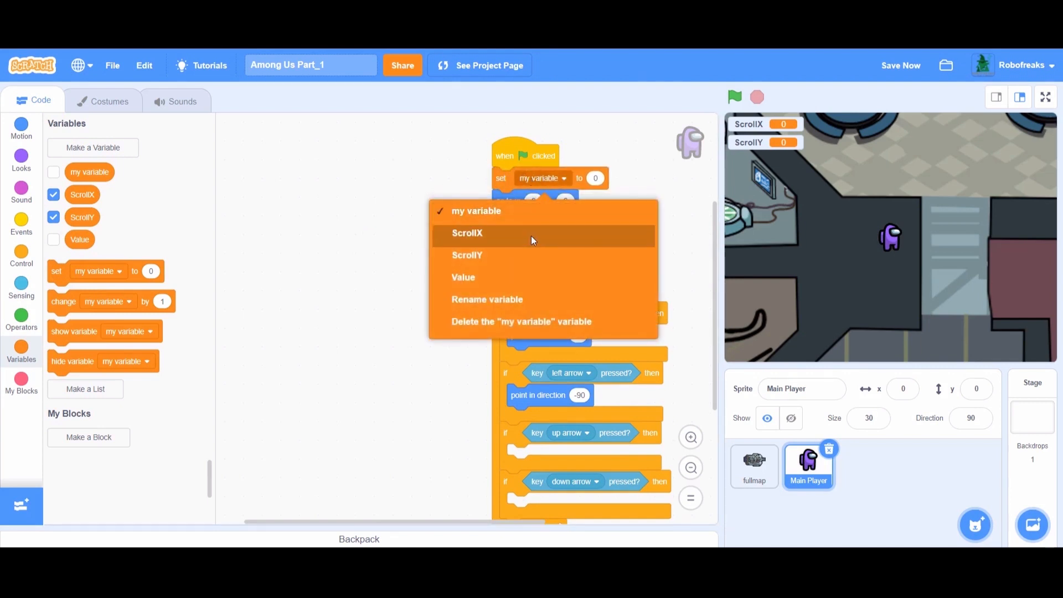
pyautogui.click(467, 233)
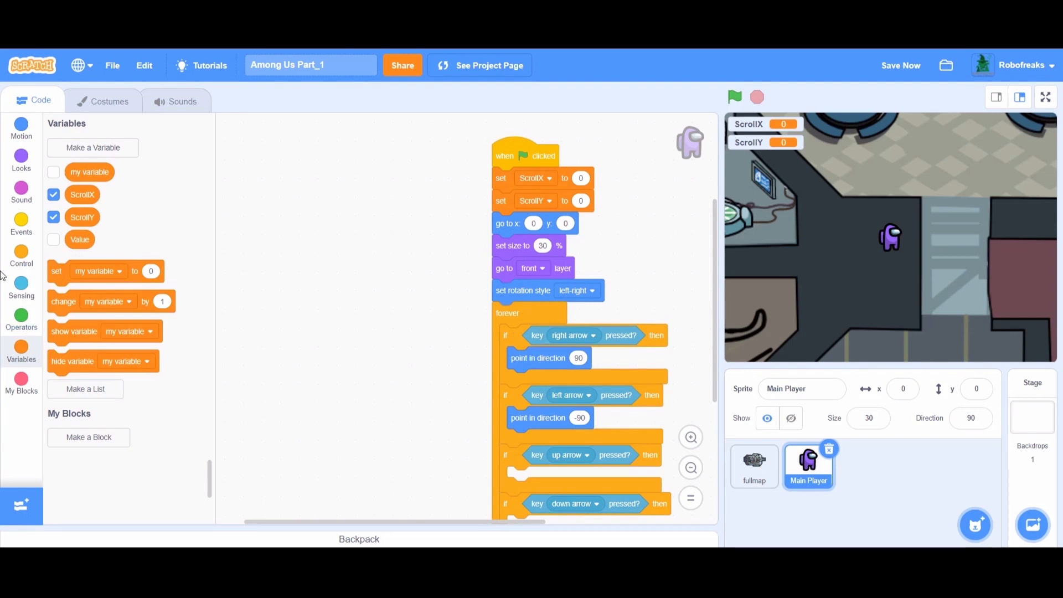
# - Make a custom block 'Move X: (X) Y: (Y)' with number inputs X and Y
pyautogui.click(21, 383)
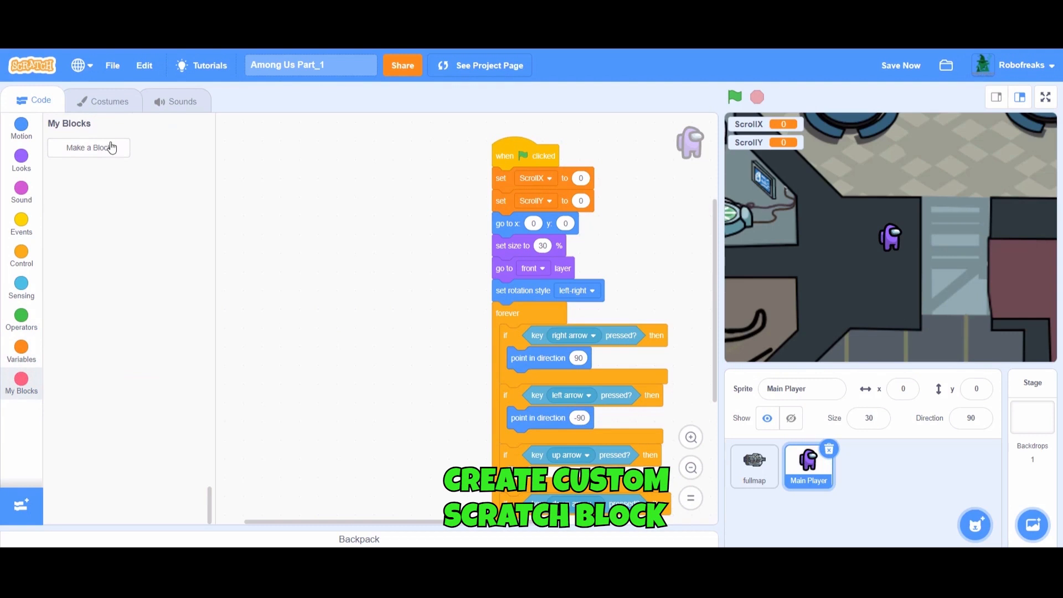
pyautogui.click(88, 148)
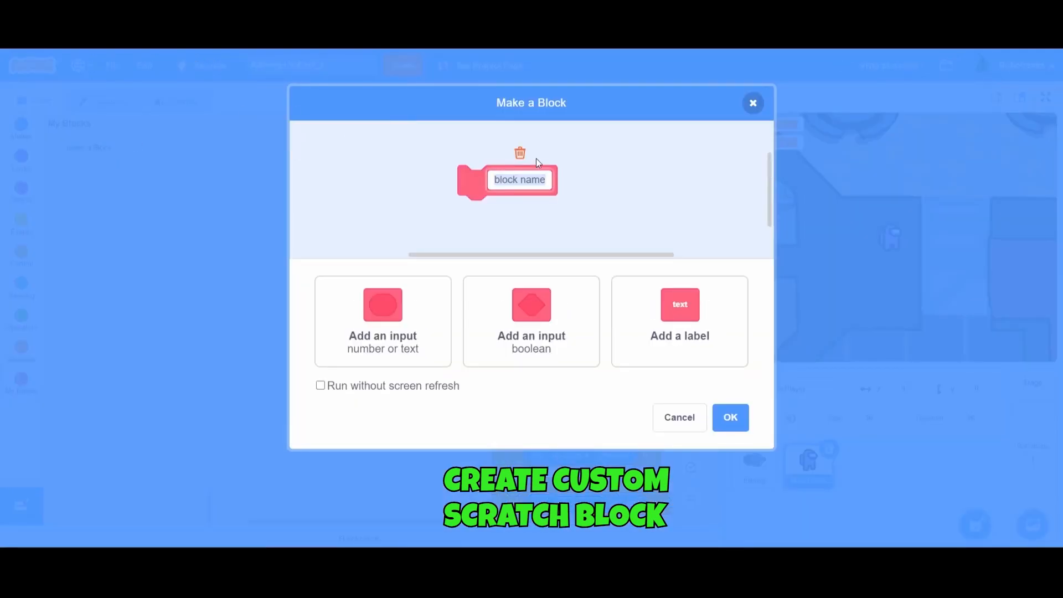
pyautogui.write('Move')
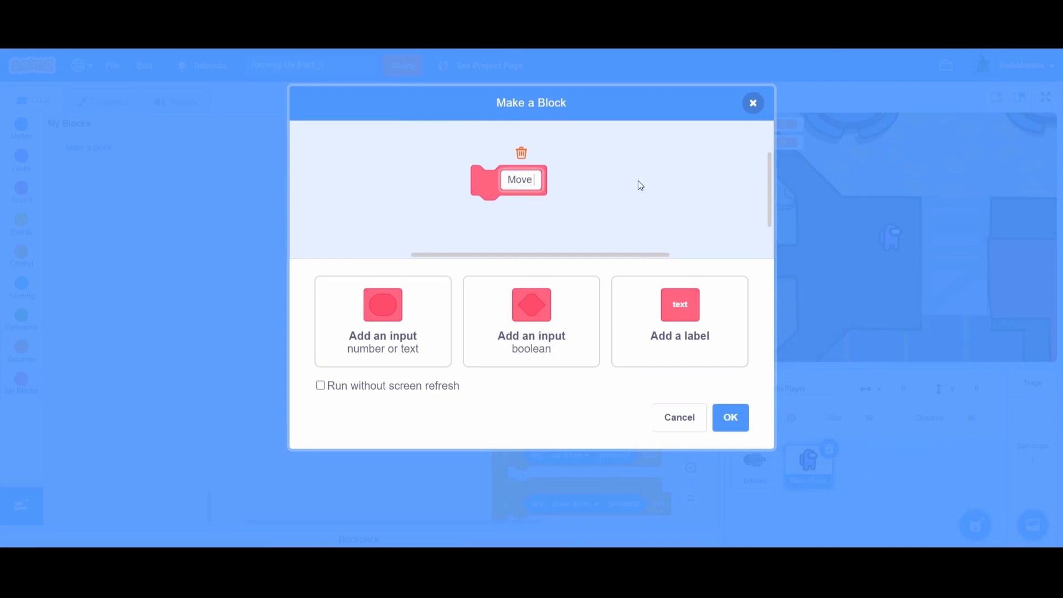
pyautogui.write('X:')
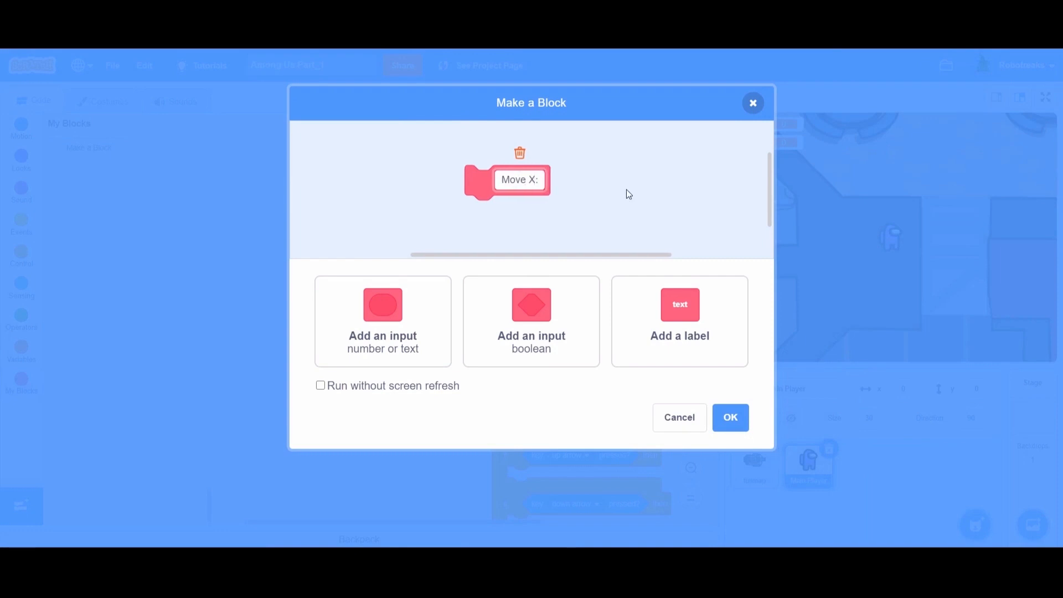
pyautogui.click(531, 321)
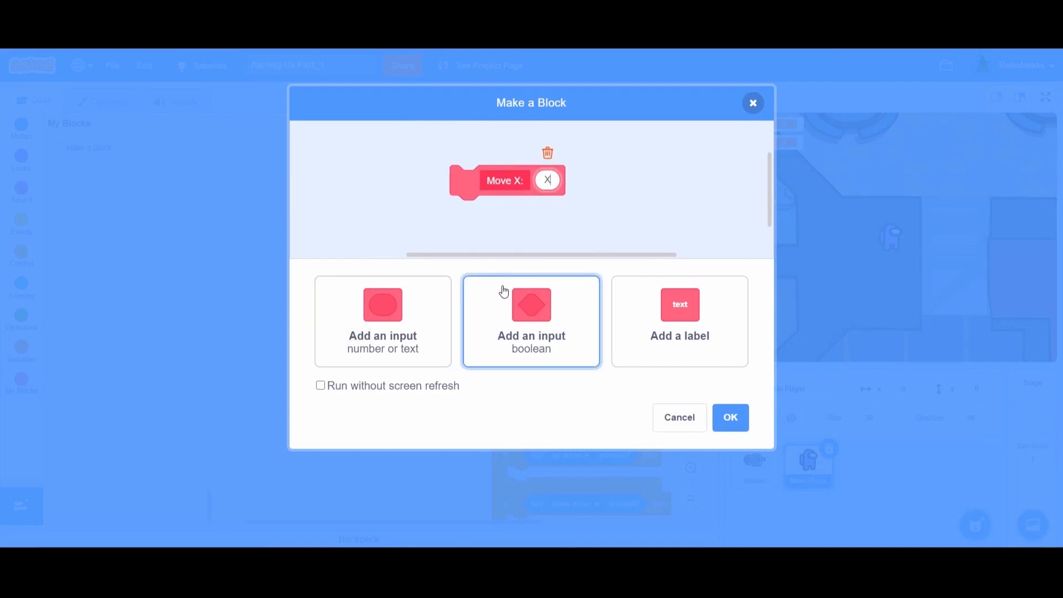
pyautogui.click(679, 320)
pyautogui.write('Y:')
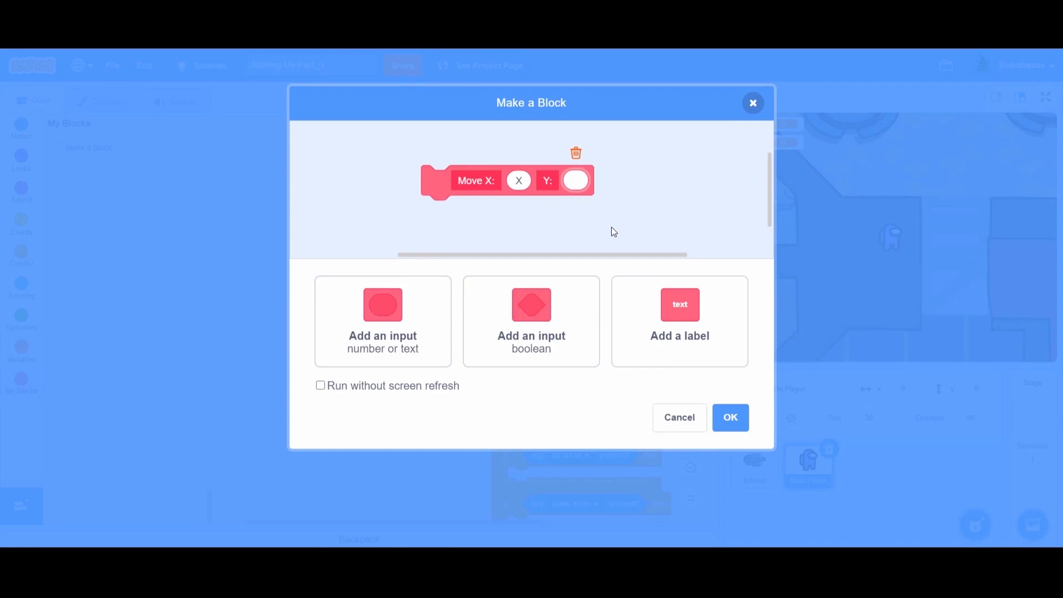
pyautogui.click(730, 416)
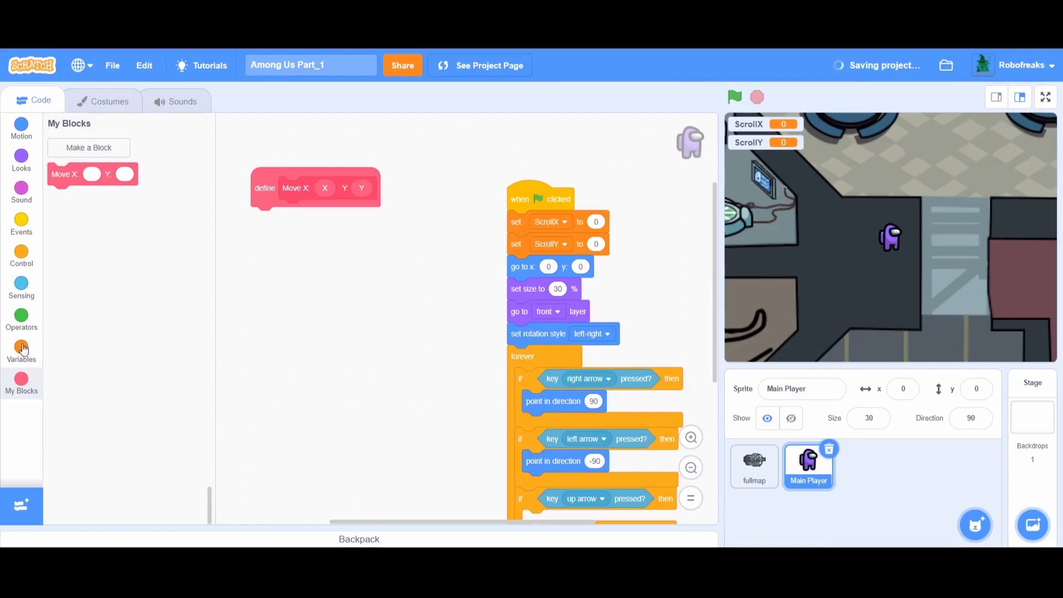
# - Add a Move X: 10 block under 'point in direction 90' in the right-arrow branch
pyautogui.click(21, 350)
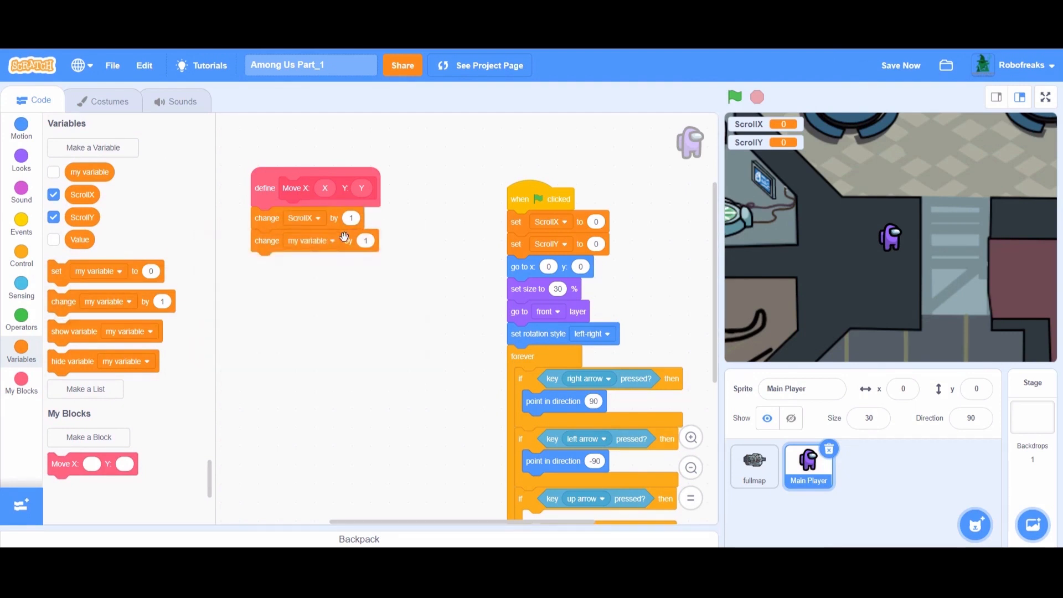
pyautogui.click(311, 240)
pyautogui.write('10')
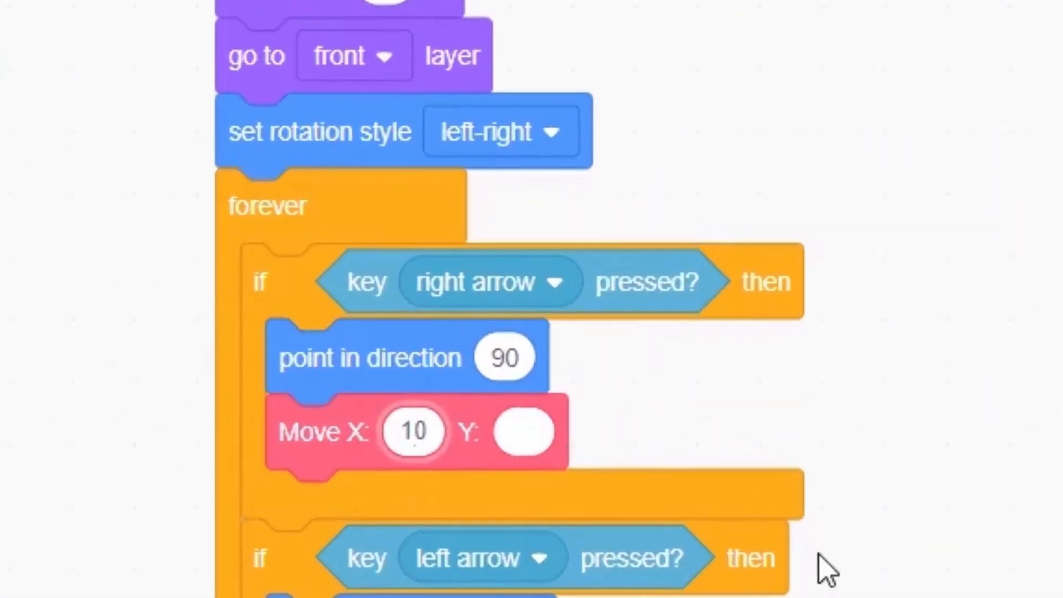
# - Set Move amounts for right (Y 0), left (X -10, Y 0), up (X 0, Y 10); select fullmap
pyautogui.click(522, 432)
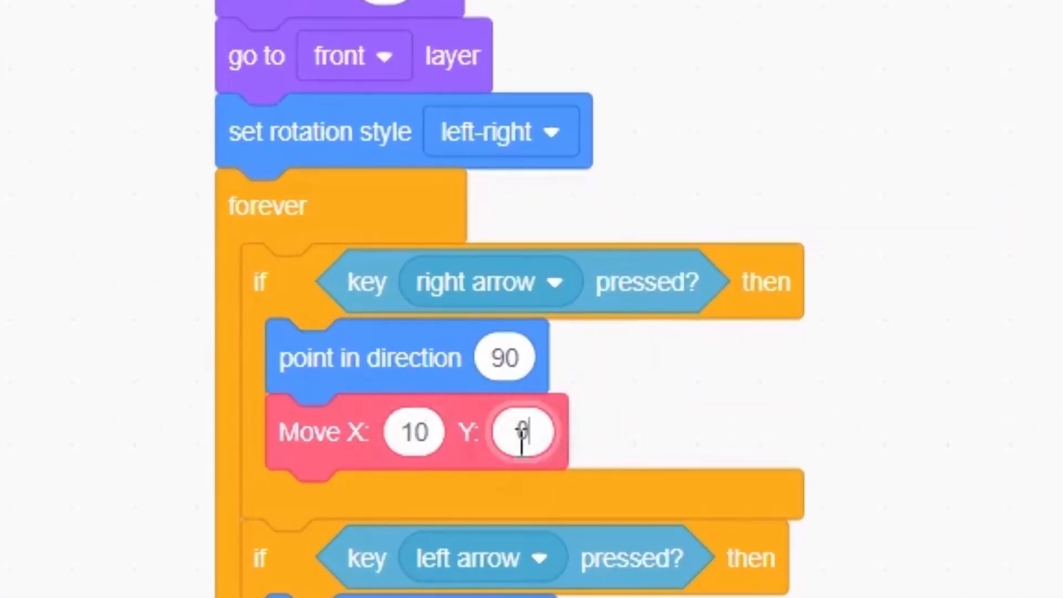
pyautogui.scroll(-3)
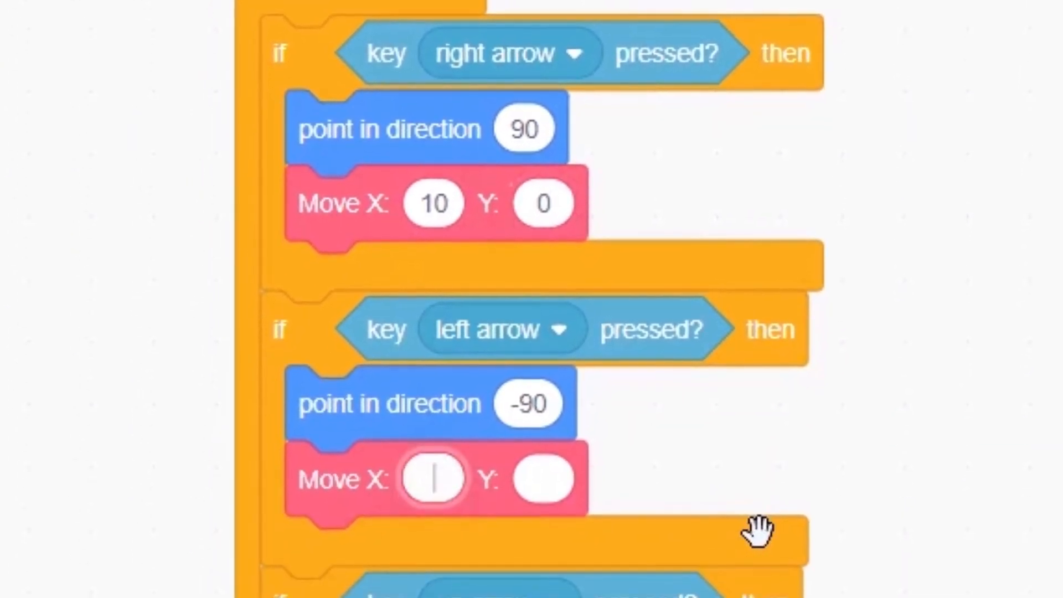
pyautogui.write('-10')
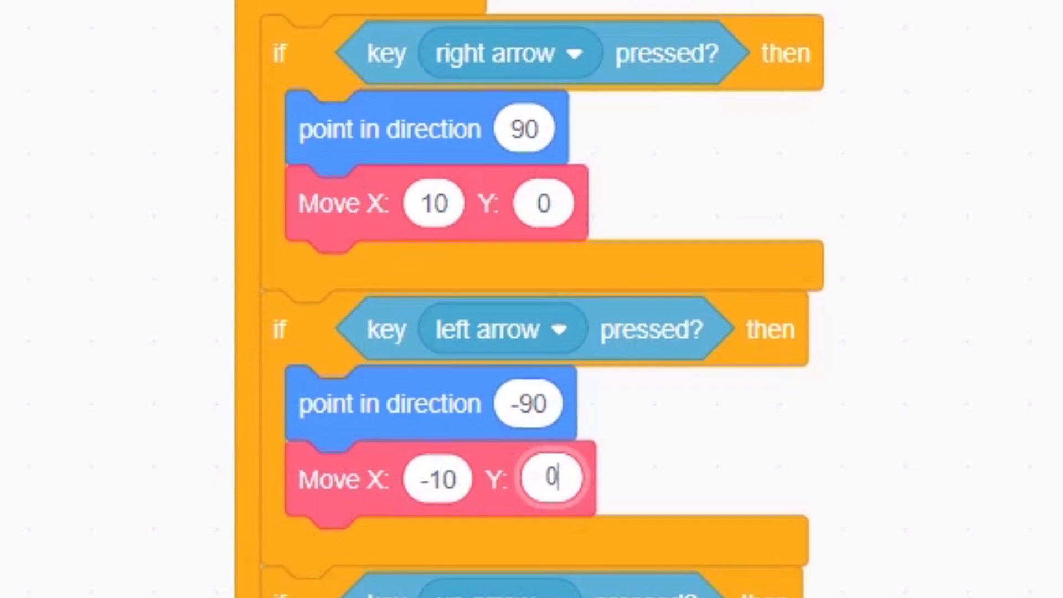
pyautogui.scroll(-3)
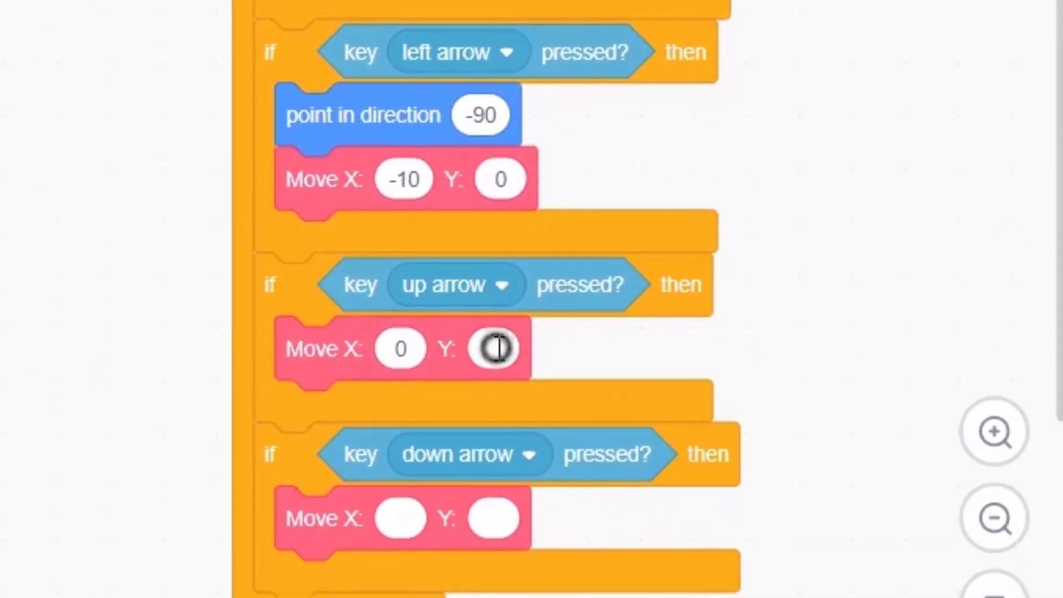
pyautogui.write('10')
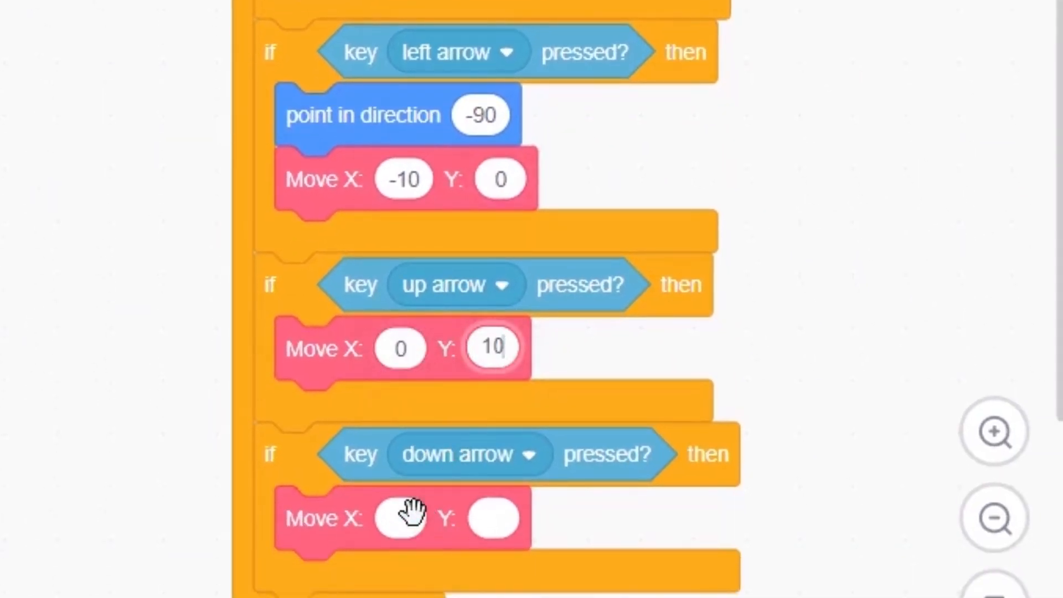
pyautogui.write('0')
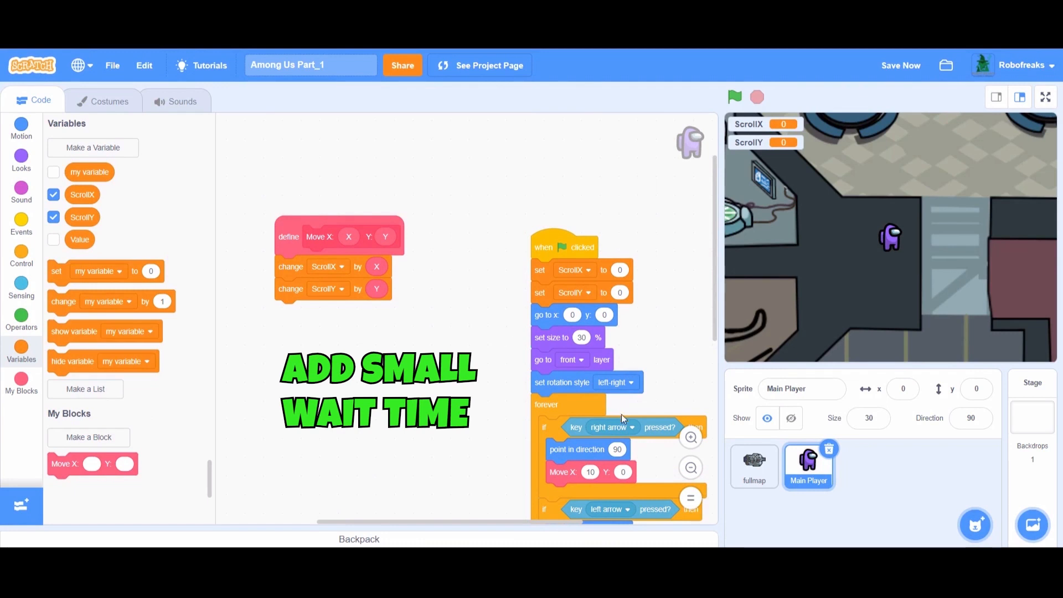
pyautogui.click(754, 467)
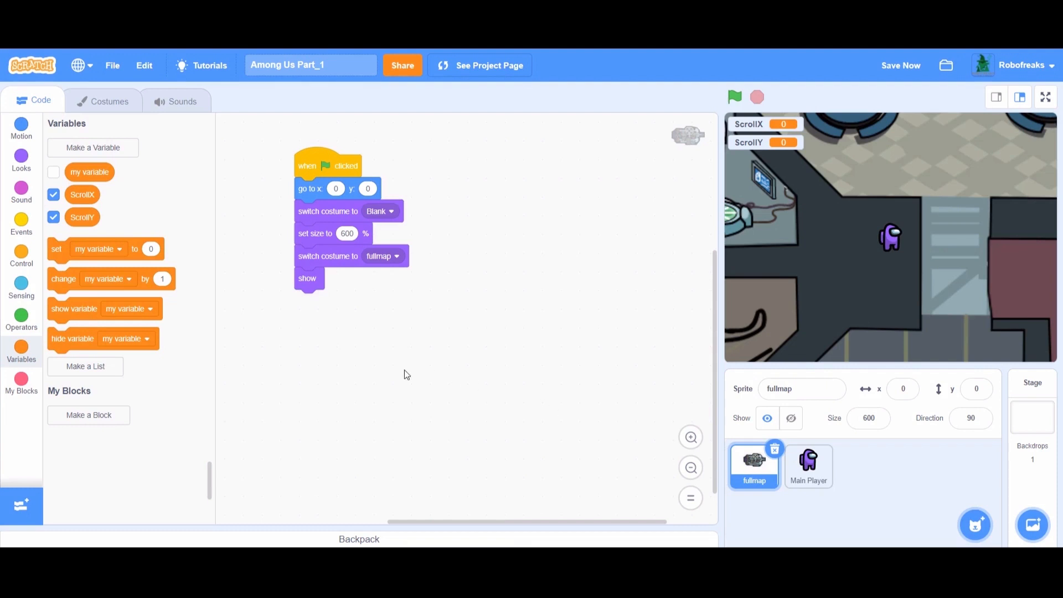
# - Add a forever loop under show containing 'go to x: ScrollX y: ScrollY'
pyautogui.click(21, 254)
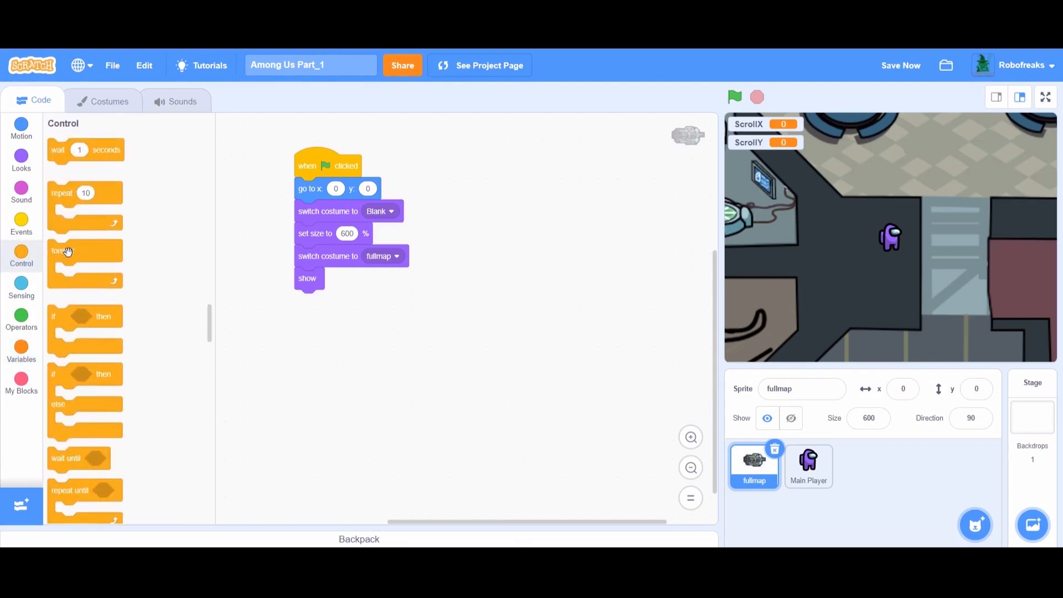
pyautogui.moveTo(63, 251); pyautogui.dragTo(309, 300)
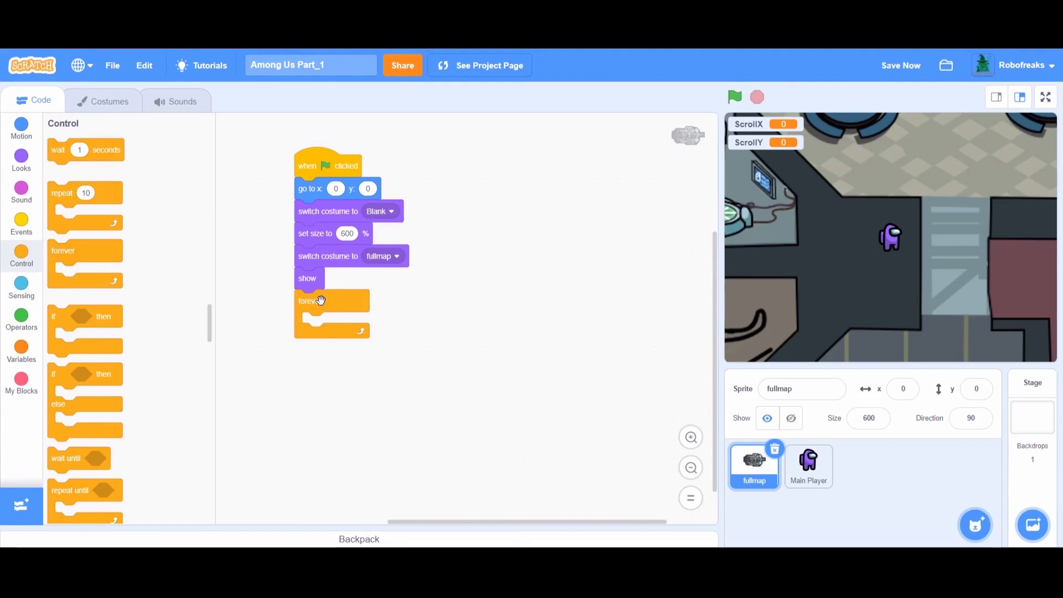
pyautogui.click(21, 353)
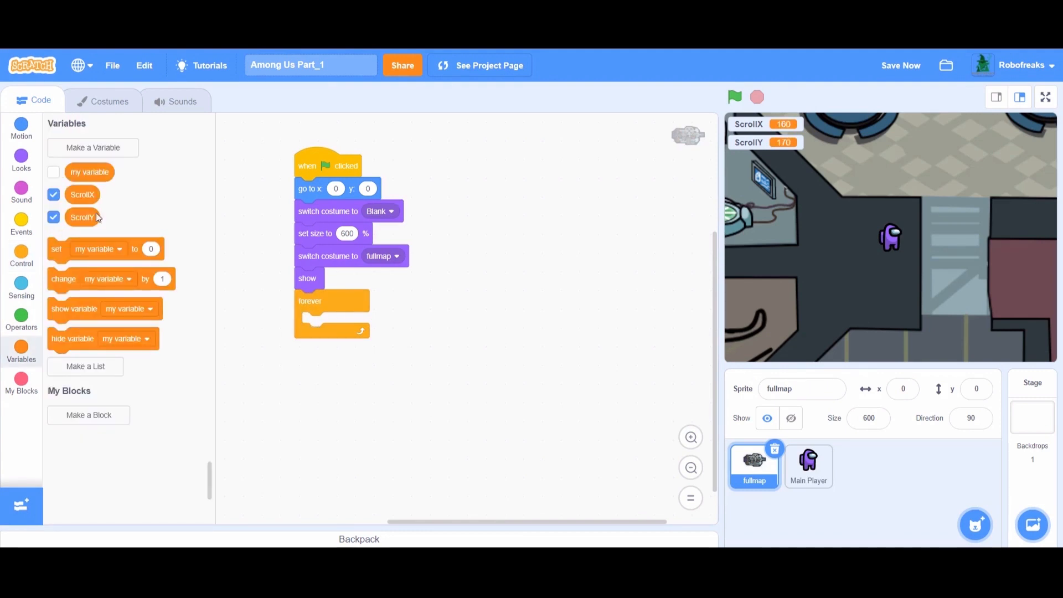
pyautogui.click(21, 127)
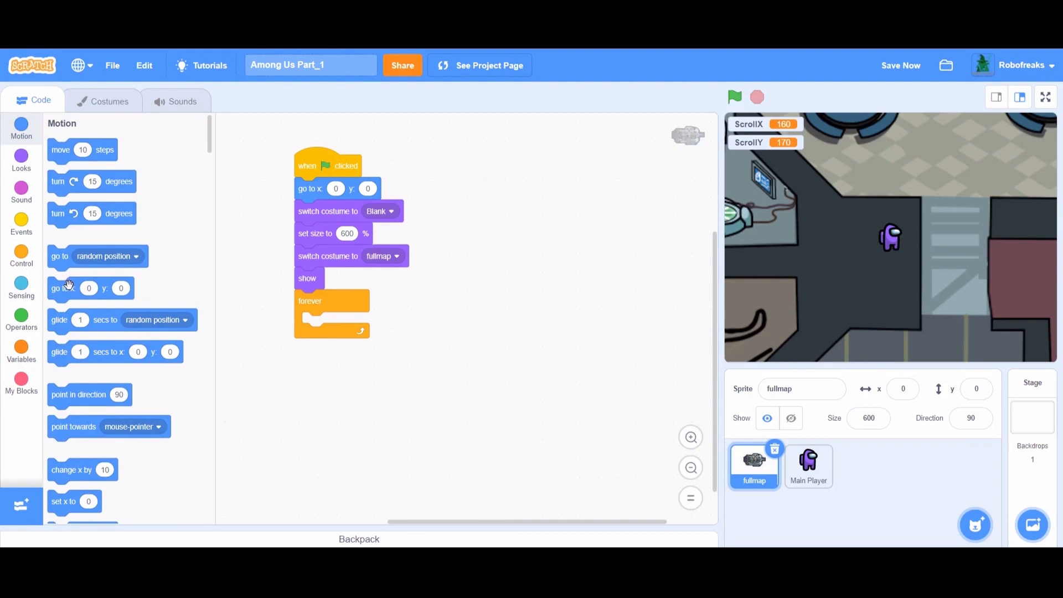
pyautogui.moveTo(90, 287); pyautogui.dragTo(343, 323)
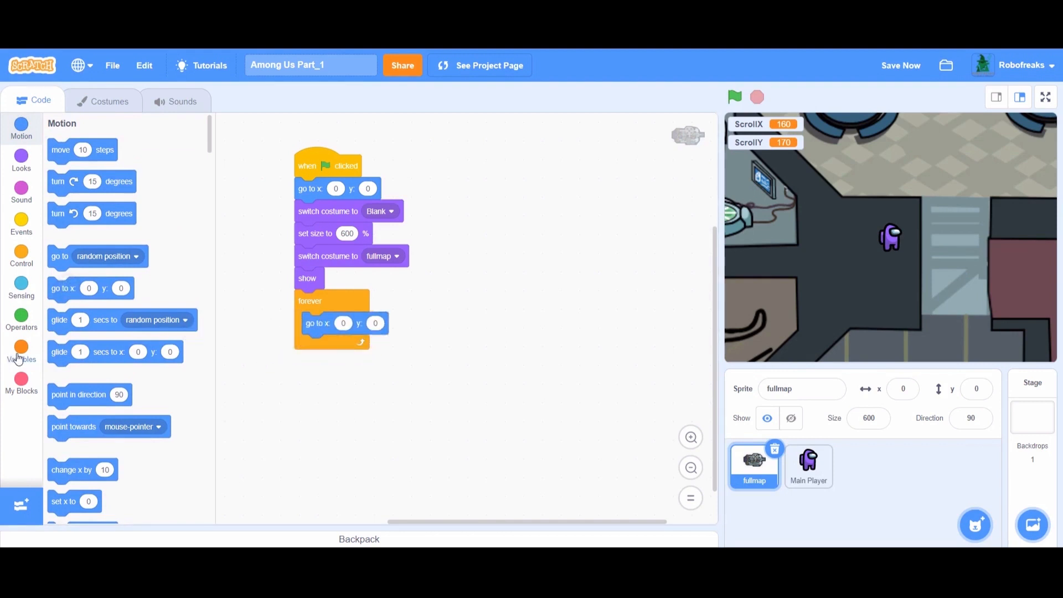
pyautogui.click(21, 352)
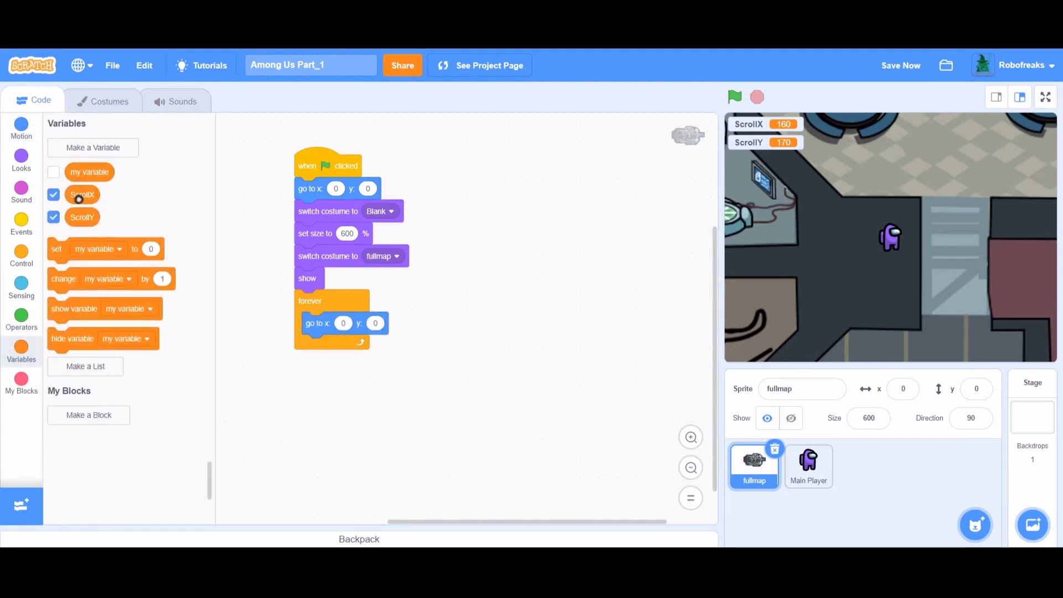
pyautogui.moveTo(81, 194); pyautogui.dragTo(342, 323)
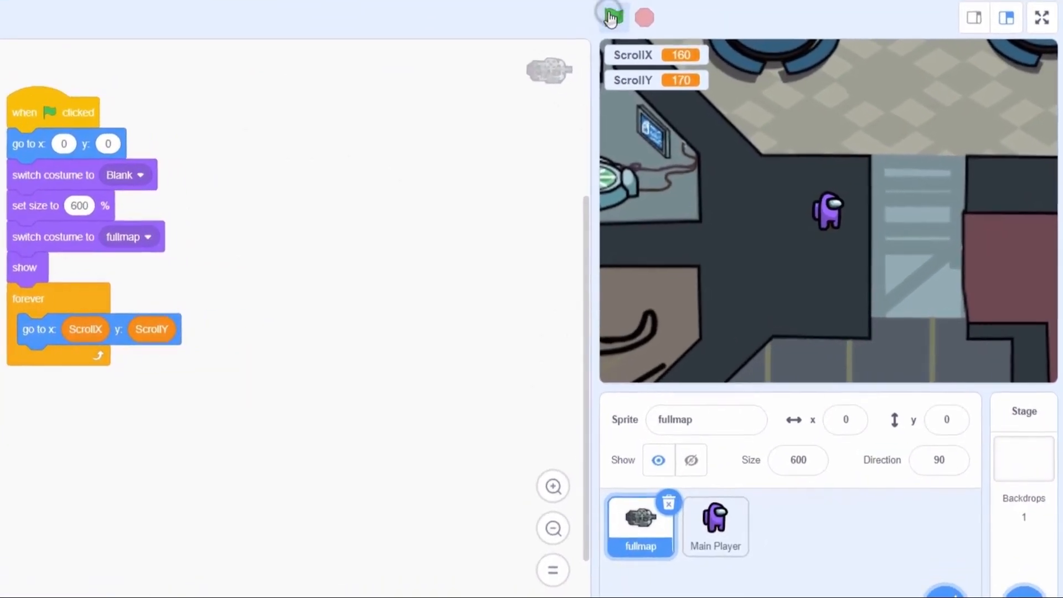
# - Test the map scrolling with the green flag, then stop the run
pyautogui.click(609, 17)
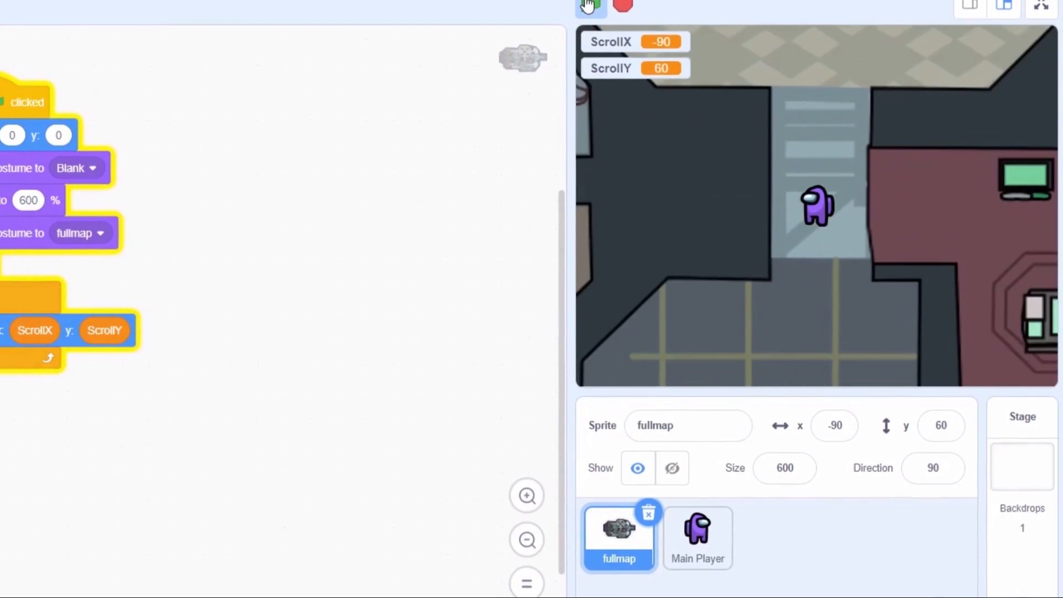
pyautogui.click(618, 21)
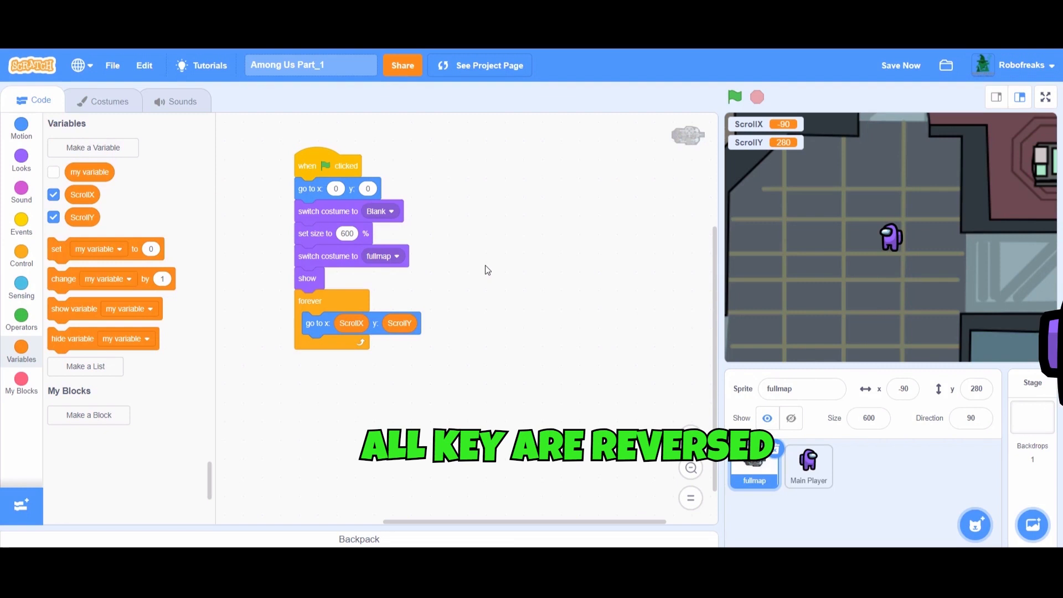
pyautogui.click(21, 319)
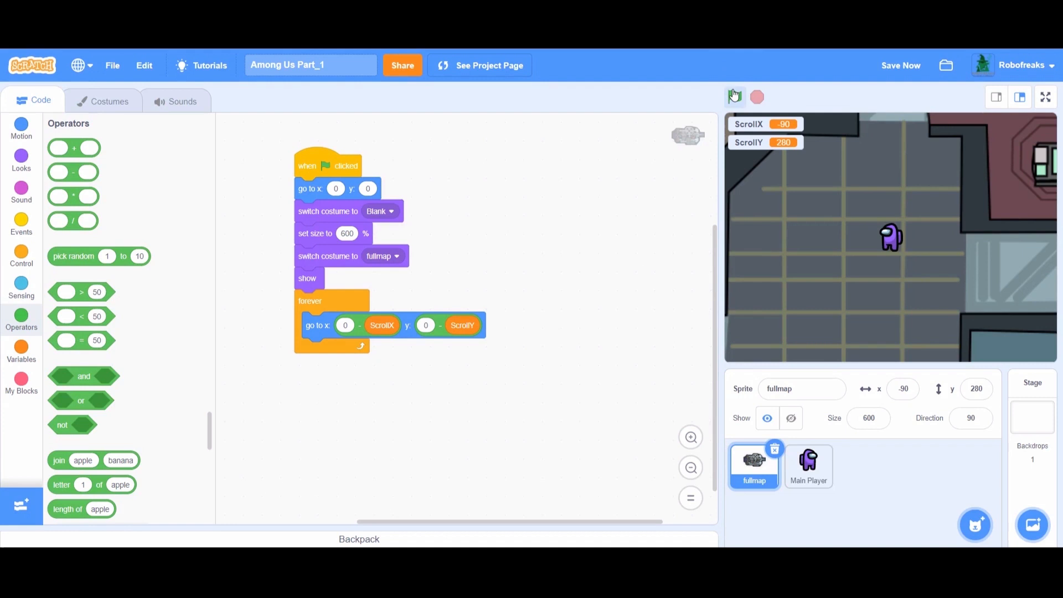
# - Set fullmap's go-to to x: 0 − ScrollX, y: -200 − ScrollY, retesting between changes
pyautogui.click(734, 96)
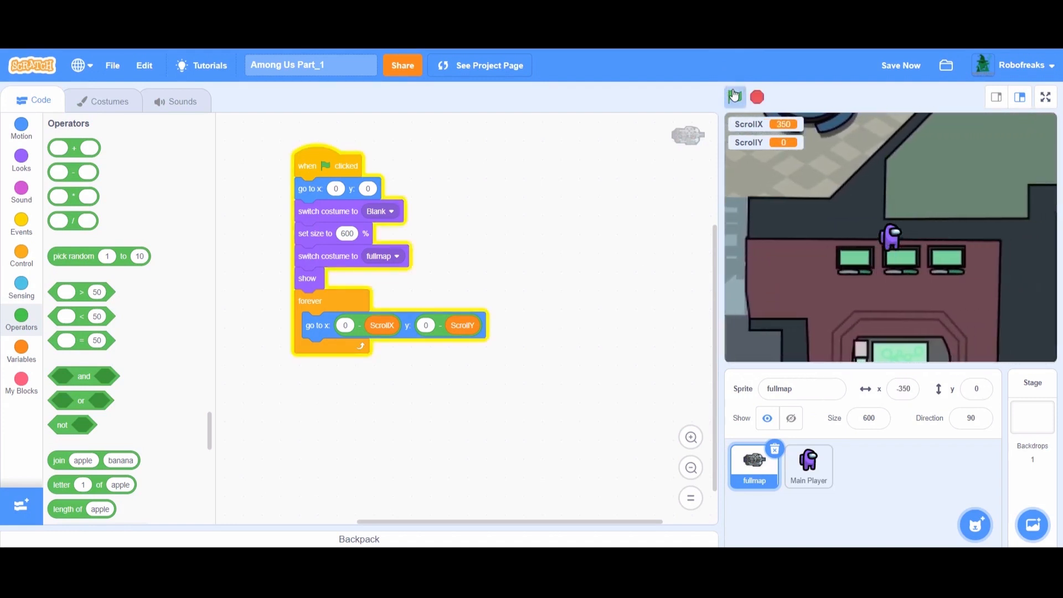
pyautogui.click(734, 97)
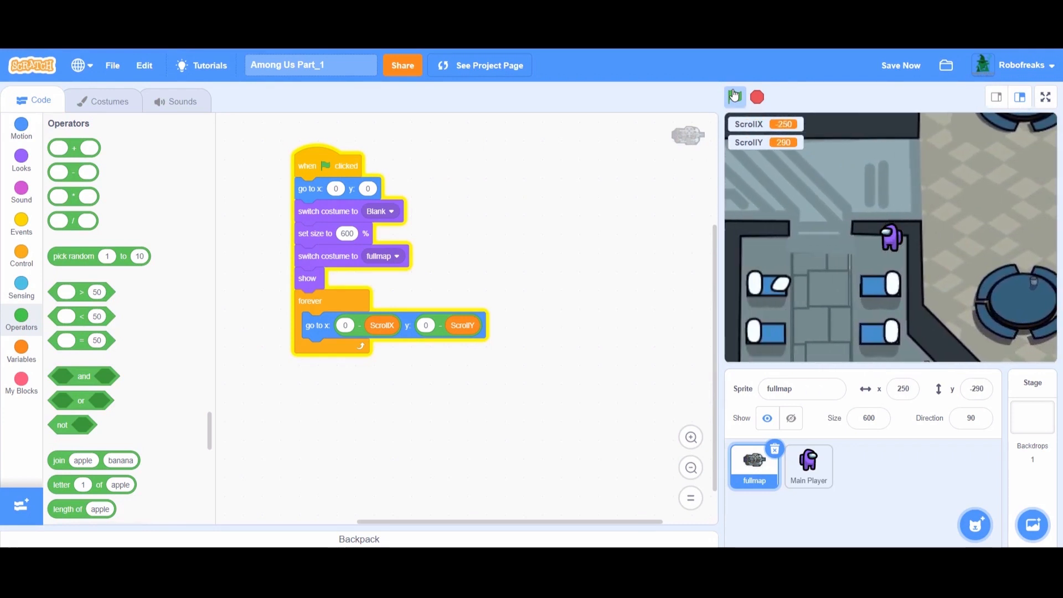
pyautogui.click(735, 97)
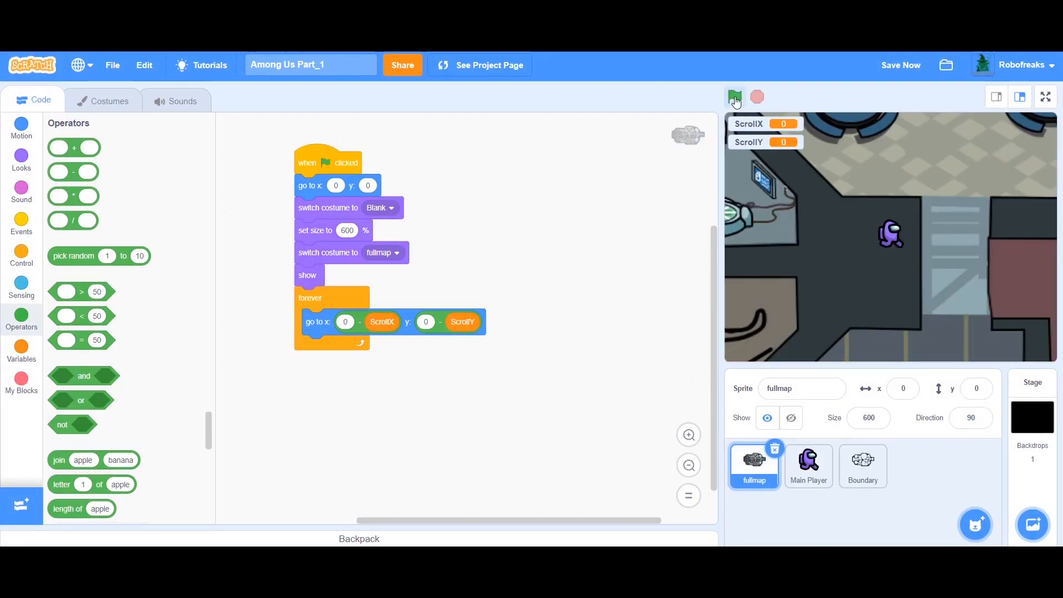
pyautogui.click(735, 97)
pyautogui.write('200')
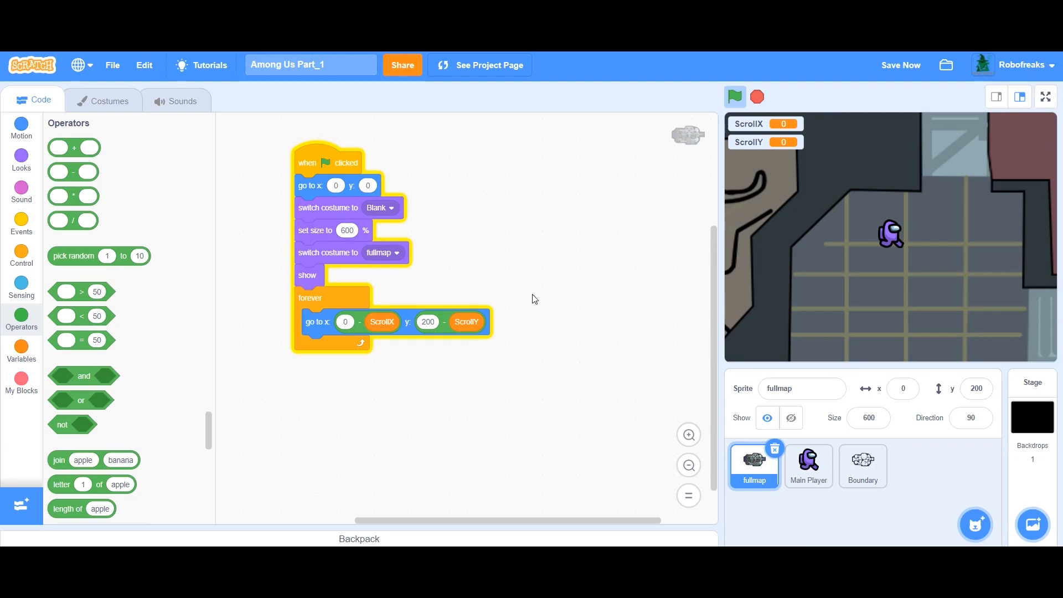
pyautogui.click(428, 321)
pyautogui.write('-200')
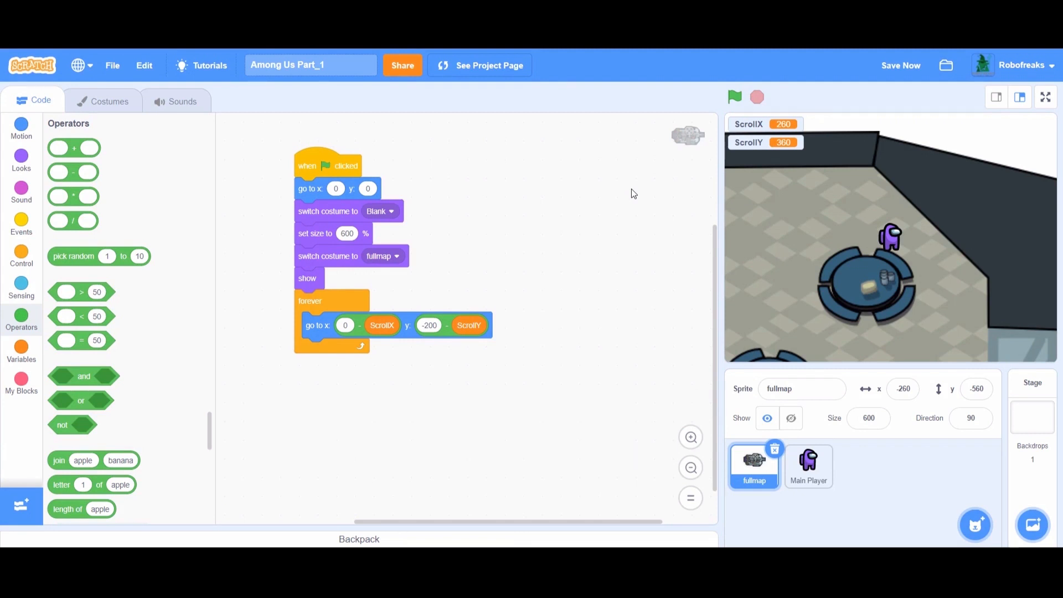
pyautogui.moveTo(724, 514)
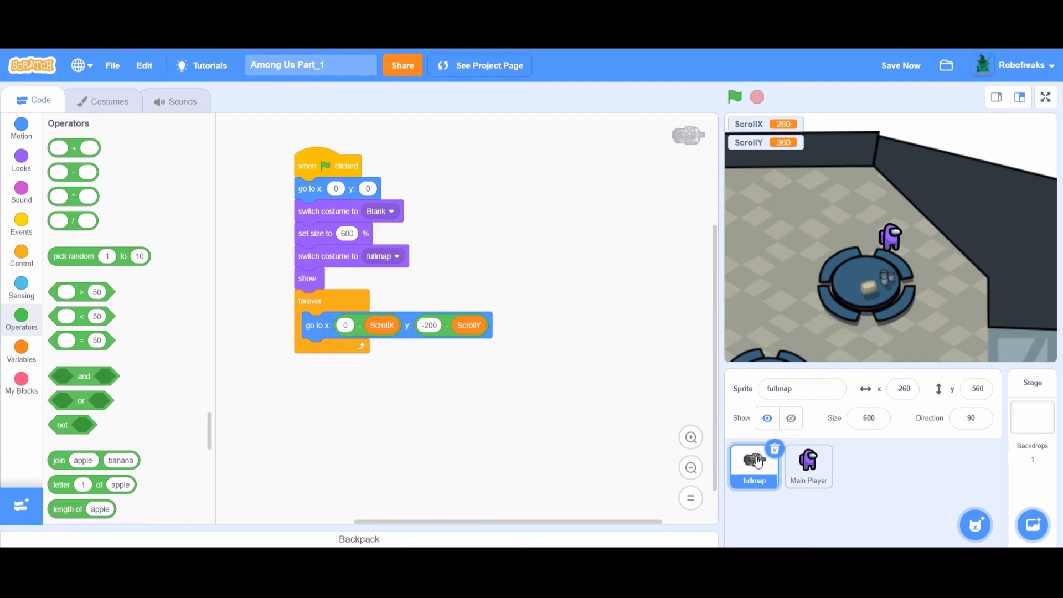
# - Duplicate fullmap as fullmap2, ungroup its map costume and remove the inner map pieces
pyautogui.rightClick(754, 466)
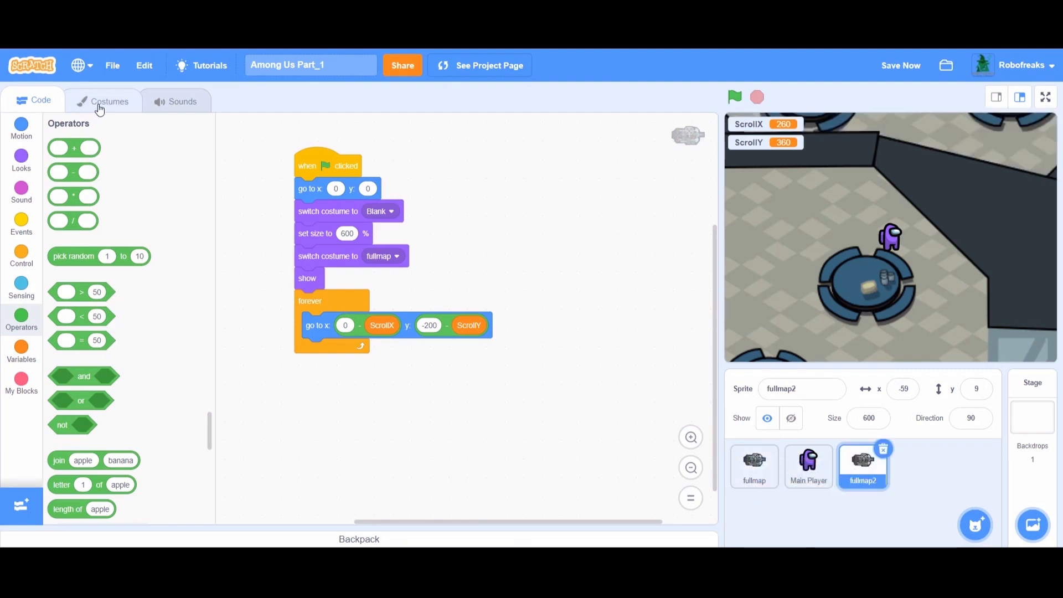
pyautogui.click(108, 101)
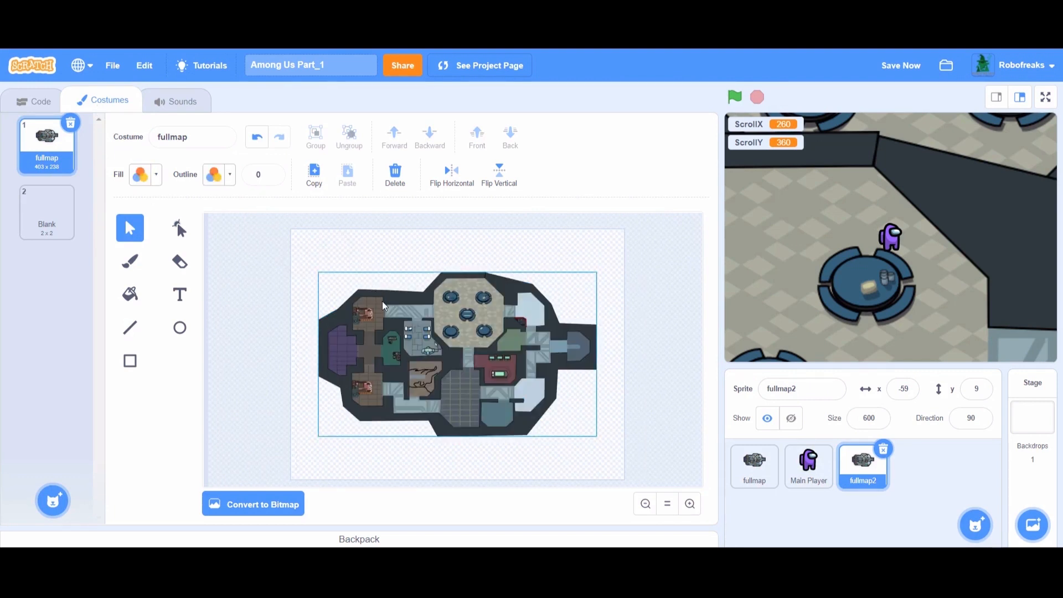
pyautogui.click(348, 136)
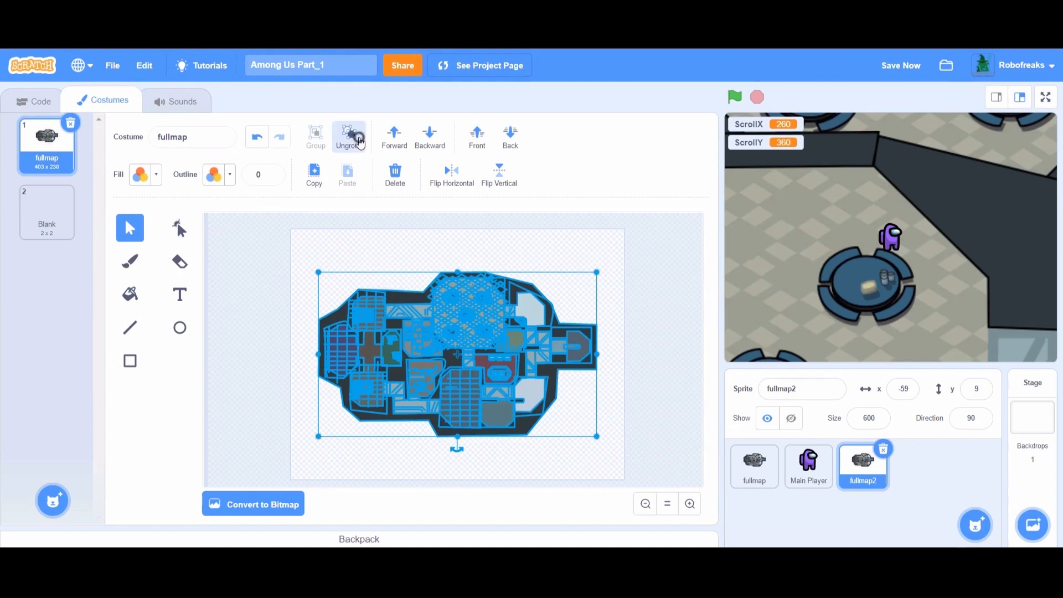
pyautogui.click(349, 136)
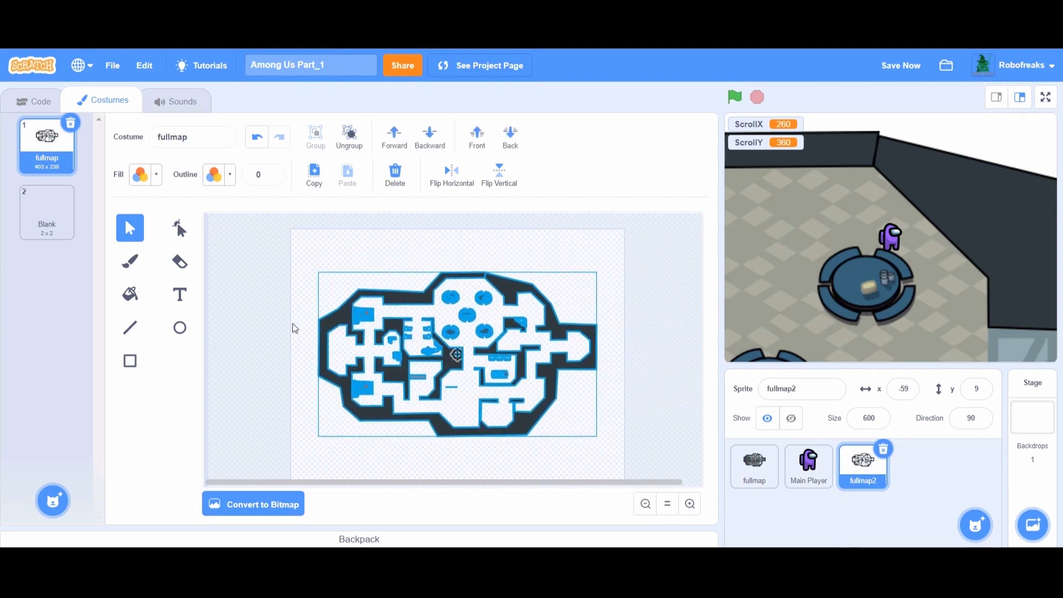
pyautogui.click(689, 504)
pyautogui.write('boundary')
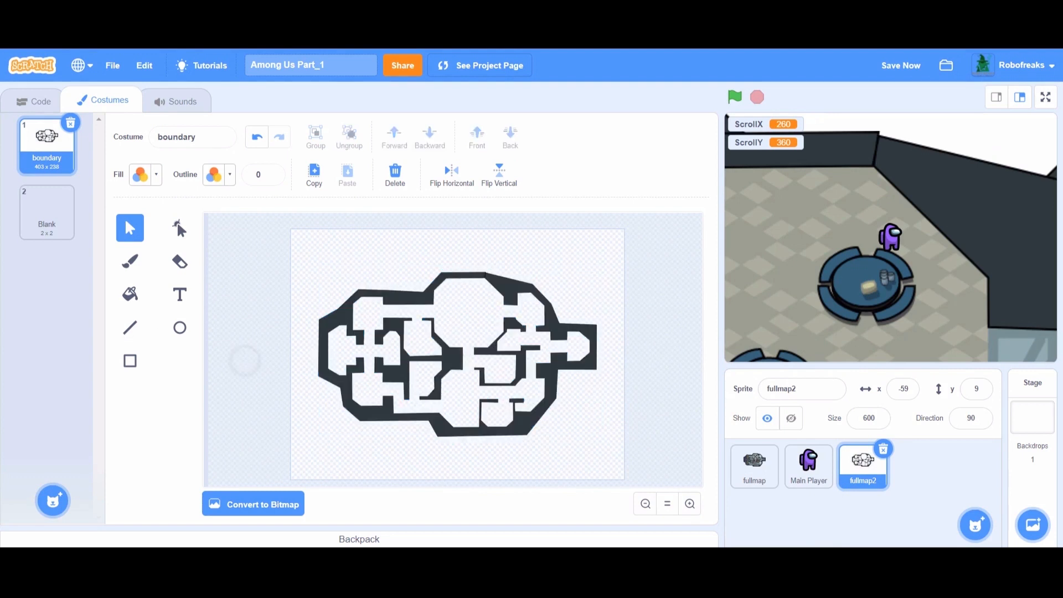
# - Switch the map copy's costume to boundary and go back to the player sprite
pyautogui.click(39, 100)
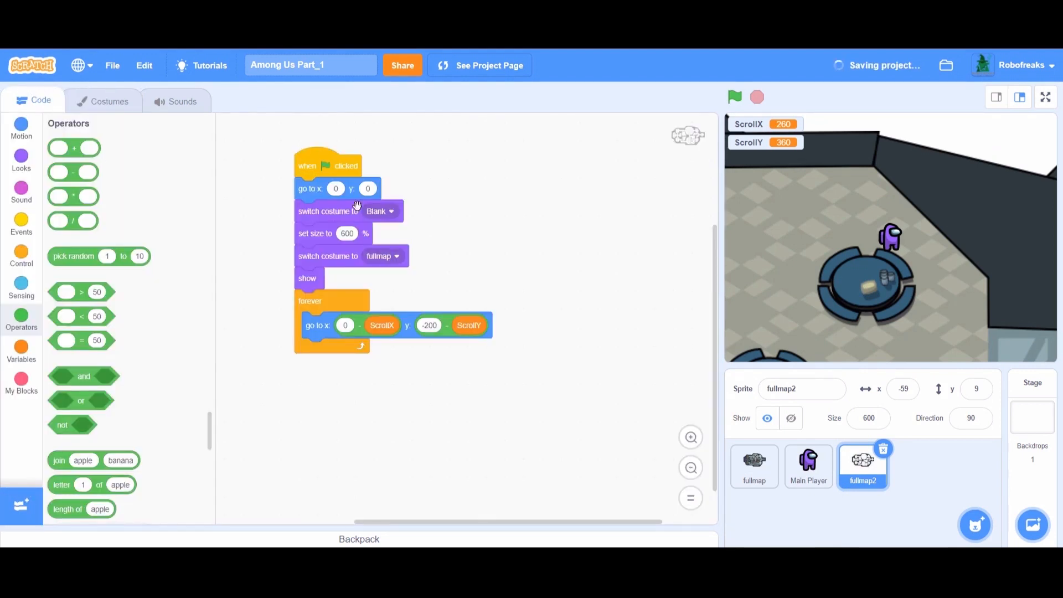
pyautogui.click(382, 256)
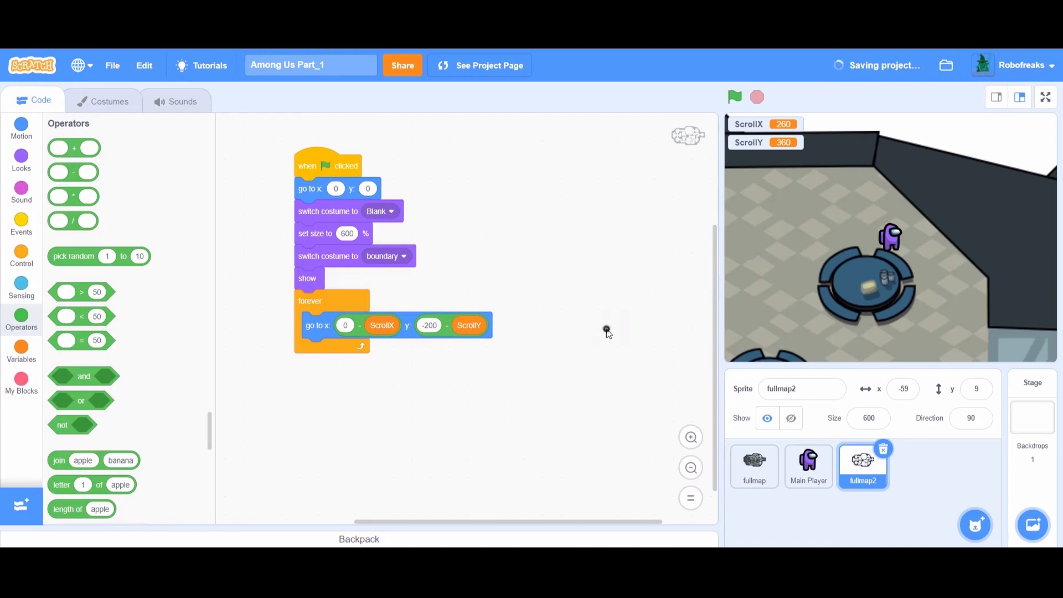
pyautogui.click(808, 467)
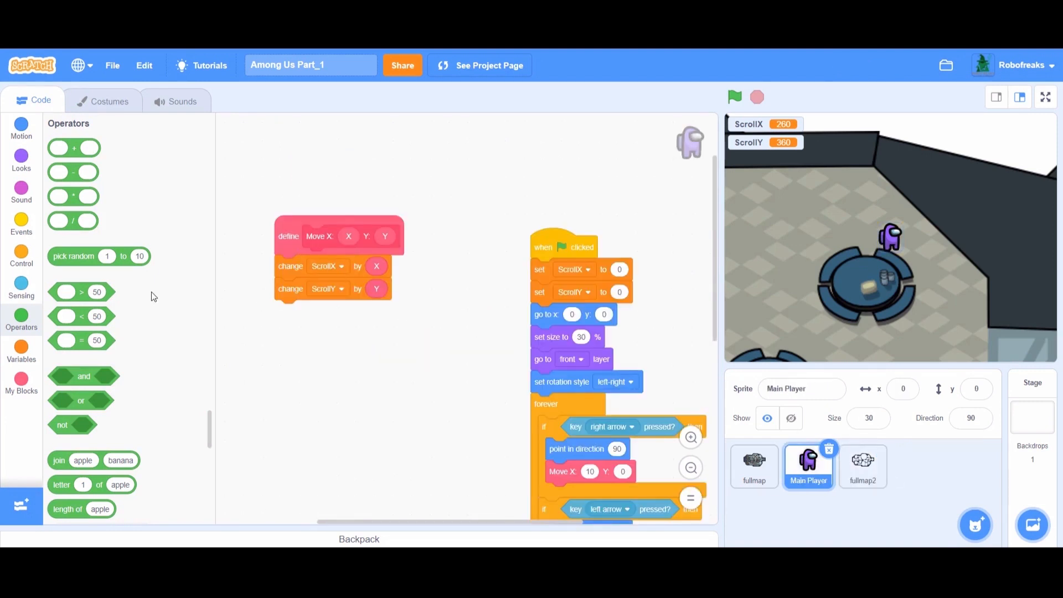
# - Wrap the ScrollX/ScrollY changes in 'if not touching Boundary?' and run a test
pyautogui.click(21, 256)
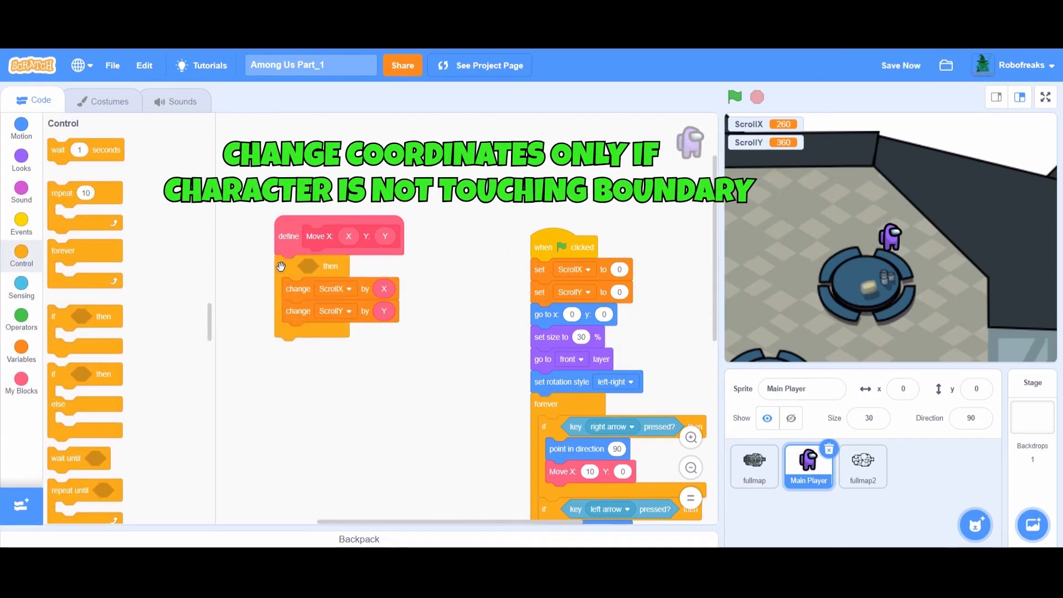
pyautogui.click(21, 284)
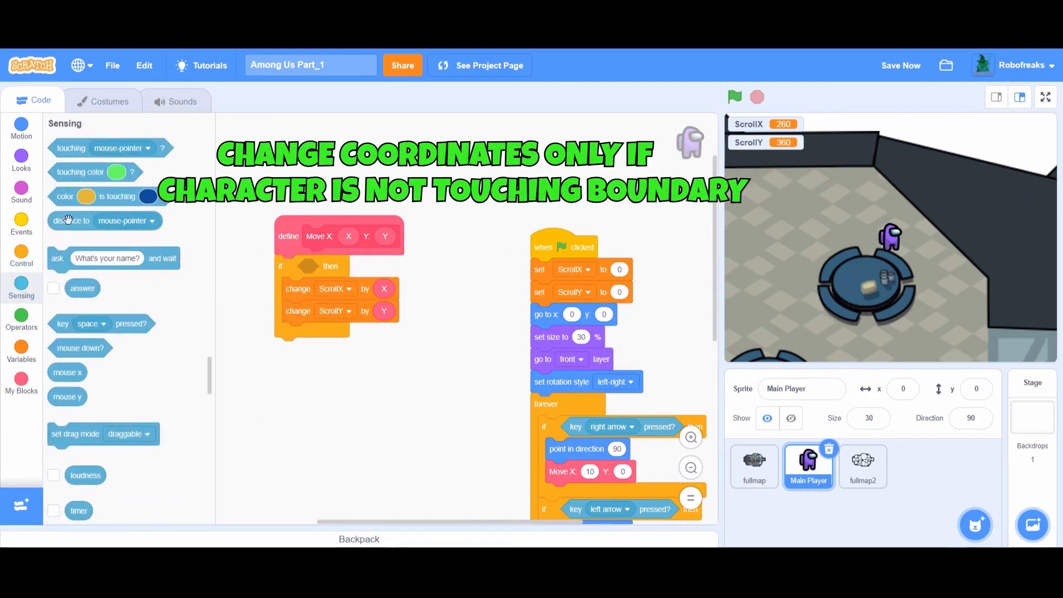
pyautogui.scroll(-3)
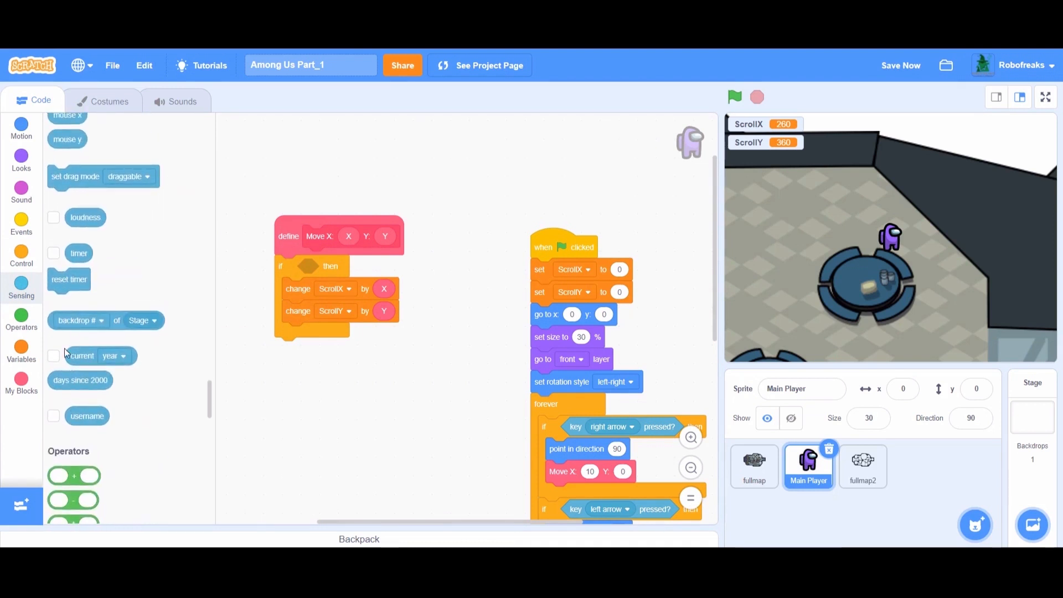
pyautogui.scroll(-3)
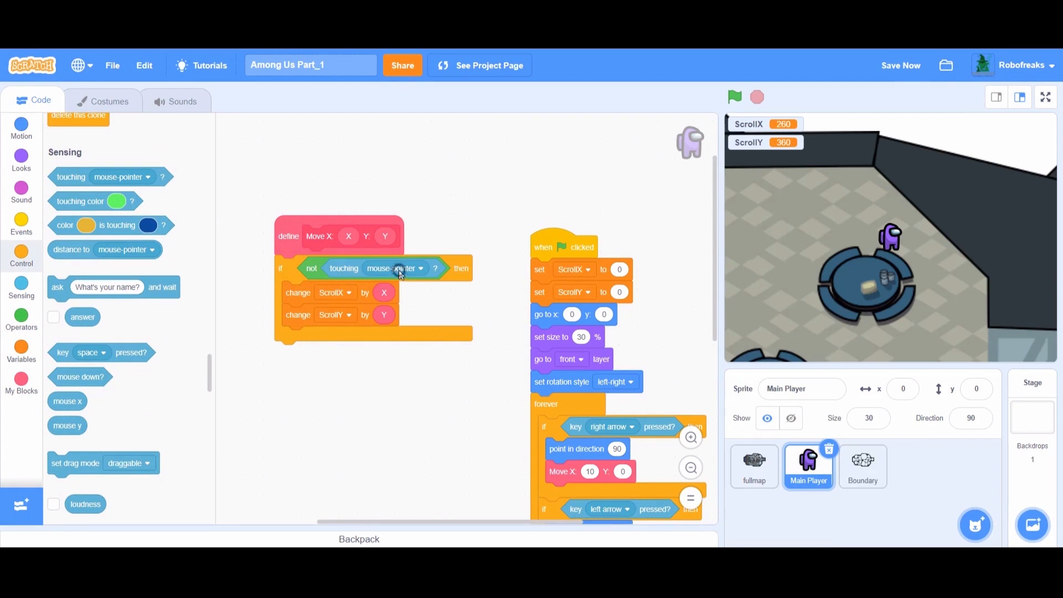
pyautogui.click(392, 268)
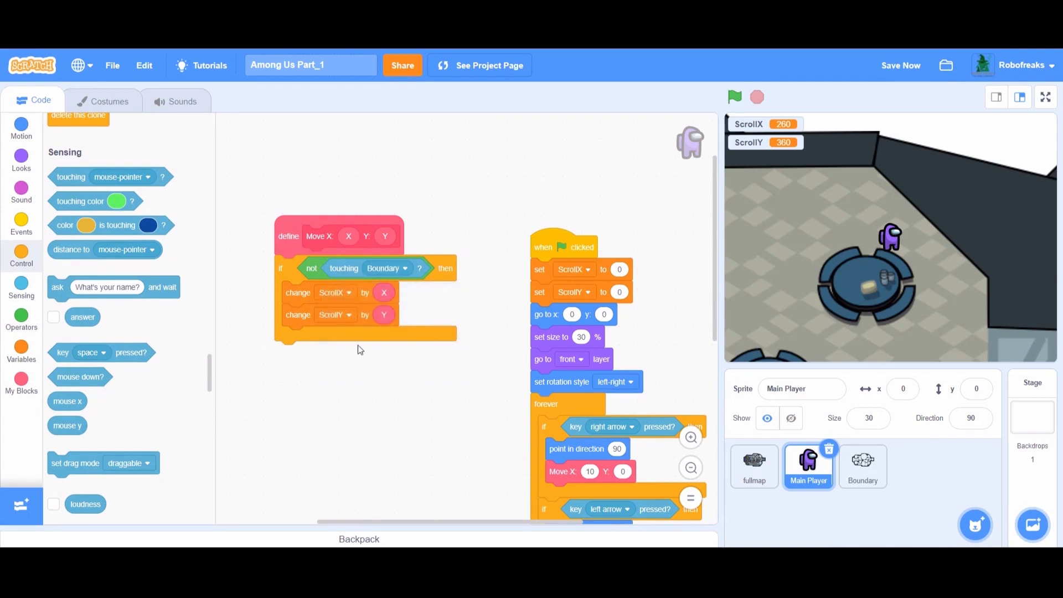
pyautogui.moveTo(495, 209)
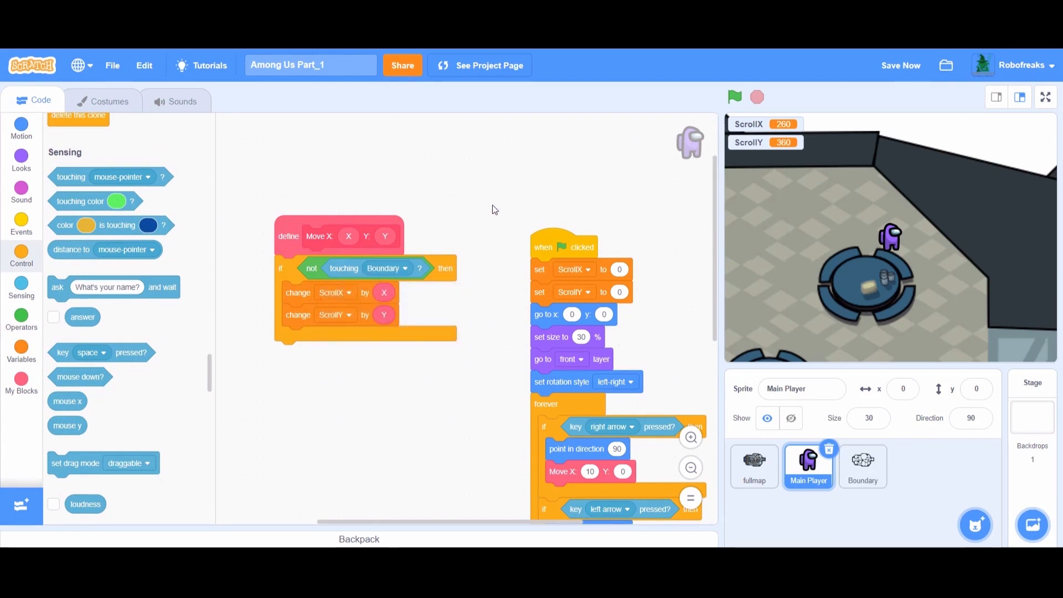
pyautogui.click(734, 97)
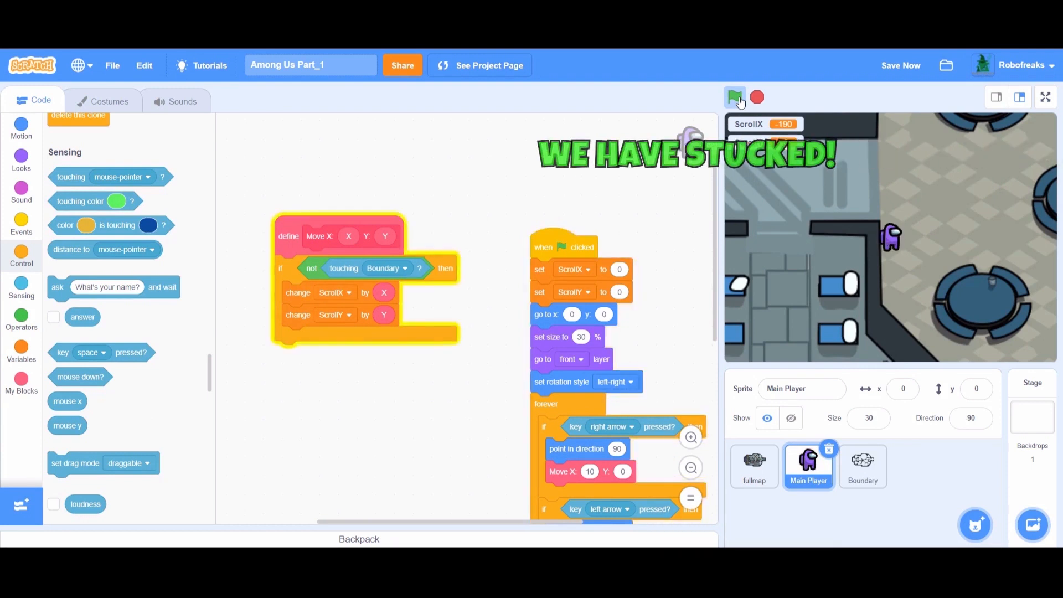
# - Test wall collision, then place 'go to x: X y: Y' before the boundary if
pyautogui.click(735, 97)
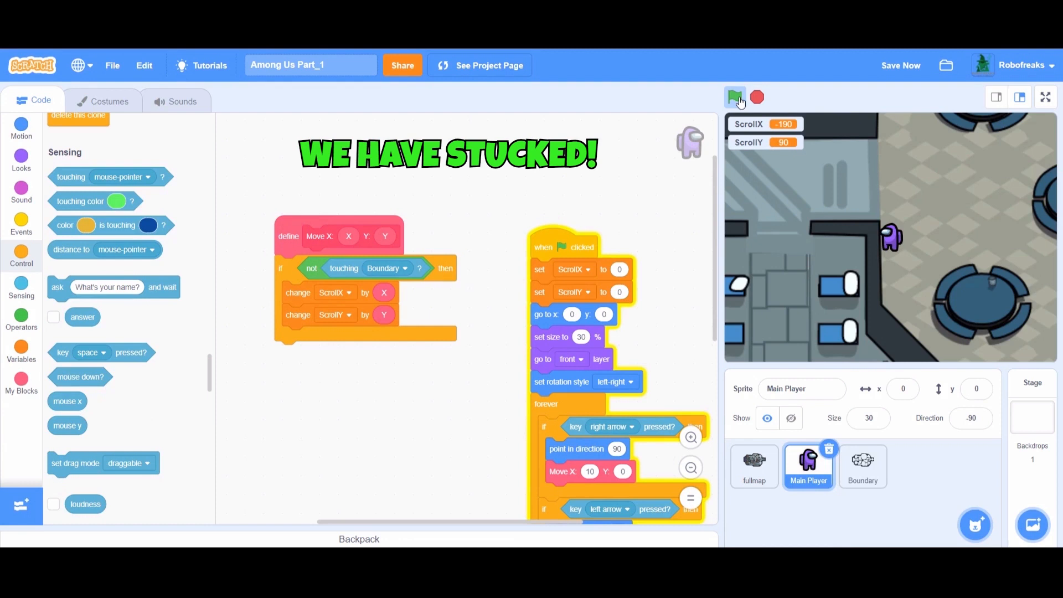
pyautogui.click(735, 97)
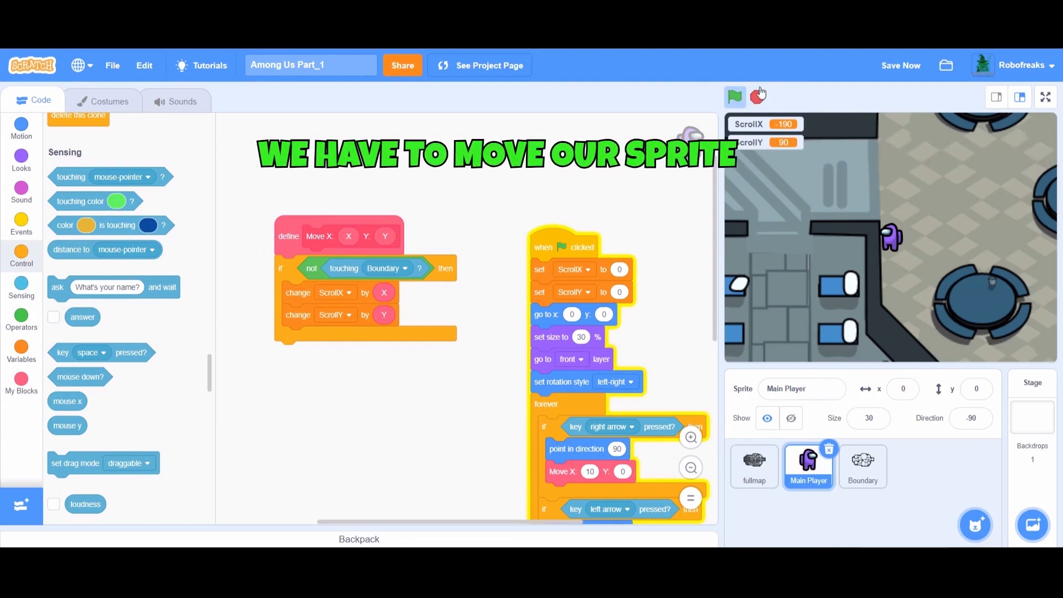
pyautogui.click(734, 96)
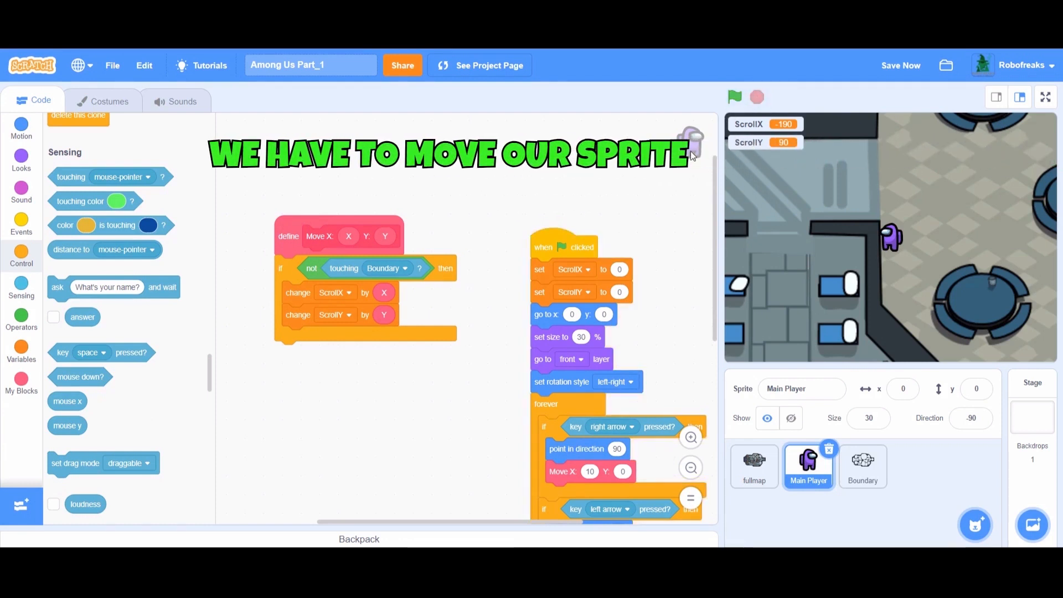
pyautogui.moveTo(649, 219)
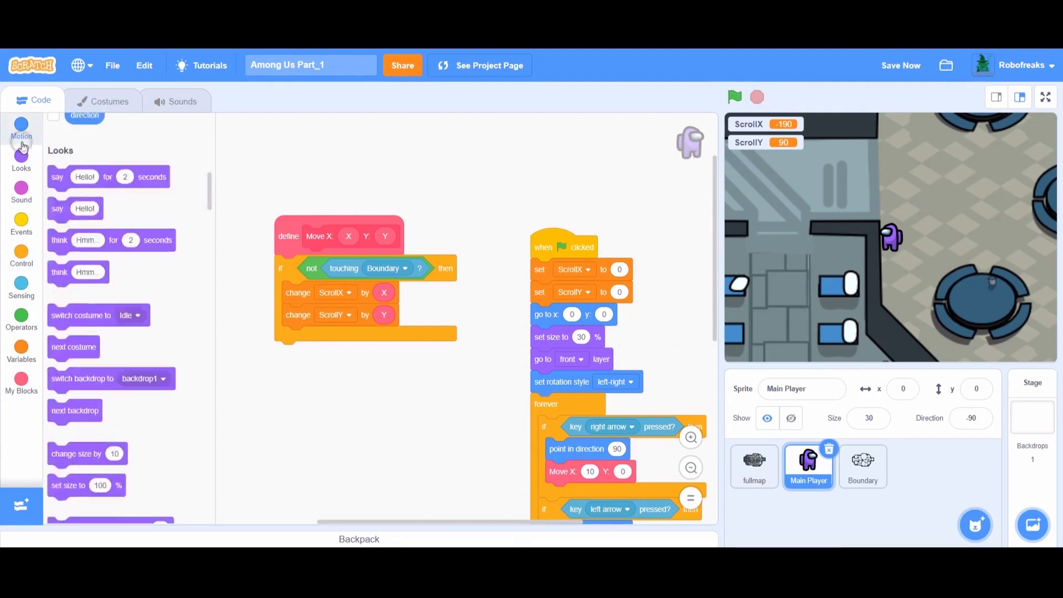
pyautogui.click(21, 127)
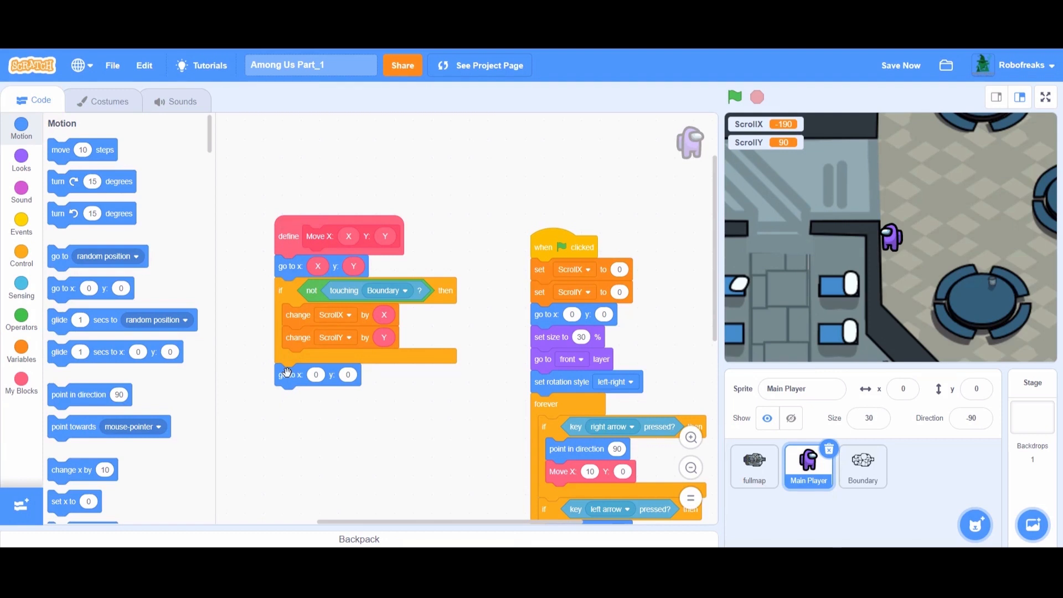
pyautogui.moveTo(499, 311)
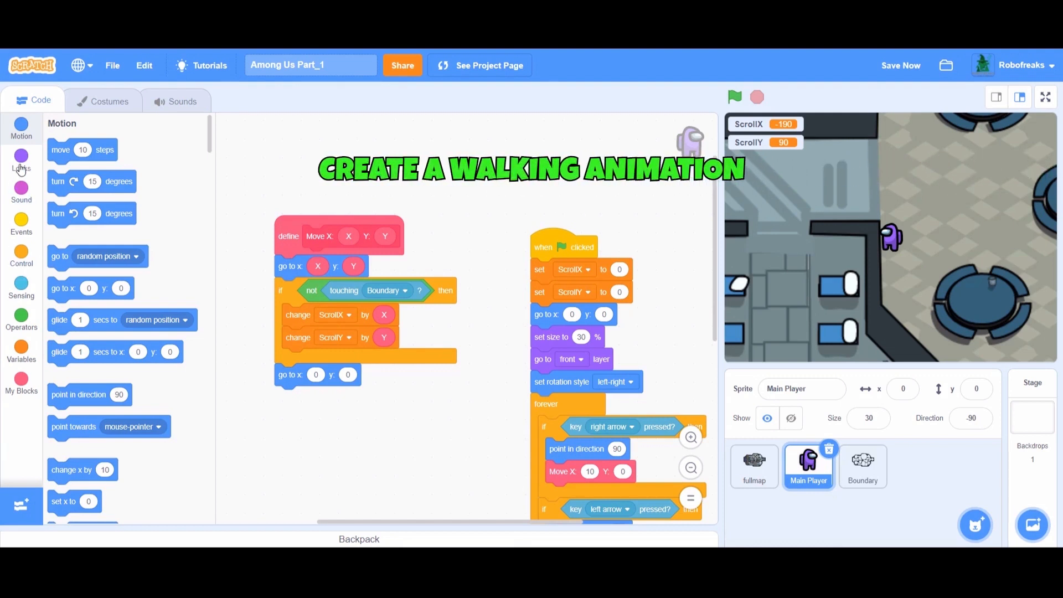
# - Append 'next costume' to the Move definition and test the walking animation
pyautogui.click(21, 159)
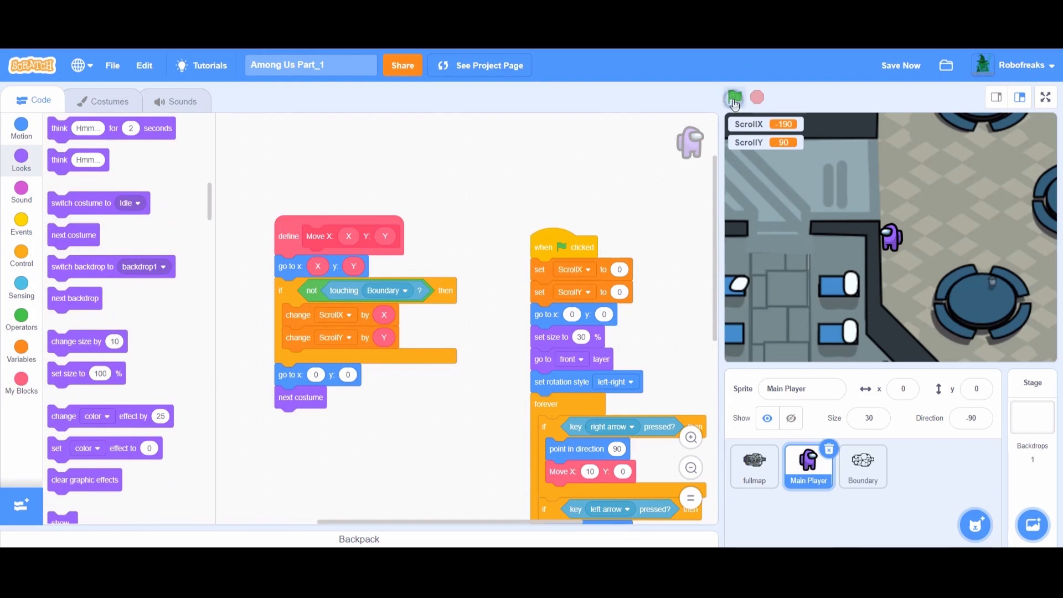
pyautogui.click(734, 97)
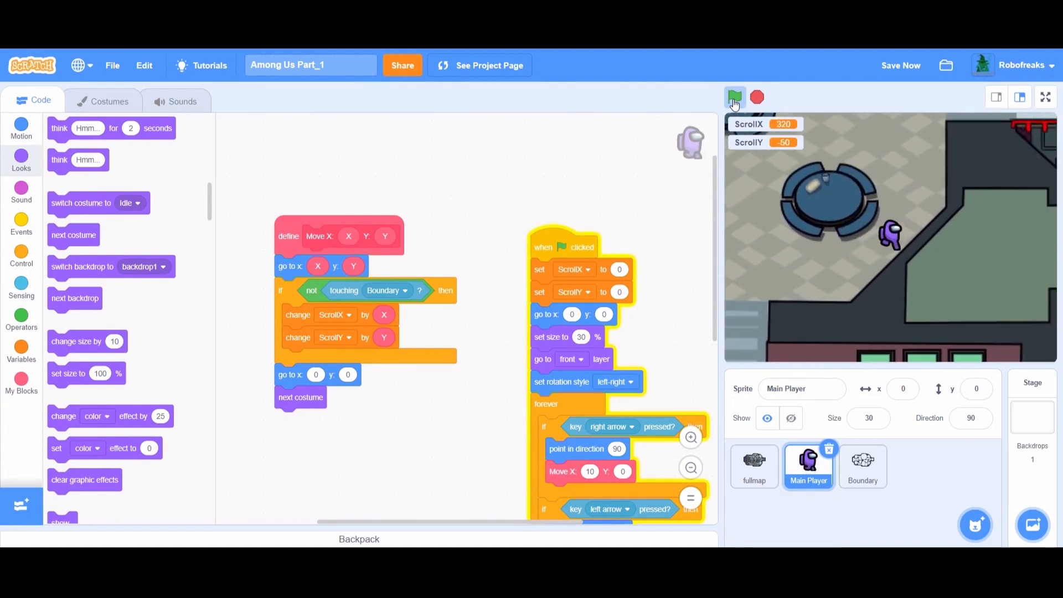
pyautogui.click(735, 97)
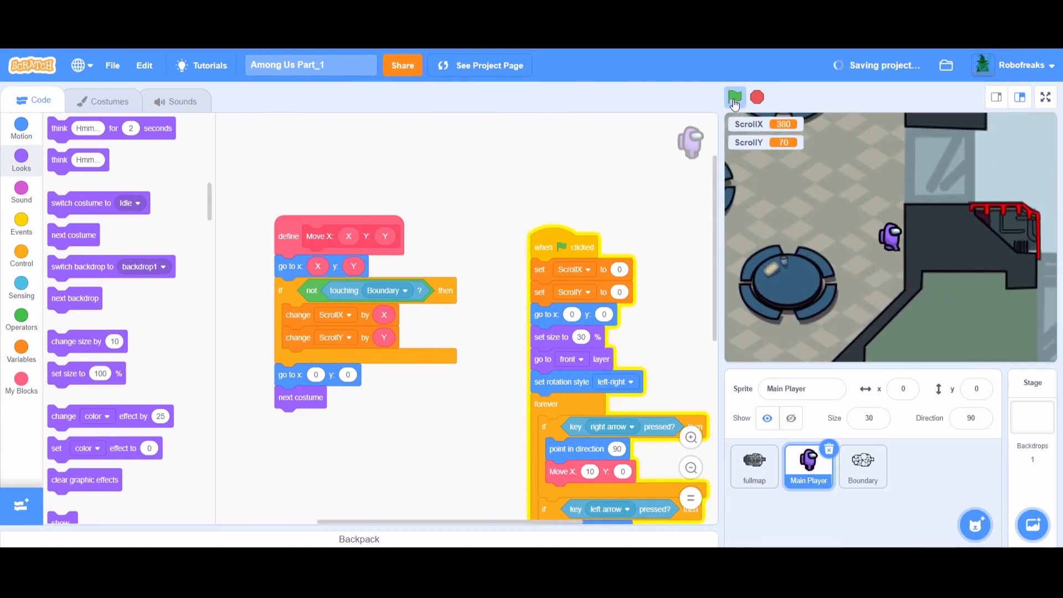
pyautogui.click(735, 97)
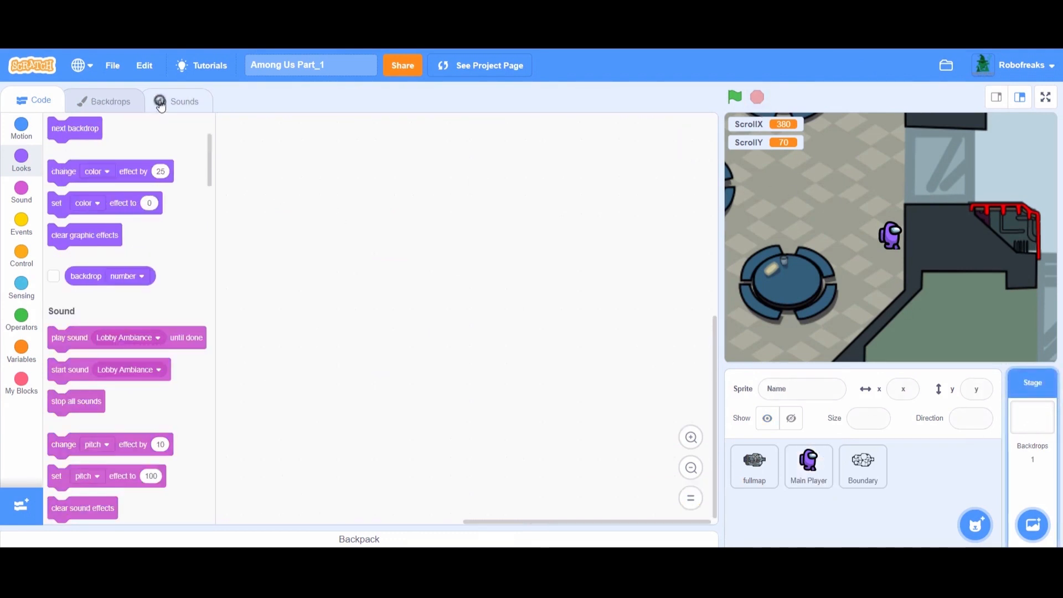
# - Build a Stage green-flag forever loop playing Lobby Ambiance until done, test it, select Main Player
pyautogui.click(183, 101)
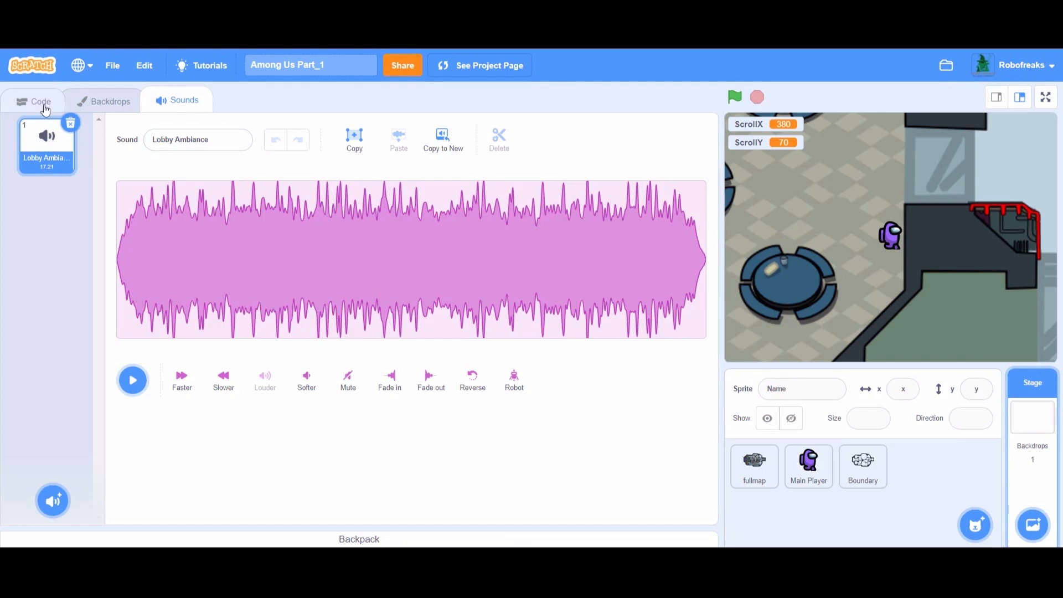
pyautogui.click(39, 100)
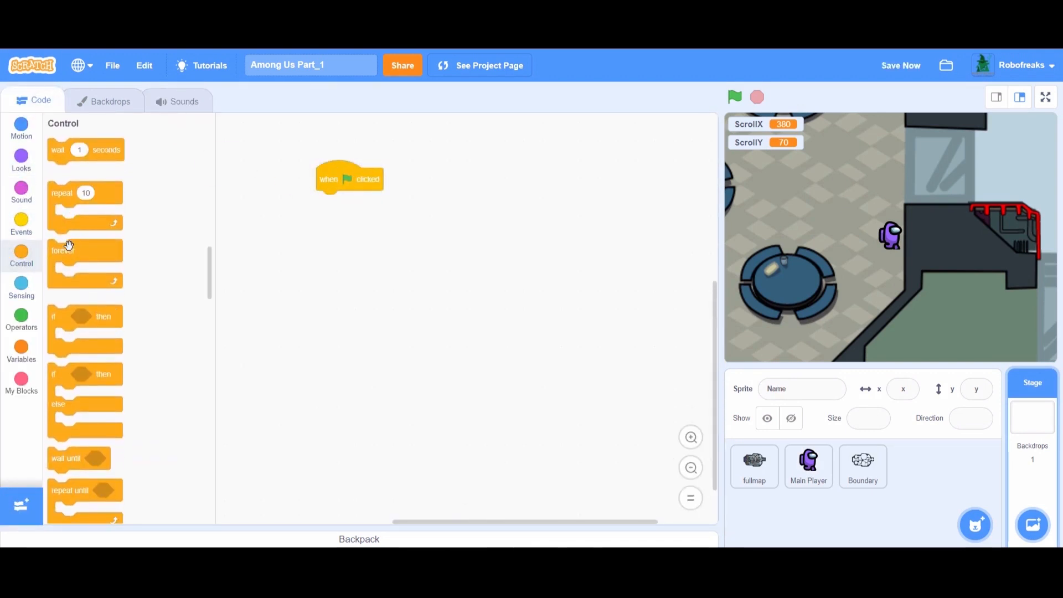
pyautogui.click(21, 193)
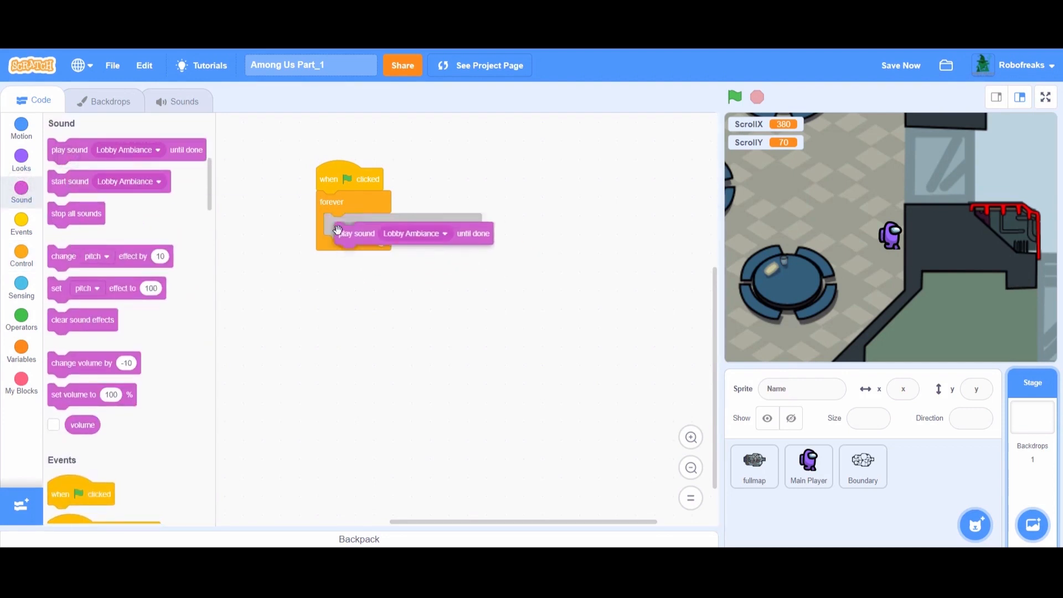
pyautogui.click(734, 97)
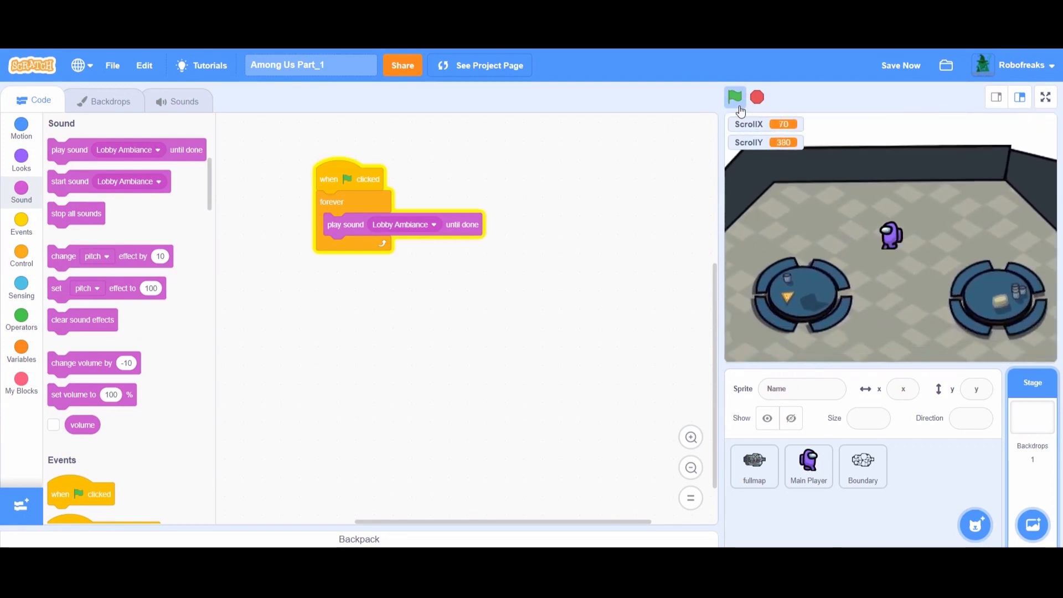
pyautogui.click(734, 97)
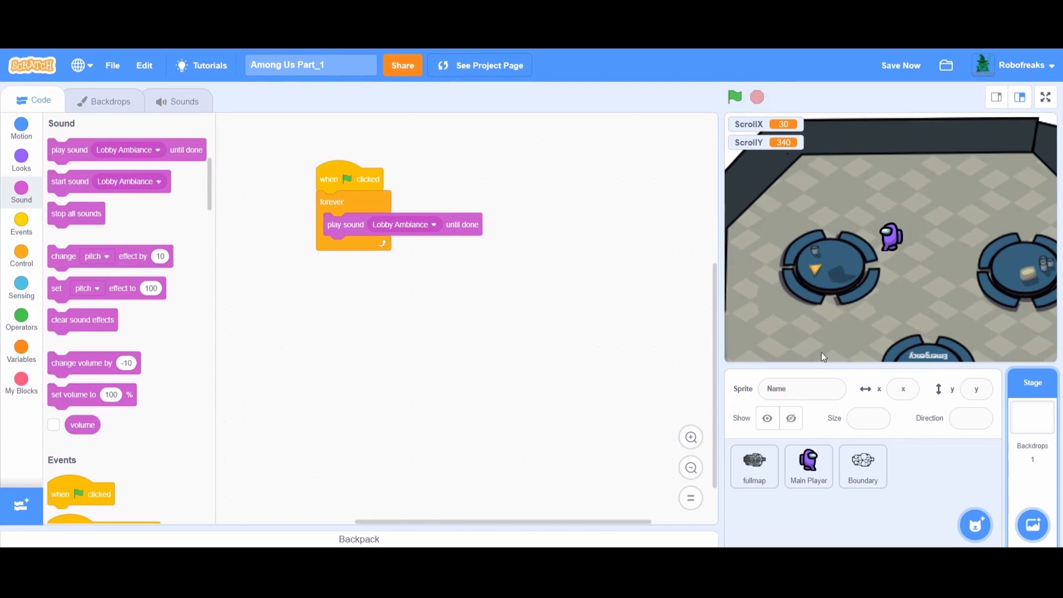
pyautogui.click(808, 466)
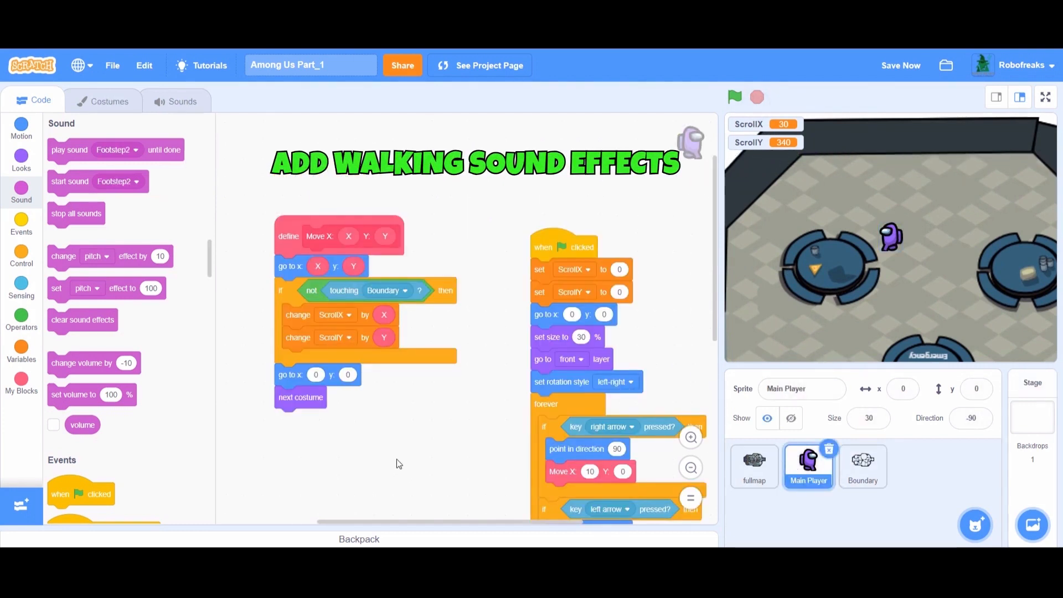
# - Start a new Main Player green-flag script with an if holding nested or operators
pyautogui.click(21, 226)
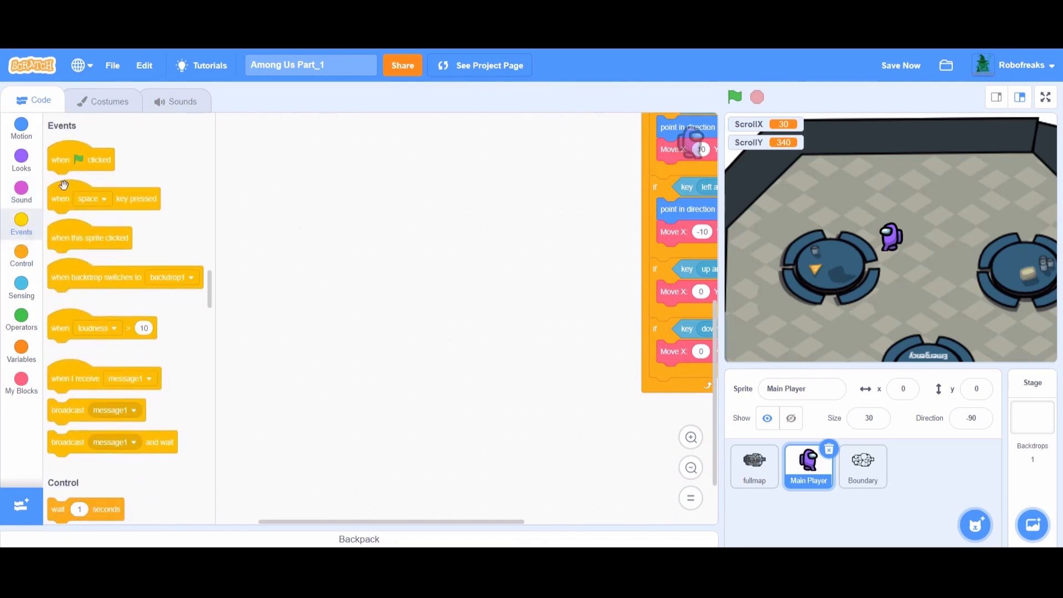
pyautogui.moveTo(81, 159); pyautogui.dragTo(278, 193)
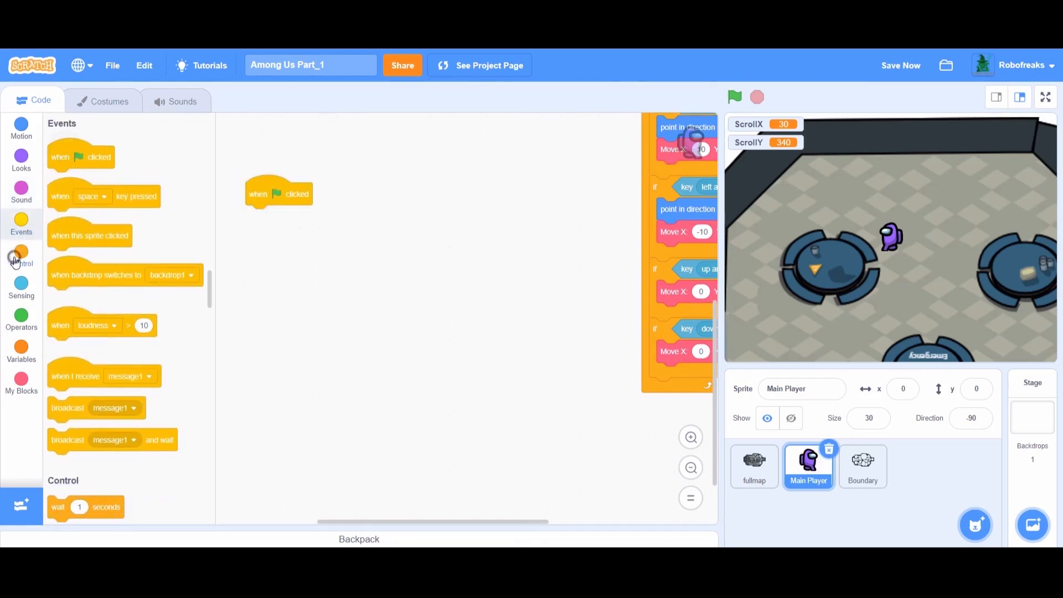
pyautogui.click(21, 259)
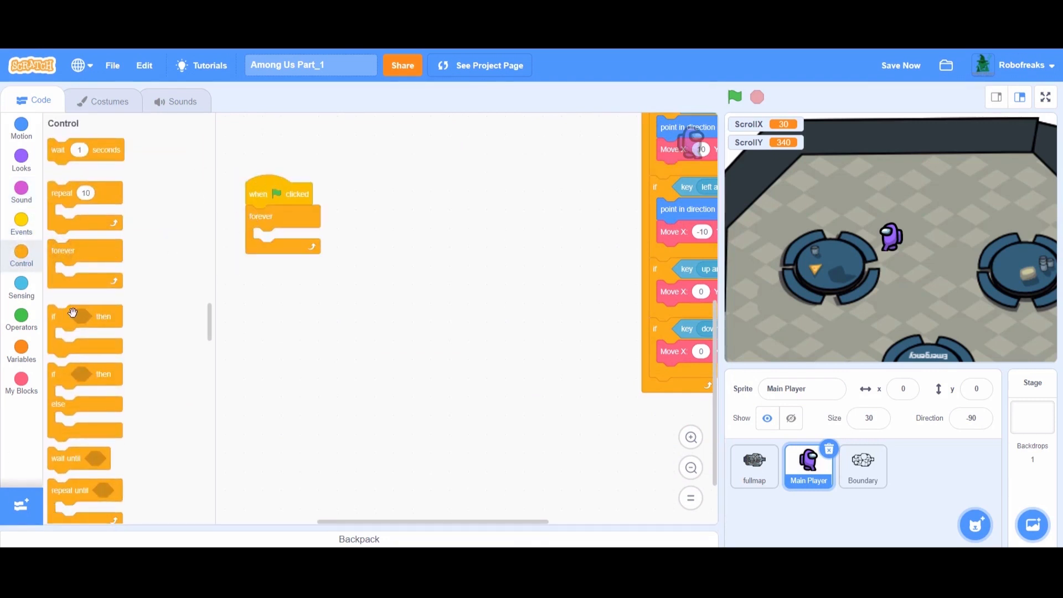
pyautogui.moveTo(85, 317); pyautogui.dragTo(287, 239)
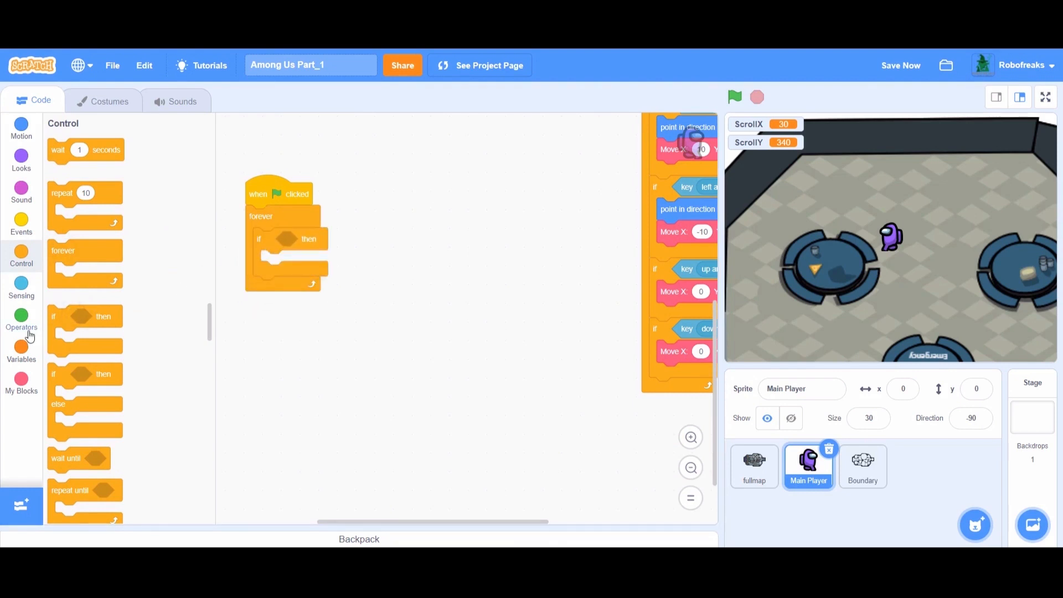
pyautogui.click(21, 323)
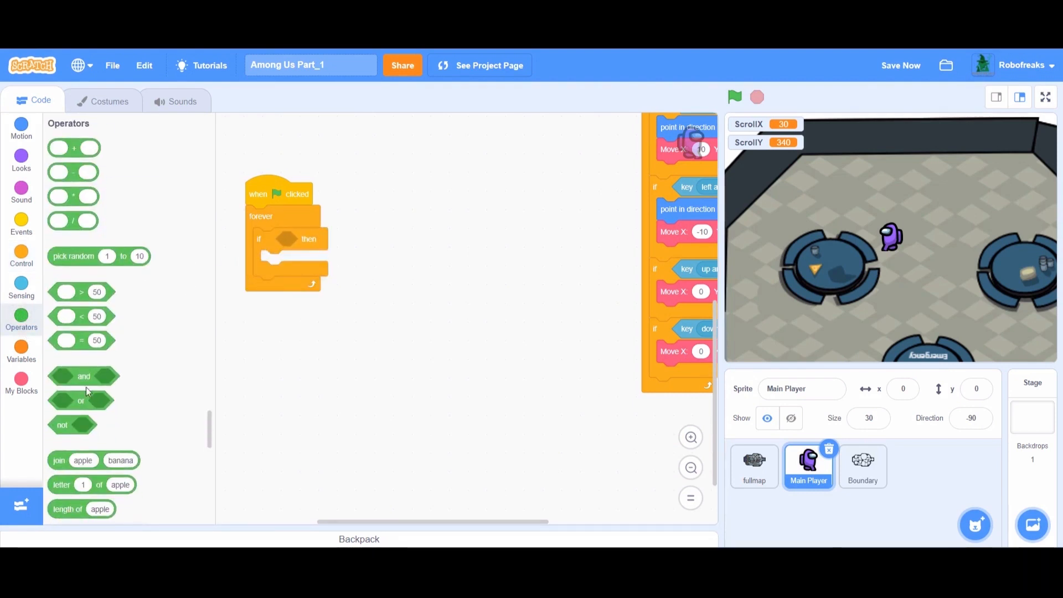
pyautogui.moveTo(81, 400); pyautogui.dragTo(305, 239)
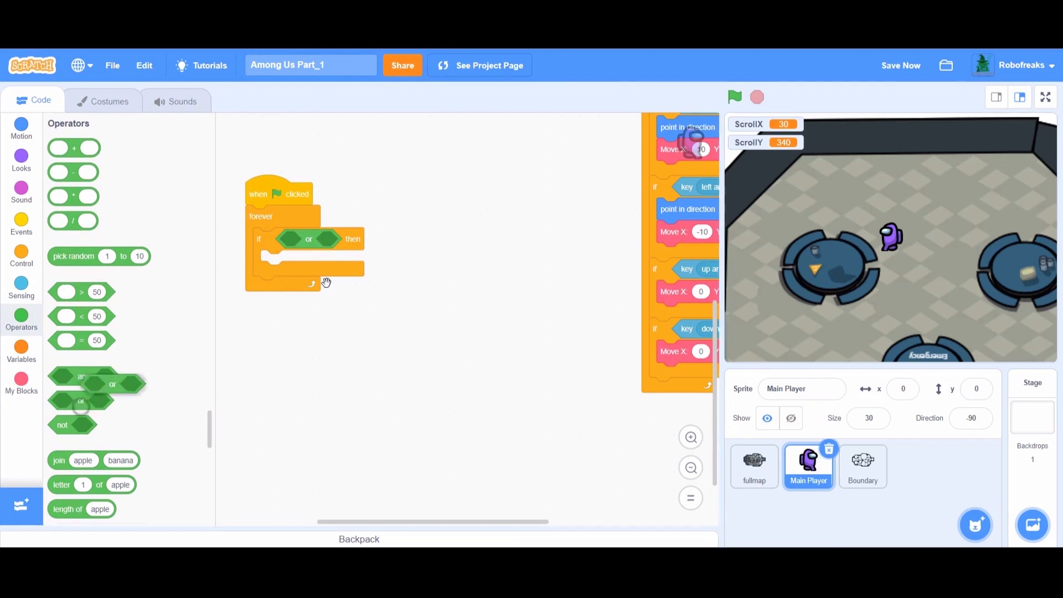
pyautogui.moveTo(80, 400); pyautogui.dragTo(332, 242)
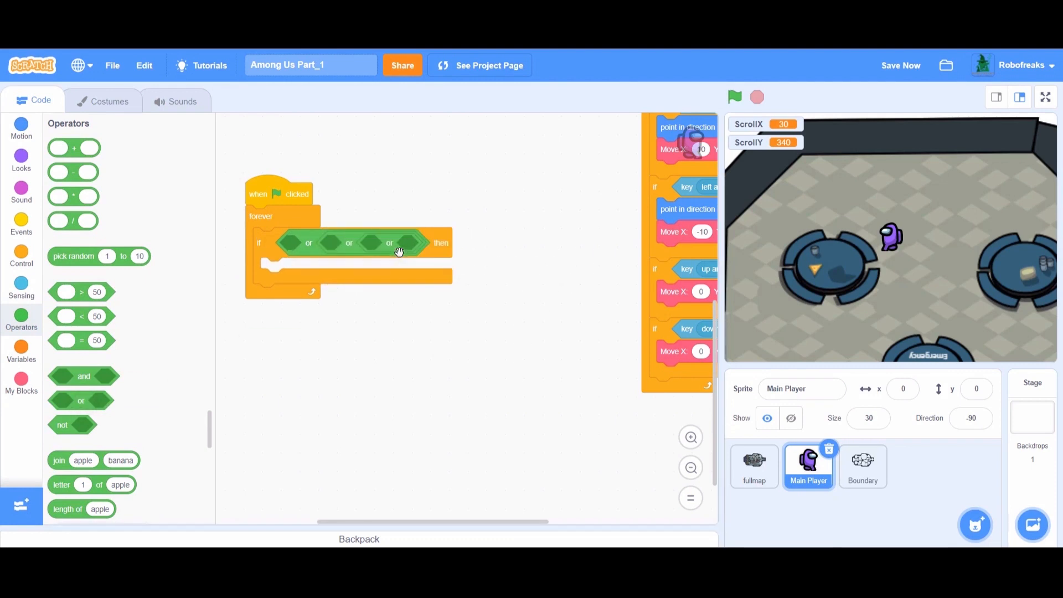
# - Fill the or chain with four duplicated key-pressed tests, then view the player's costumes
pyautogui.click(21, 287)
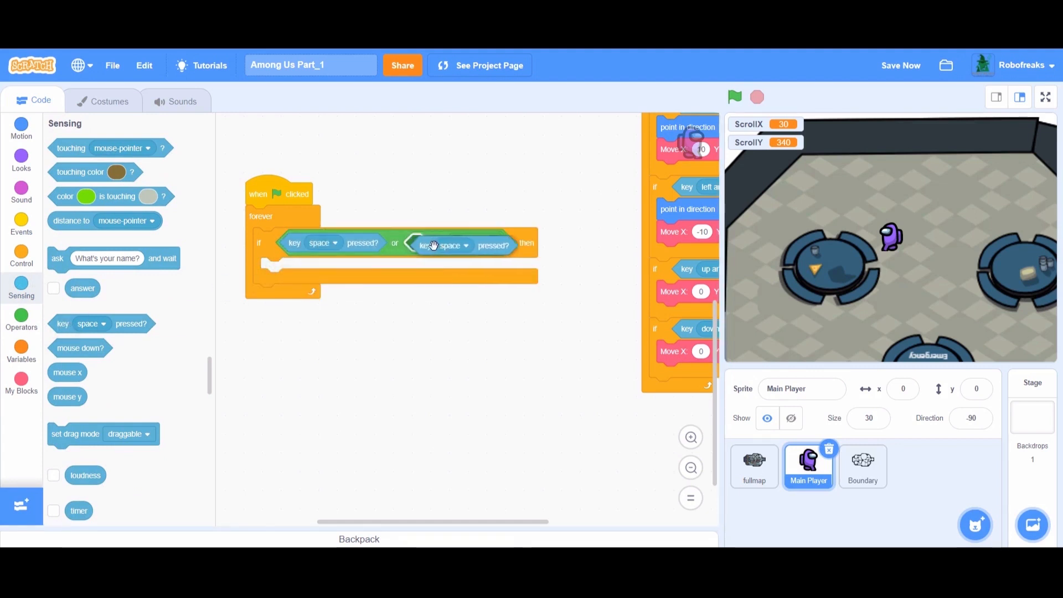
pyautogui.moveTo(441, 244); pyautogui.dragTo(515, 242)
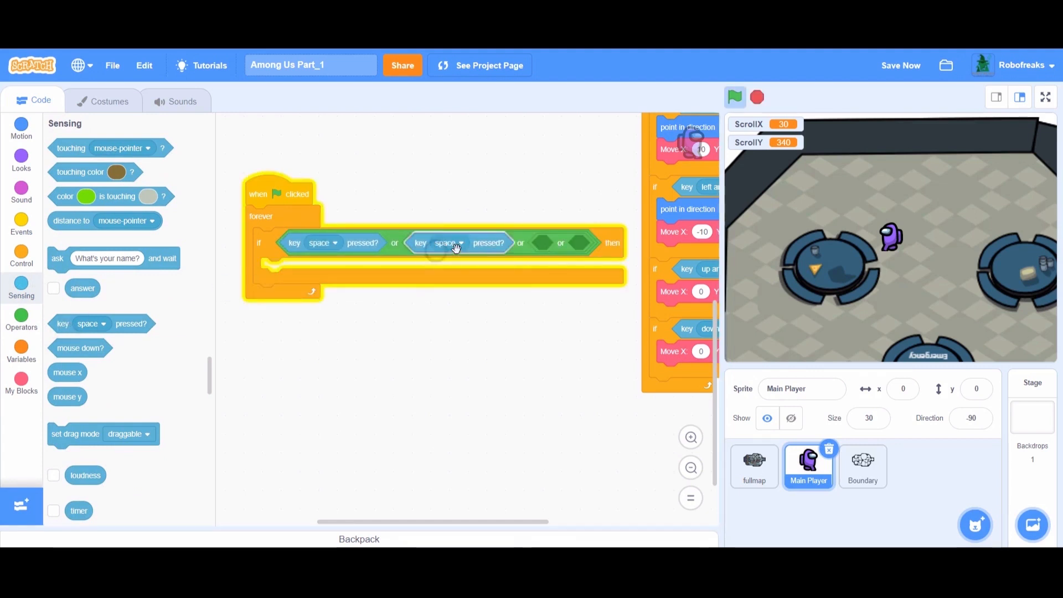
pyautogui.rightClick(562, 244)
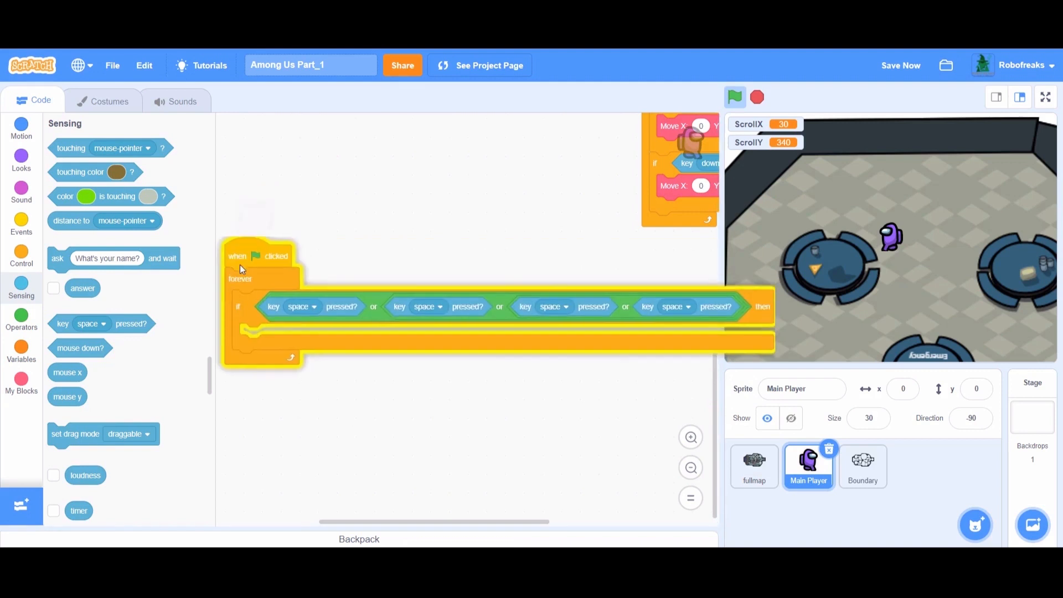
pyautogui.click(735, 97)
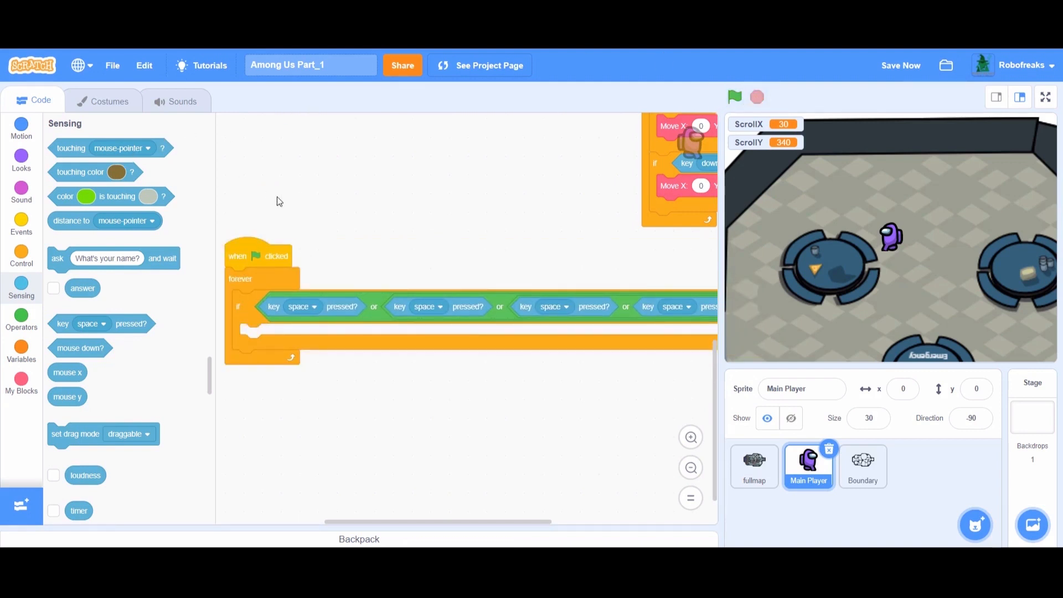
pyautogui.click(108, 100)
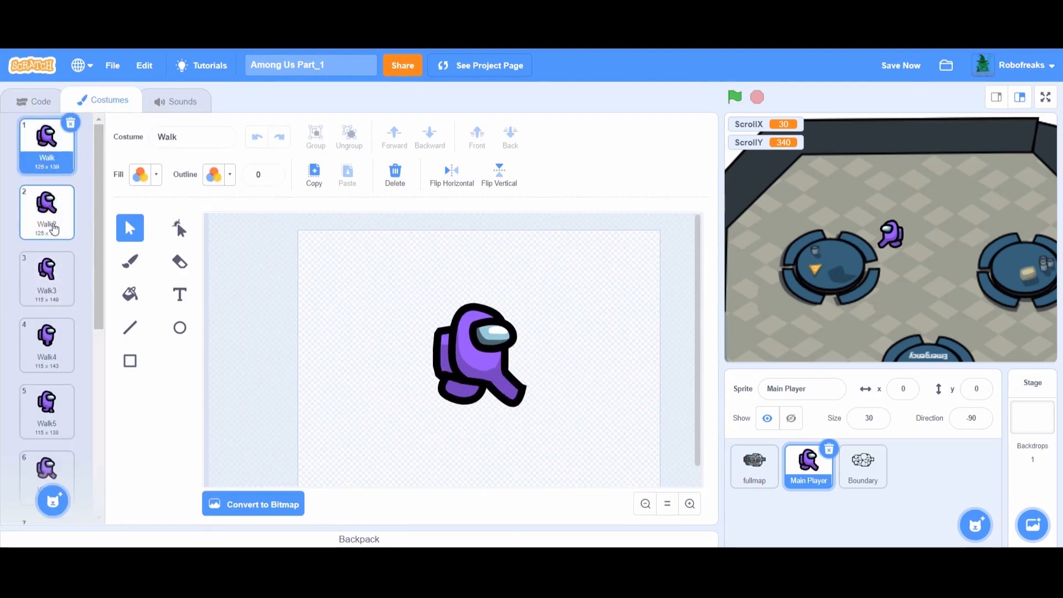
pyautogui.click(47, 274)
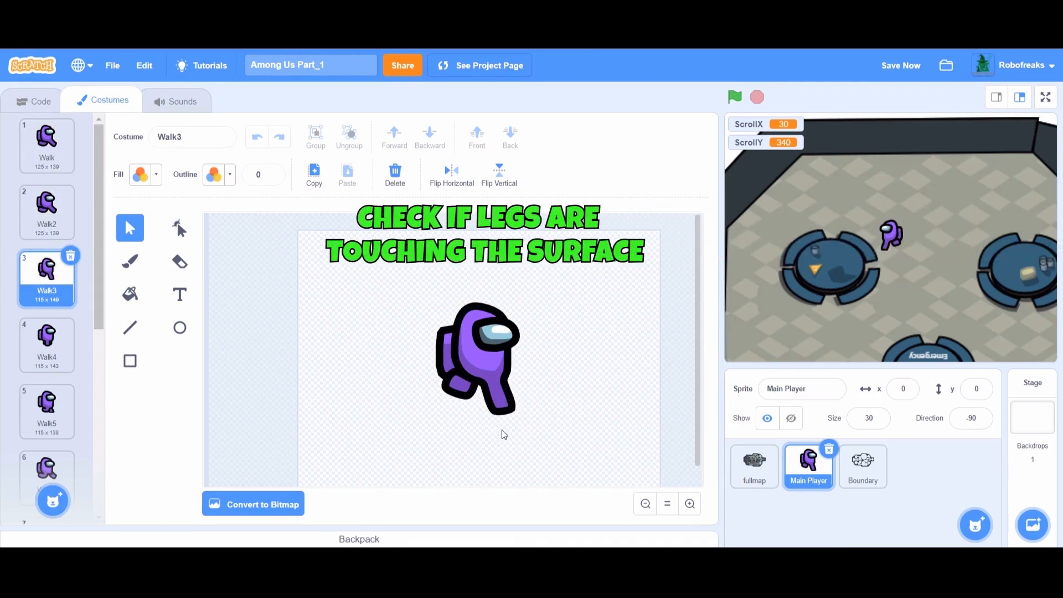
pyautogui.scroll(-3)
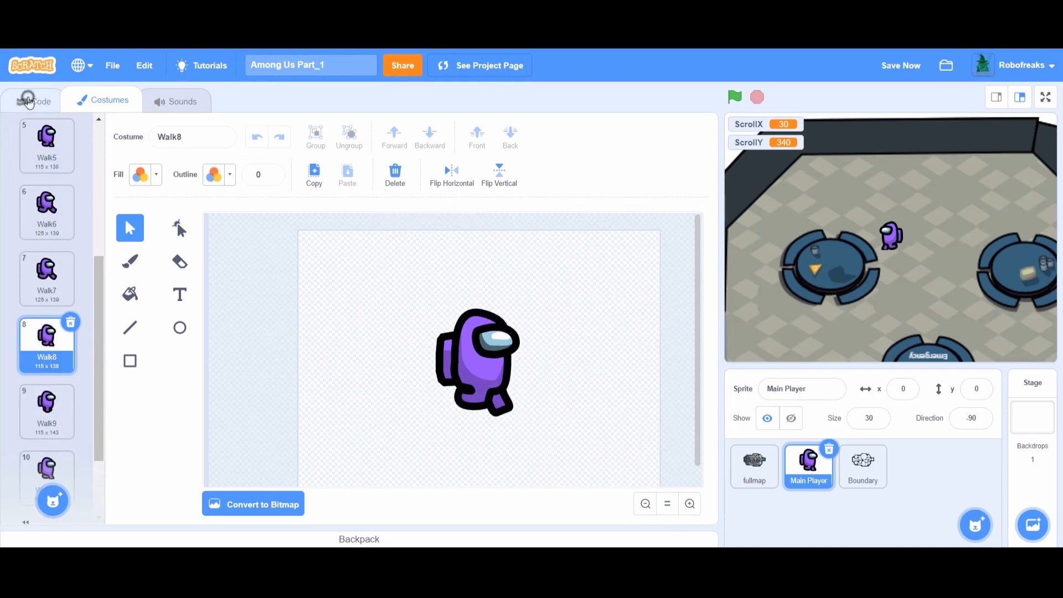
pyautogui.click(33, 100)
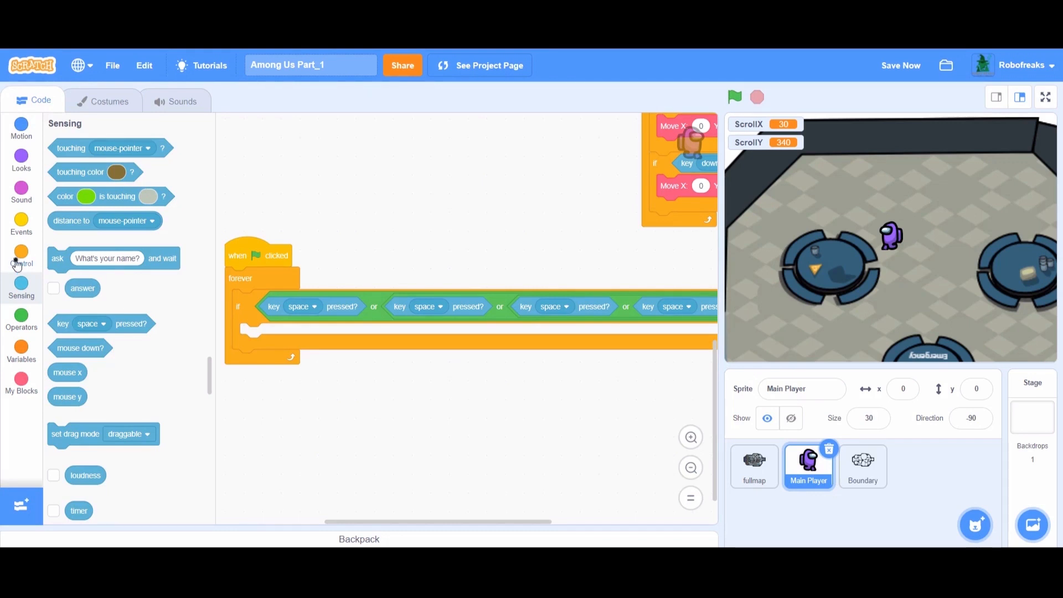
# - Nest an if checking costume number = 3 or costume number = 8 inside the four-key if
pyautogui.click(21, 258)
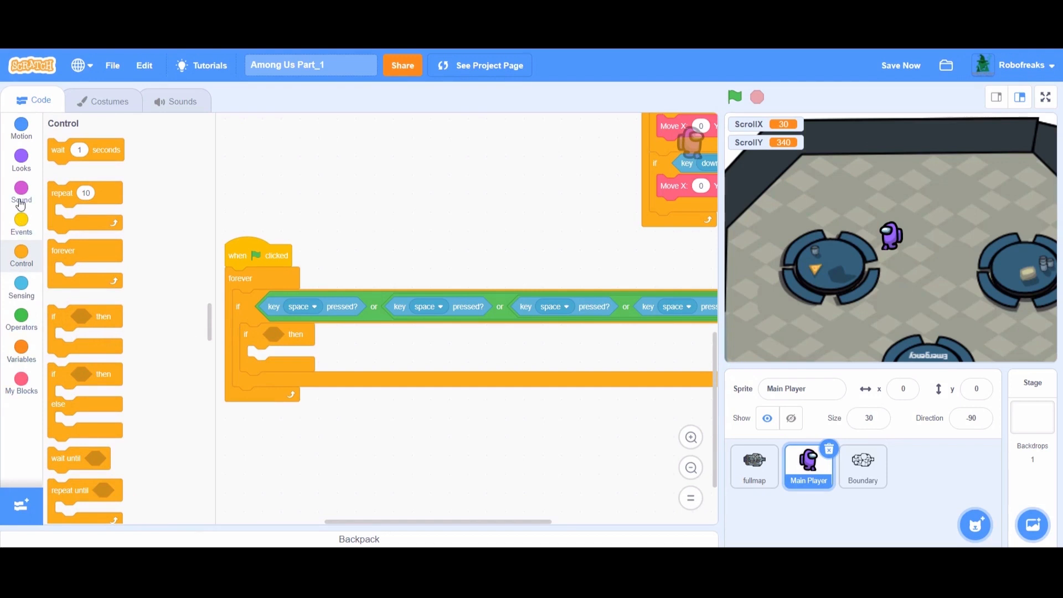
pyautogui.click(21, 195)
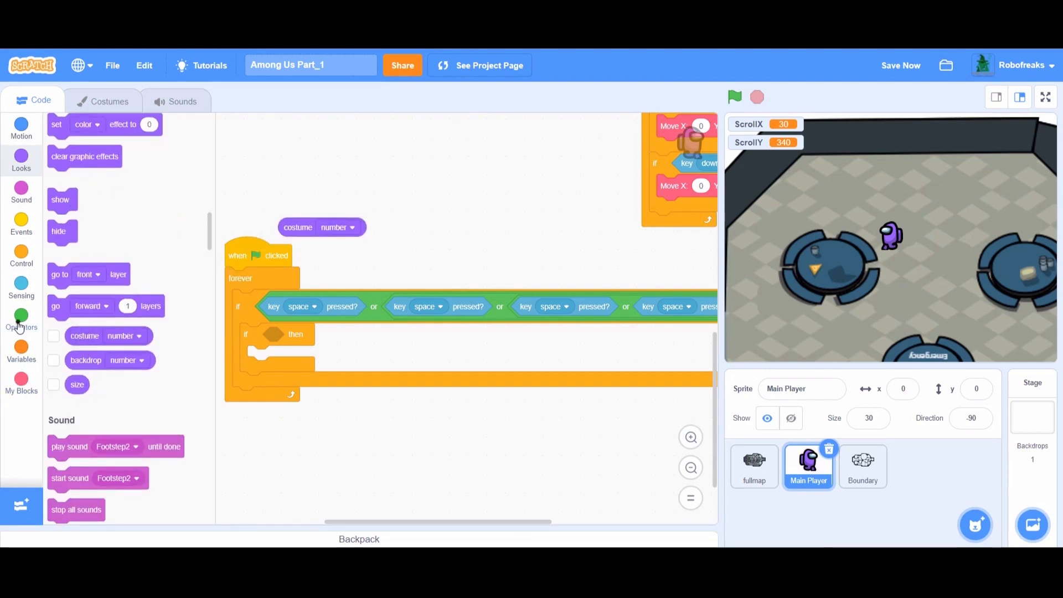
pyautogui.click(21, 319)
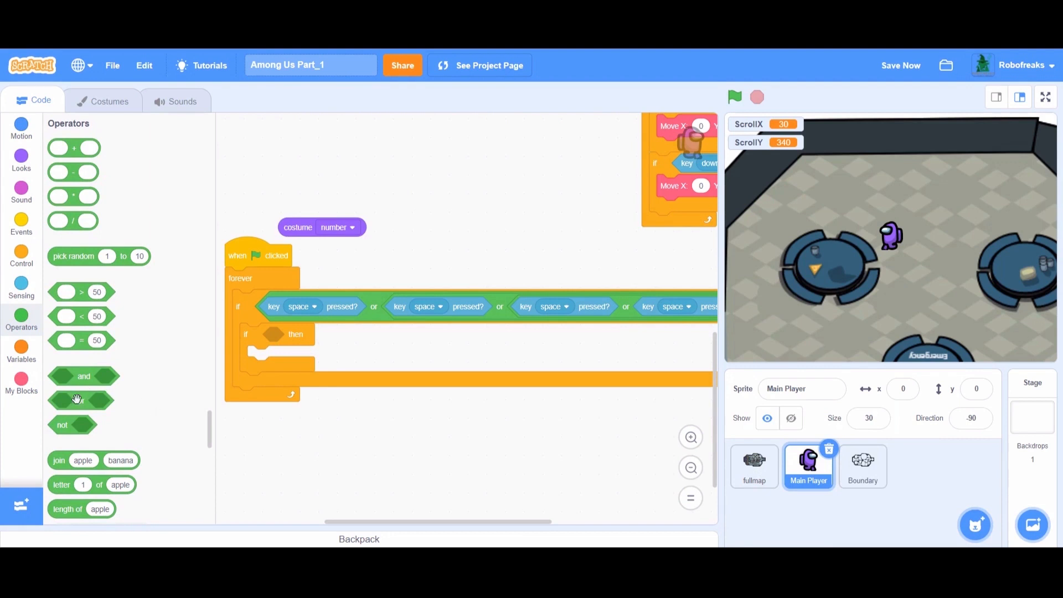
pyautogui.moveTo(80, 400); pyautogui.dragTo(295, 334)
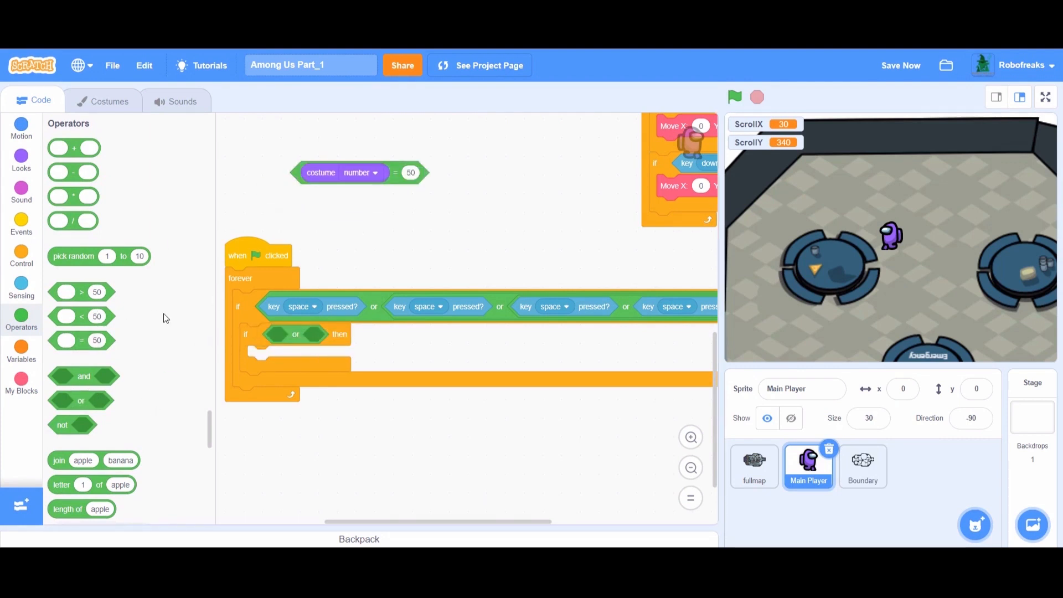
pyautogui.moveTo(73, 339); pyautogui.dragTo(364, 214)
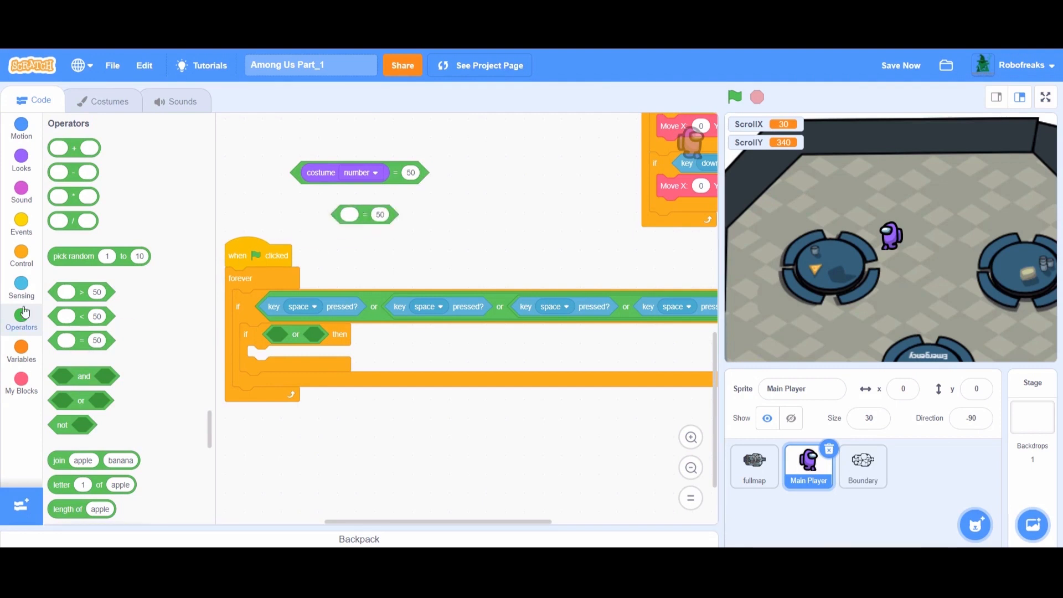
pyautogui.click(21, 163)
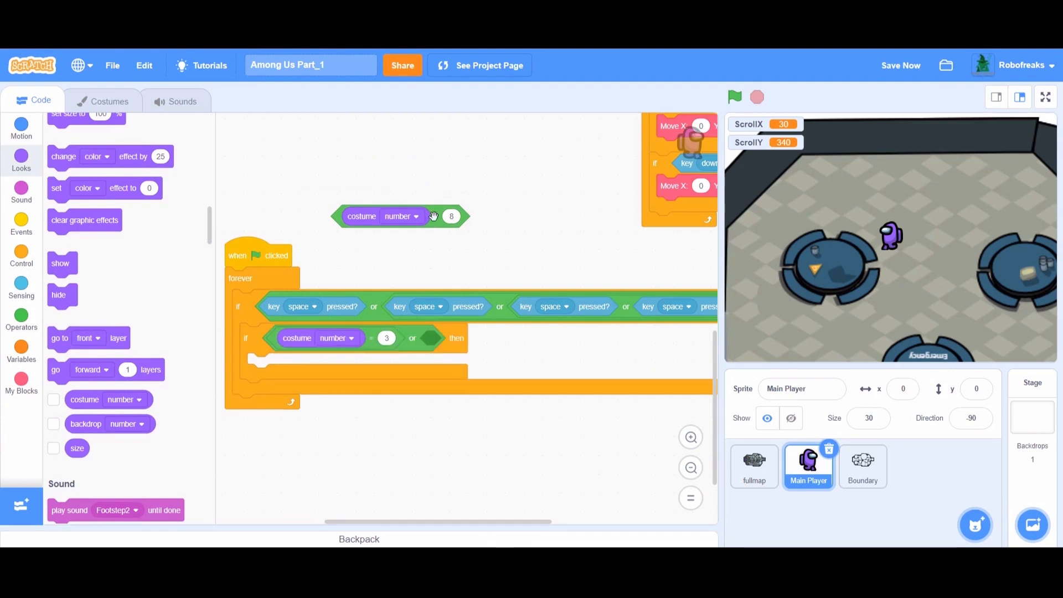
pyautogui.moveTo(400, 216); pyautogui.dragTo(475, 338)
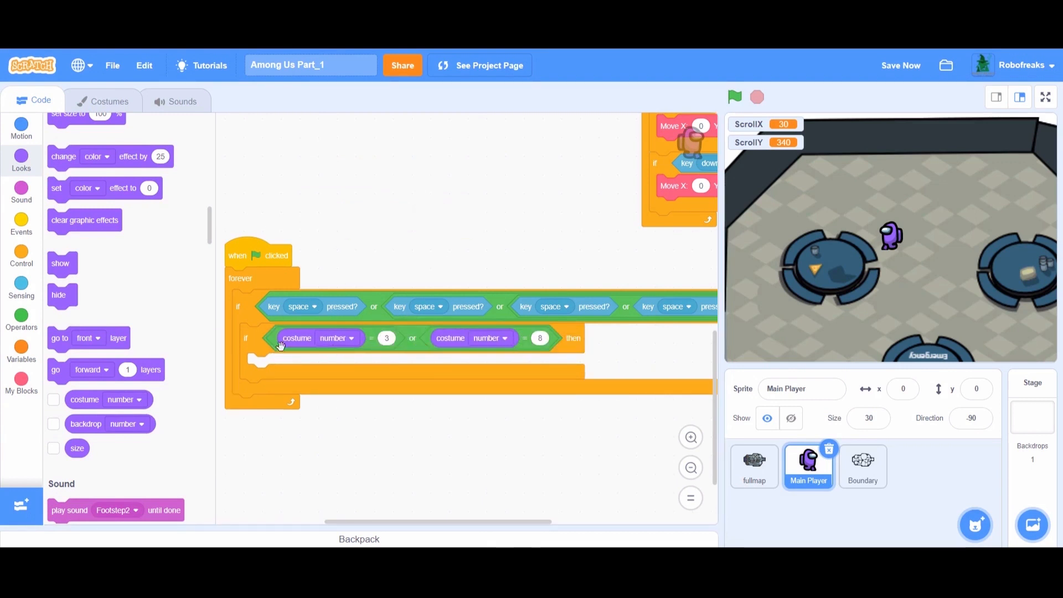
# - Put a start sound with pick random 1 to 2 inside the inner if
pyautogui.click(21, 192)
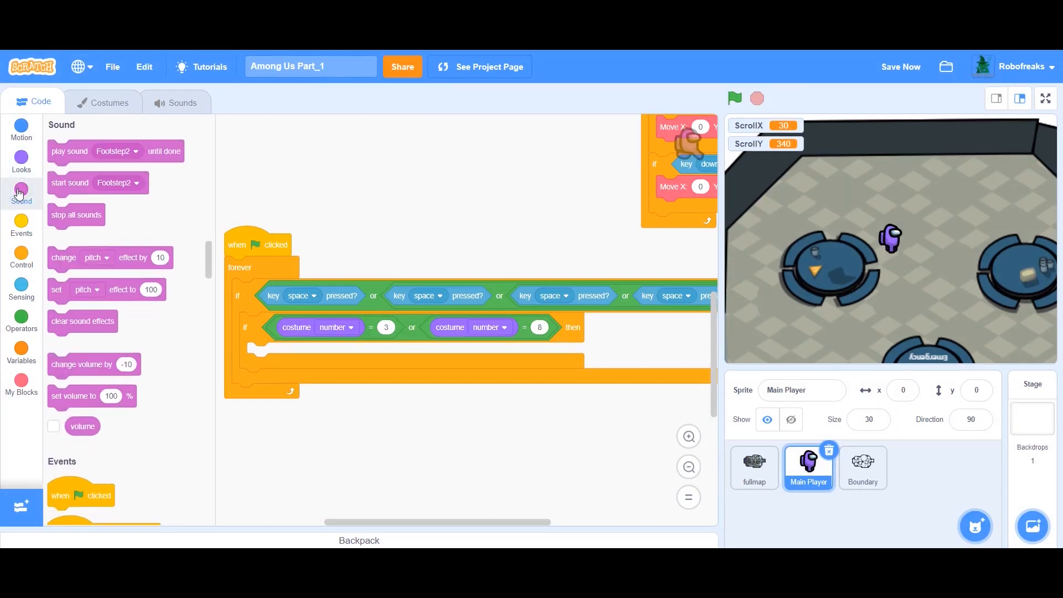
pyautogui.moveTo(70, 182); pyautogui.dragTo(348, 200)
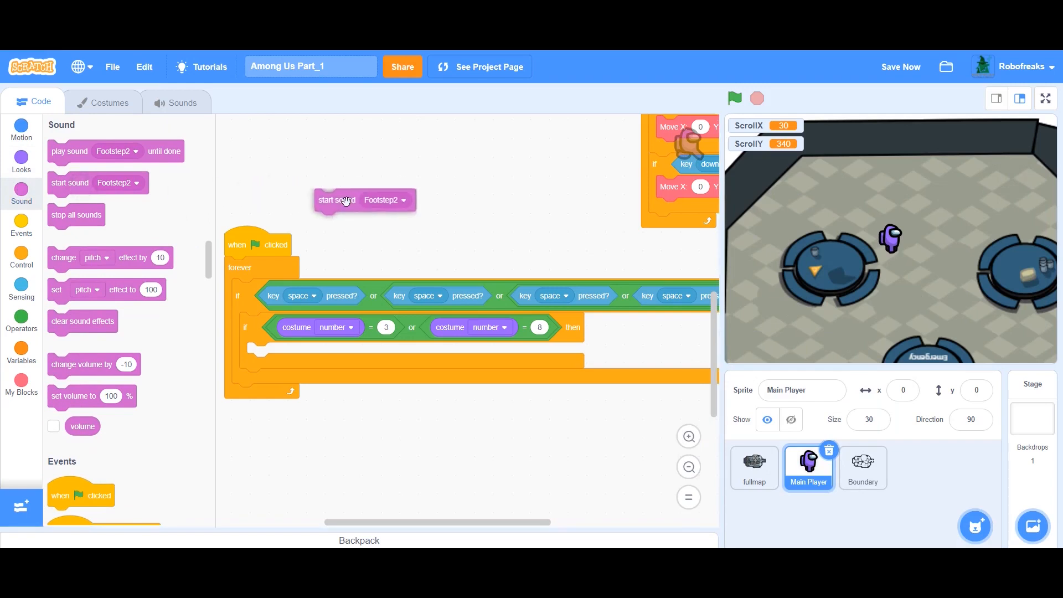
pyautogui.click(21, 319)
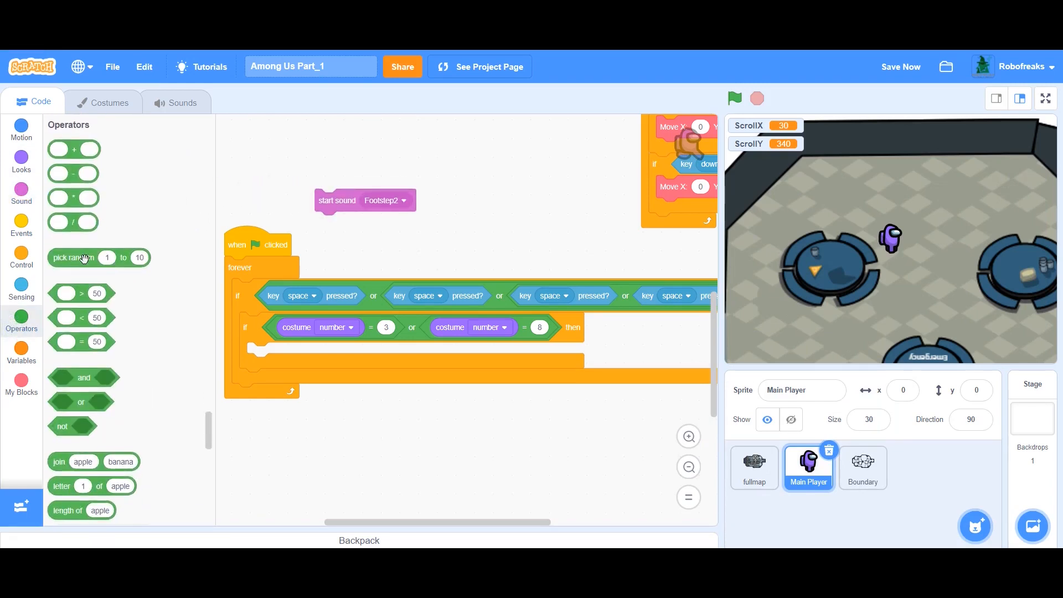
pyautogui.moveTo(73, 257); pyautogui.dragTo(385, 200)
pyautogui.write('2')
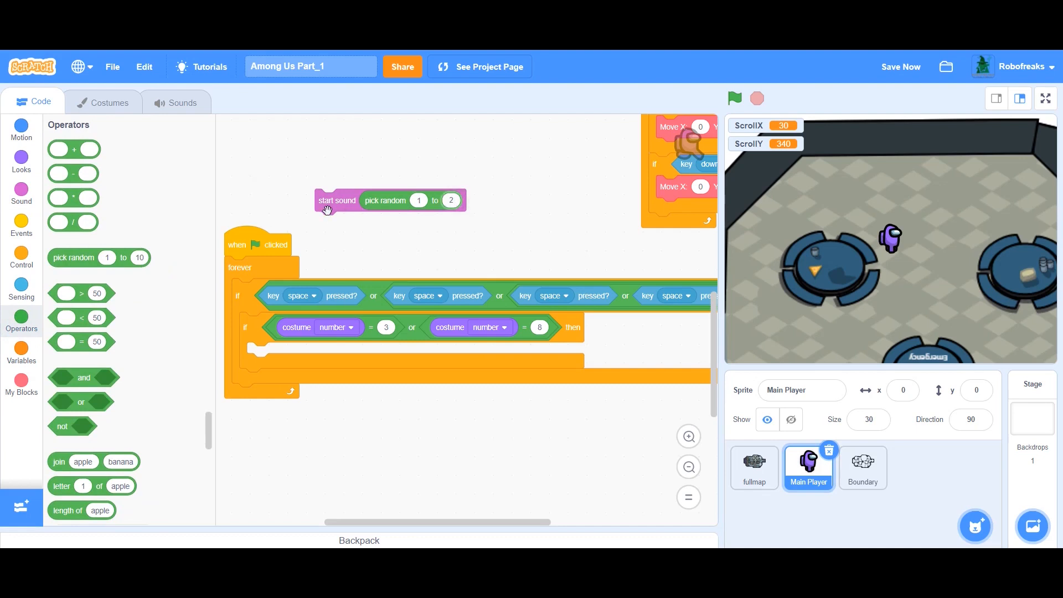
pyautogui.moveTo(337, 200); pyautogui.dragTo(269, 353)
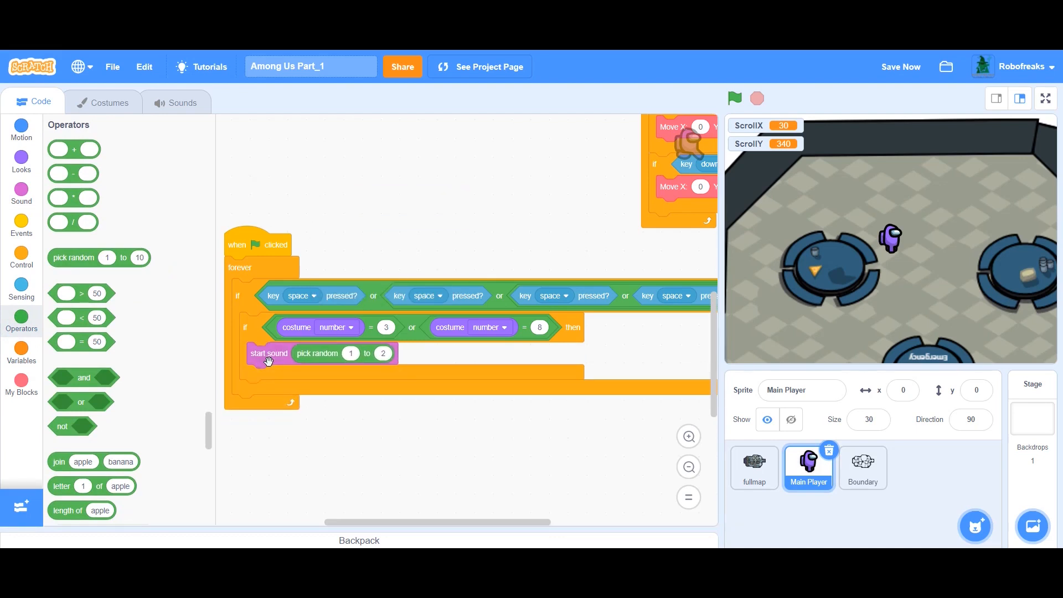
# - Randomize the pitch effect between -10 and 10 and add a 0.01-second wait to the loop
pyautogui.click(21, 192)
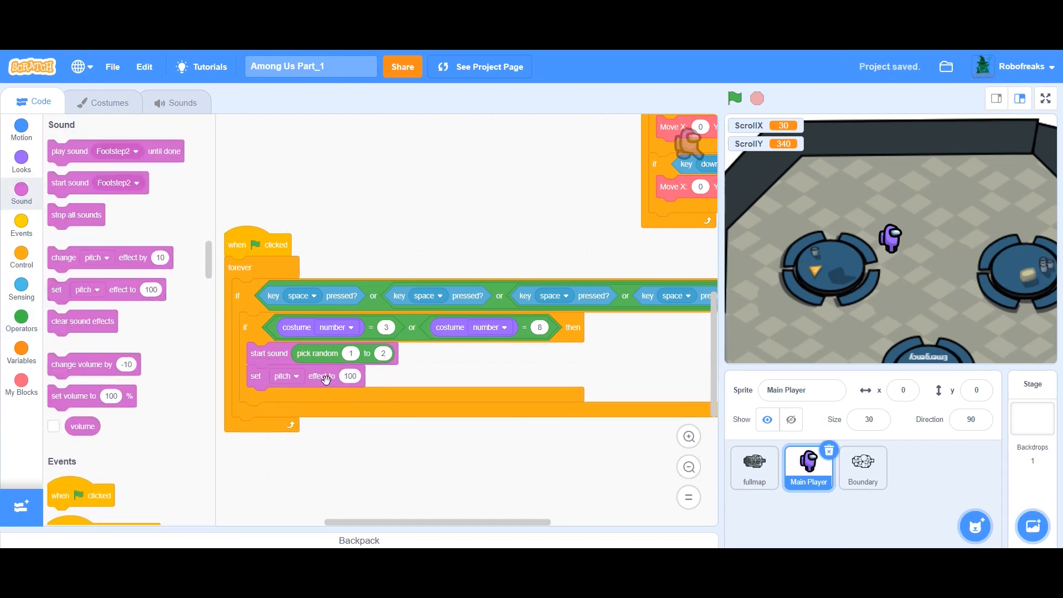
pyautogui.click(21, 320)
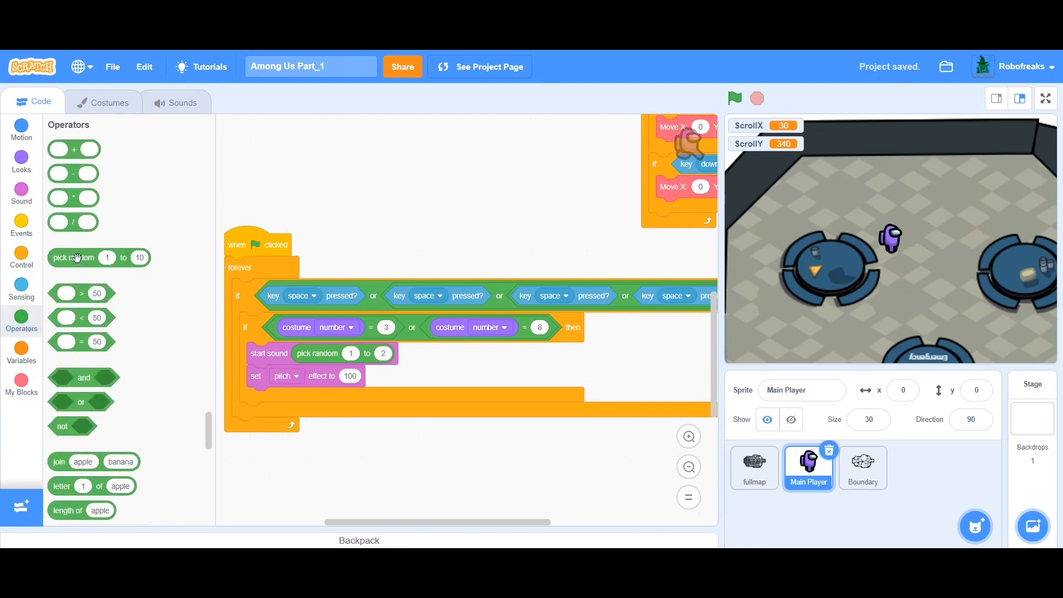
pyautogui.moveTo(98, 257); pyautogui.dragTo(390, 375)
pyautogui.write('-10')
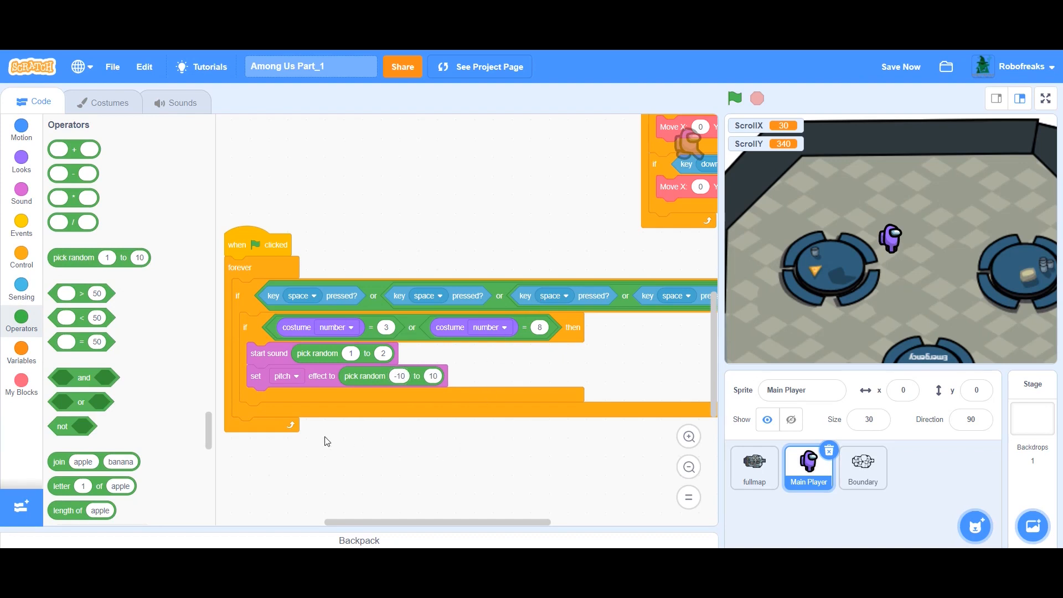
pyautogui.moveTo(208, 355)
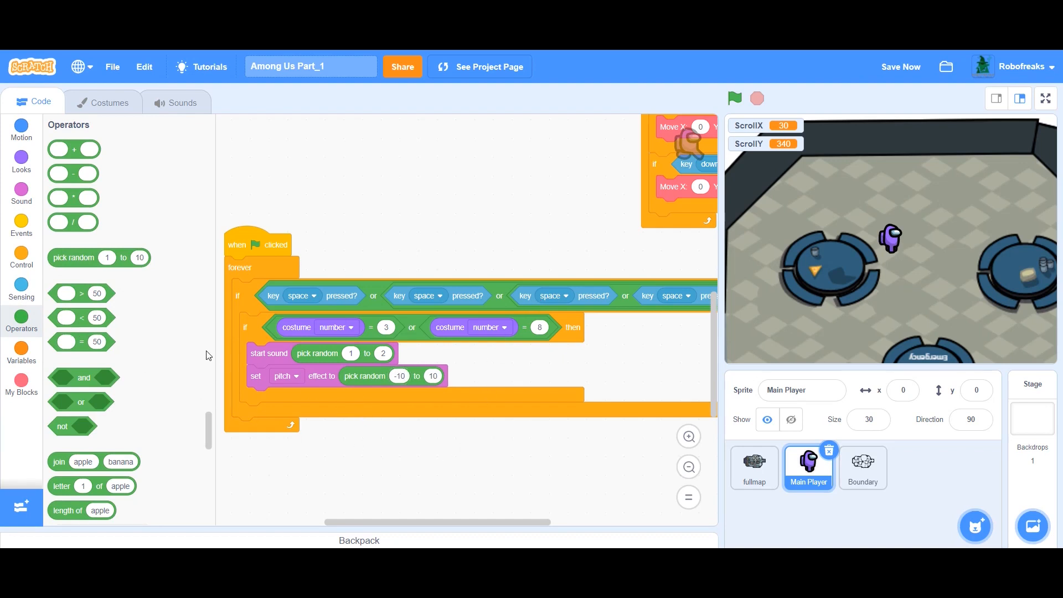
pyautogui.click(21, 257)
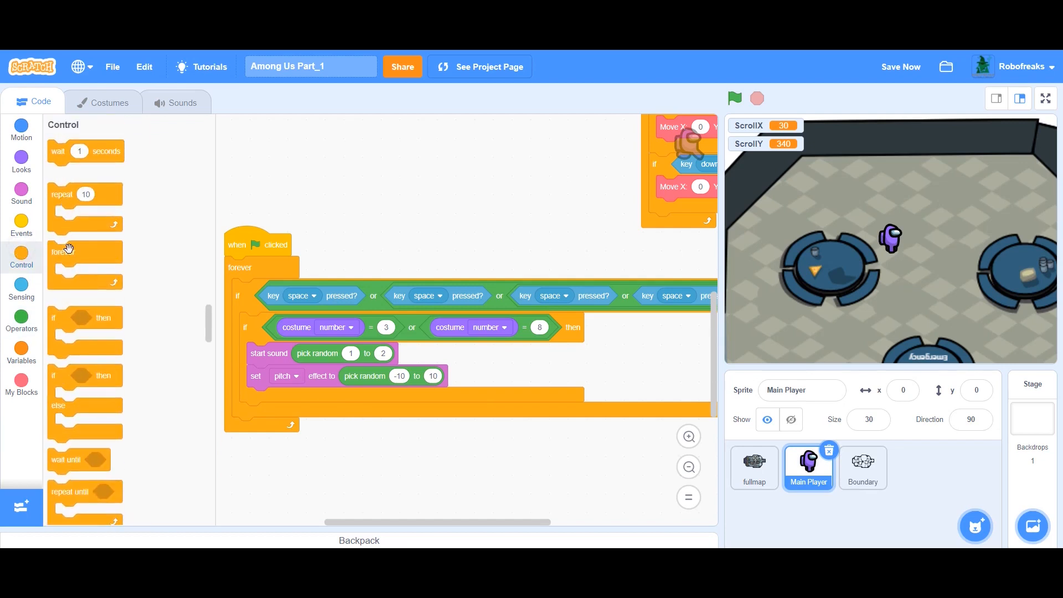
pyautogui.moveTo(79, 150); pyautogui.dragTo(279, 447)
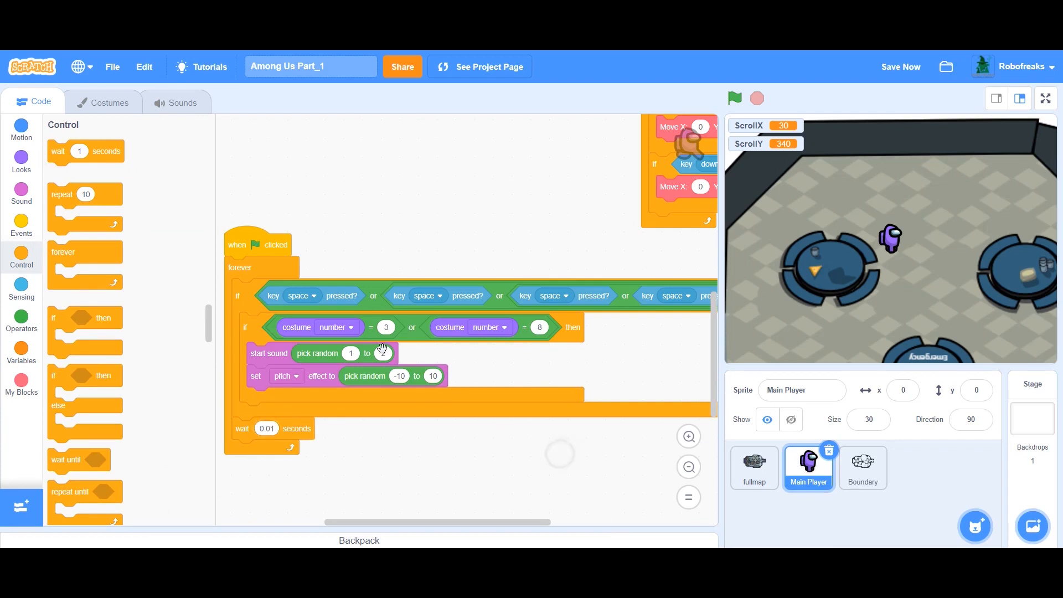
pyautogui.click(302, 295)
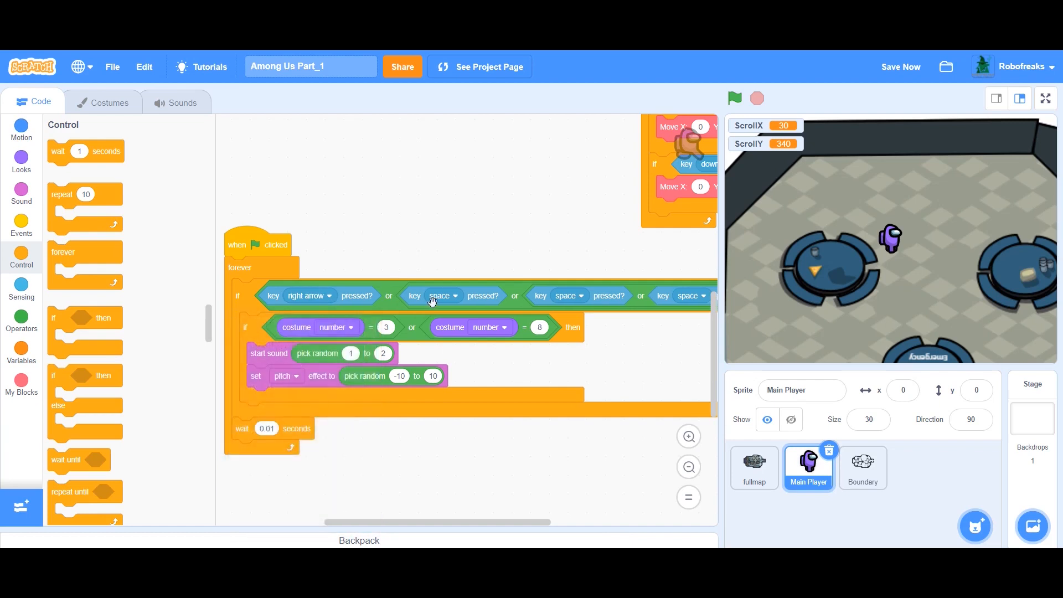
# - Set the key checks to right, left, up and down arrows, then run the game with the green flag
pyautogui.click(439, 296)
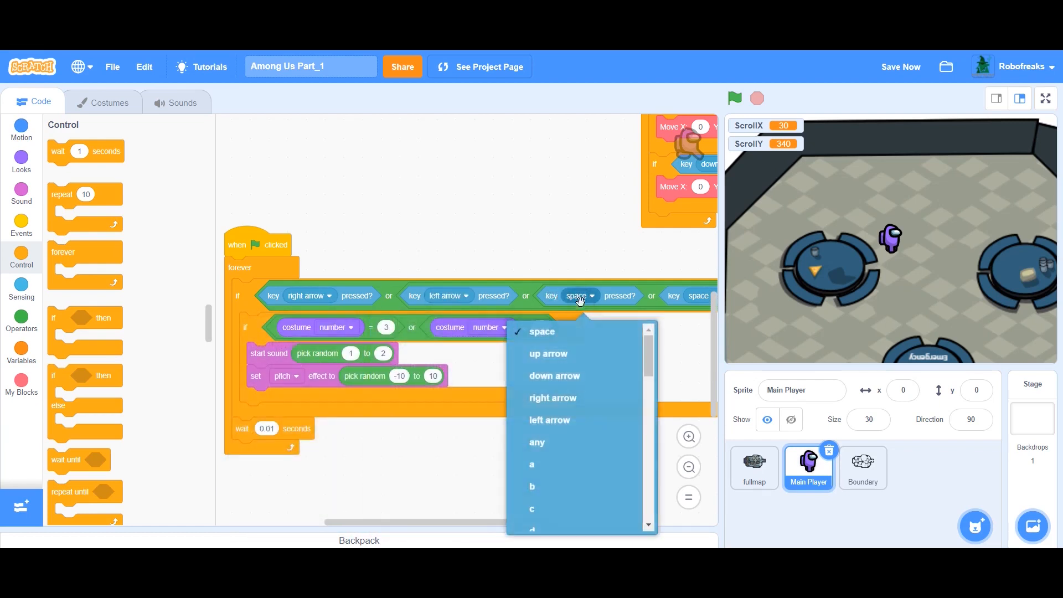
pyautogui.click(547, 353)
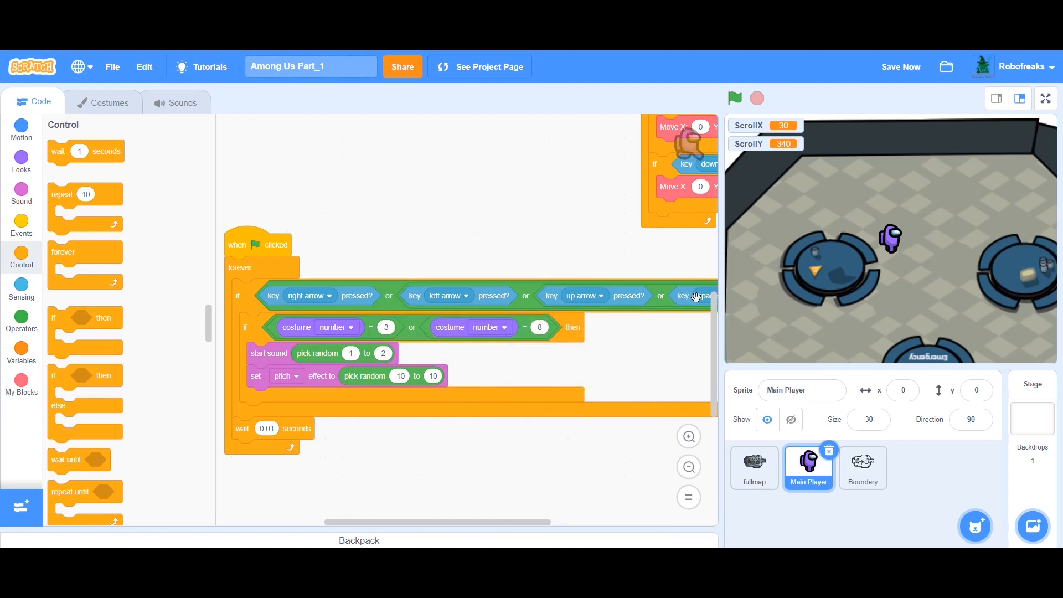
pyautogui.click(698, 296)
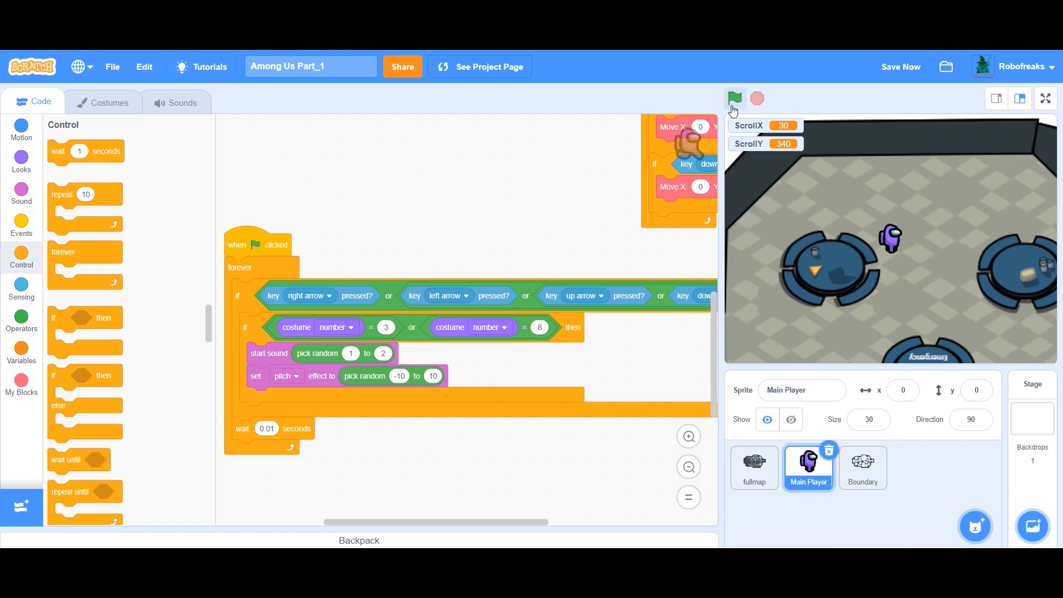
pyautogui.click(735, 99)
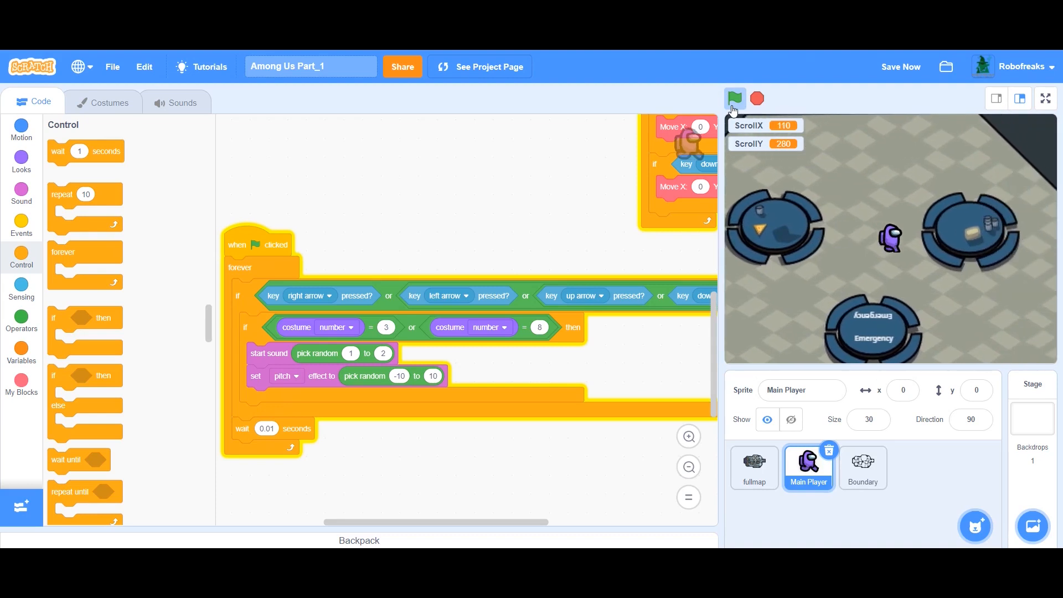